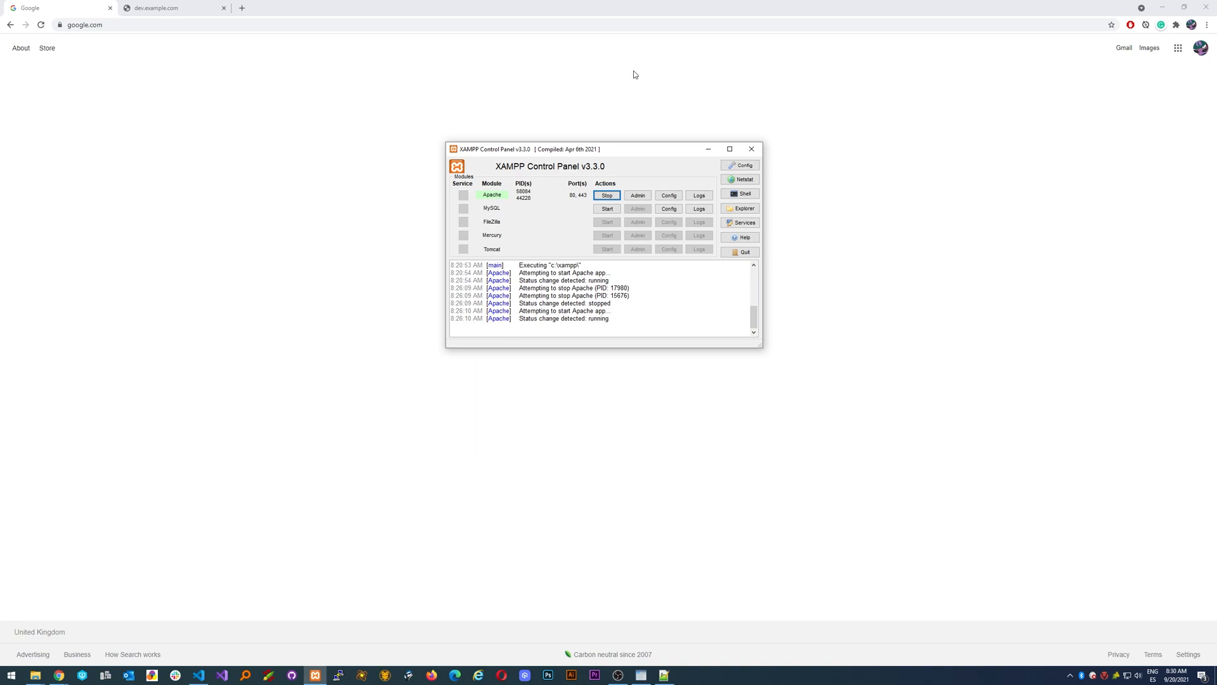
{"action": "mouse_move", "coordinate": [522, 239]}
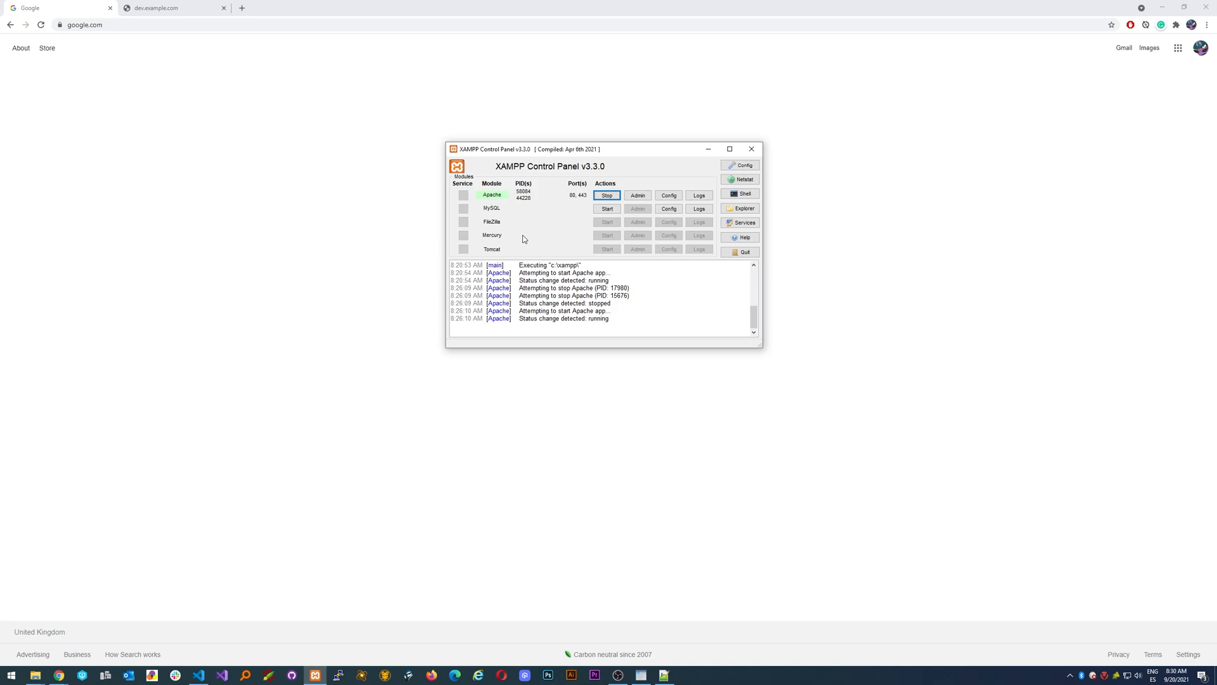
{"action": "mouse_move", "coordinate": [338, 507]}
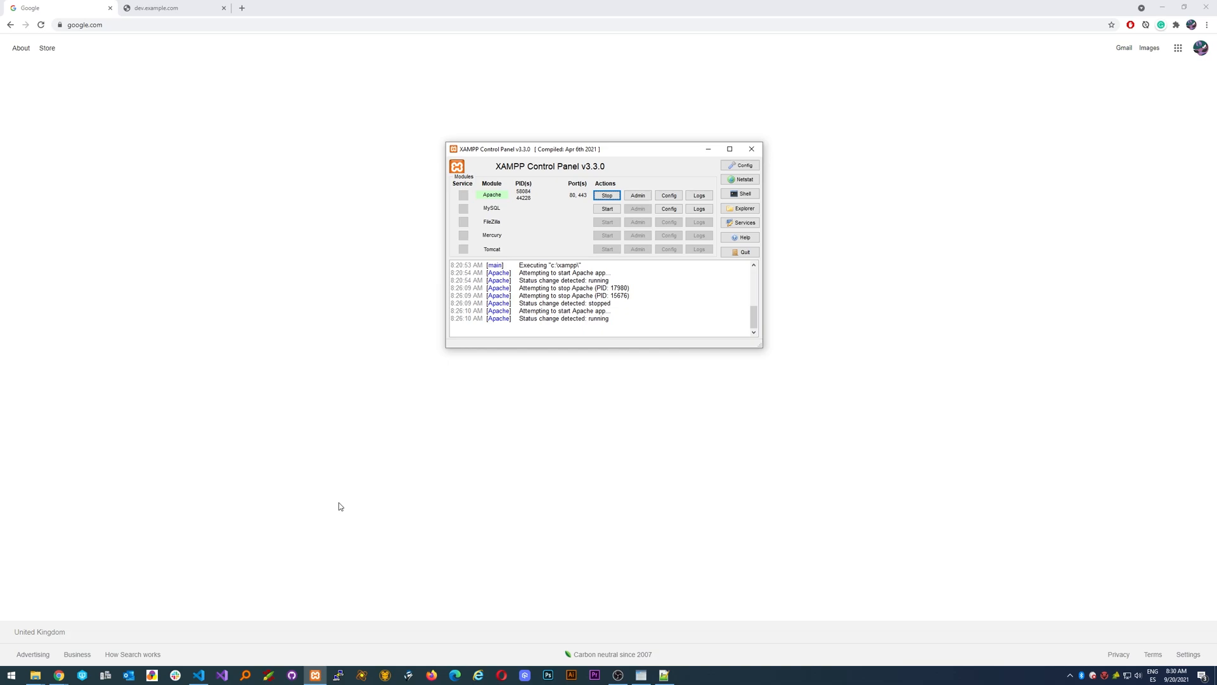
{"action": "mouse_move", "coordinate": [588, 155]}
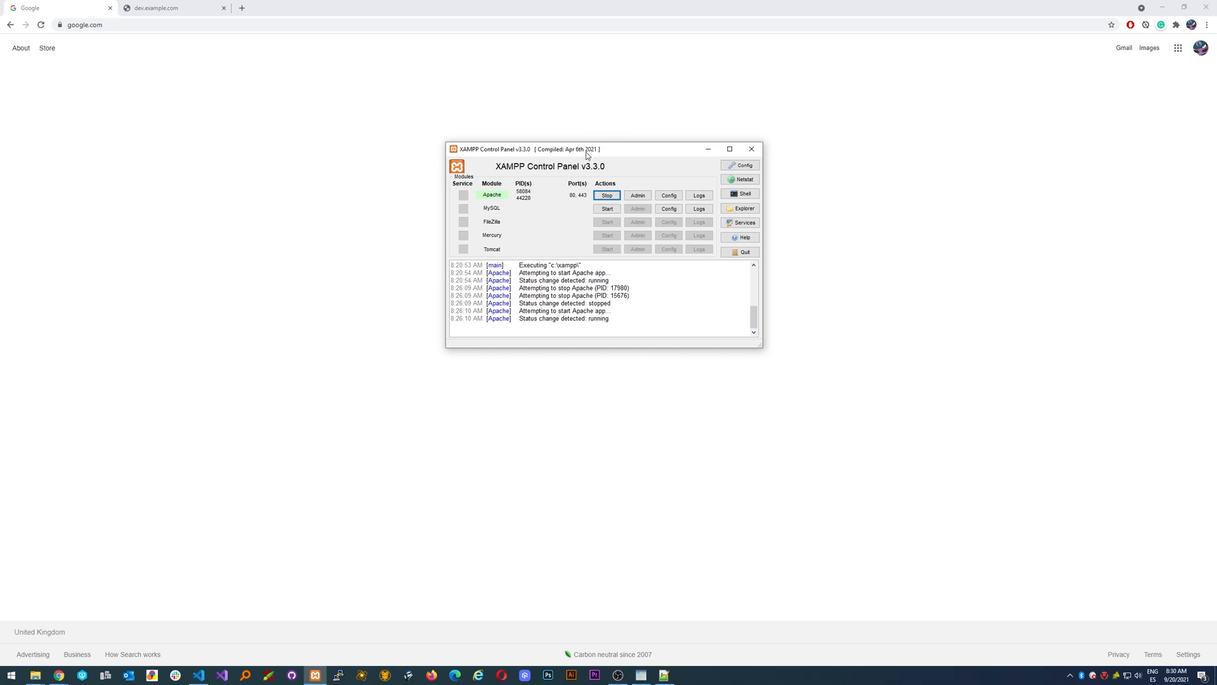
{"action": "mouse_move", "coordinate": [598, 151]}
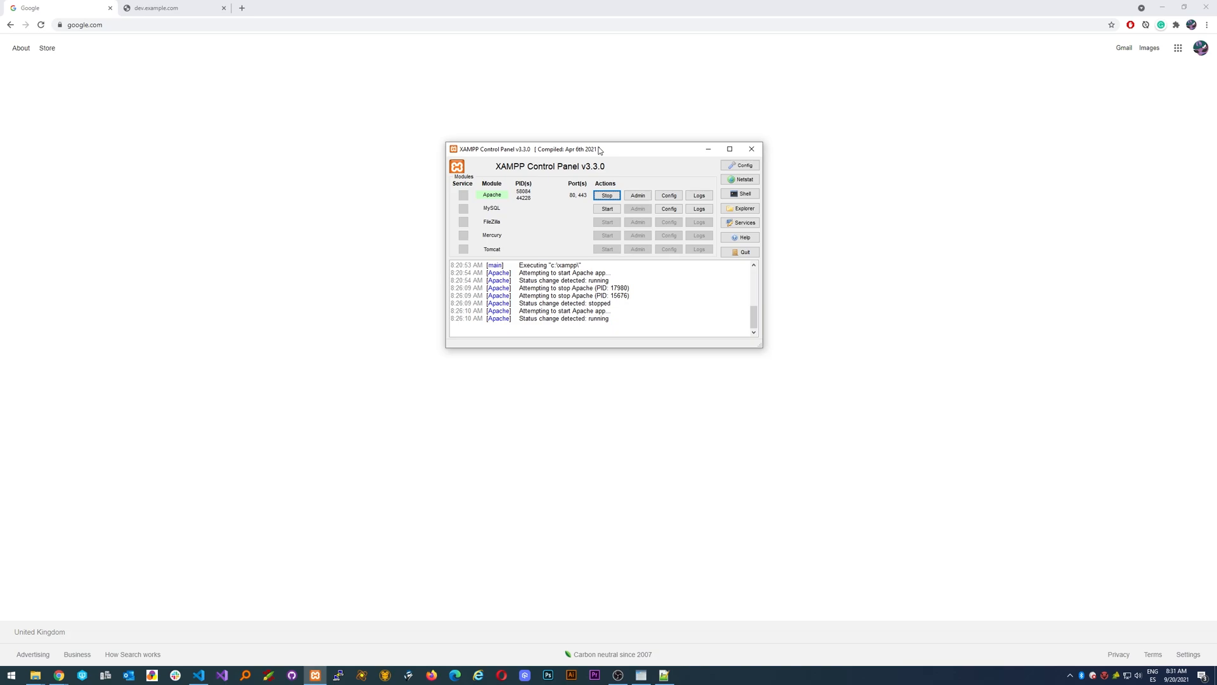
{"action": "mouse_move", "coordinate": [570, 189]}
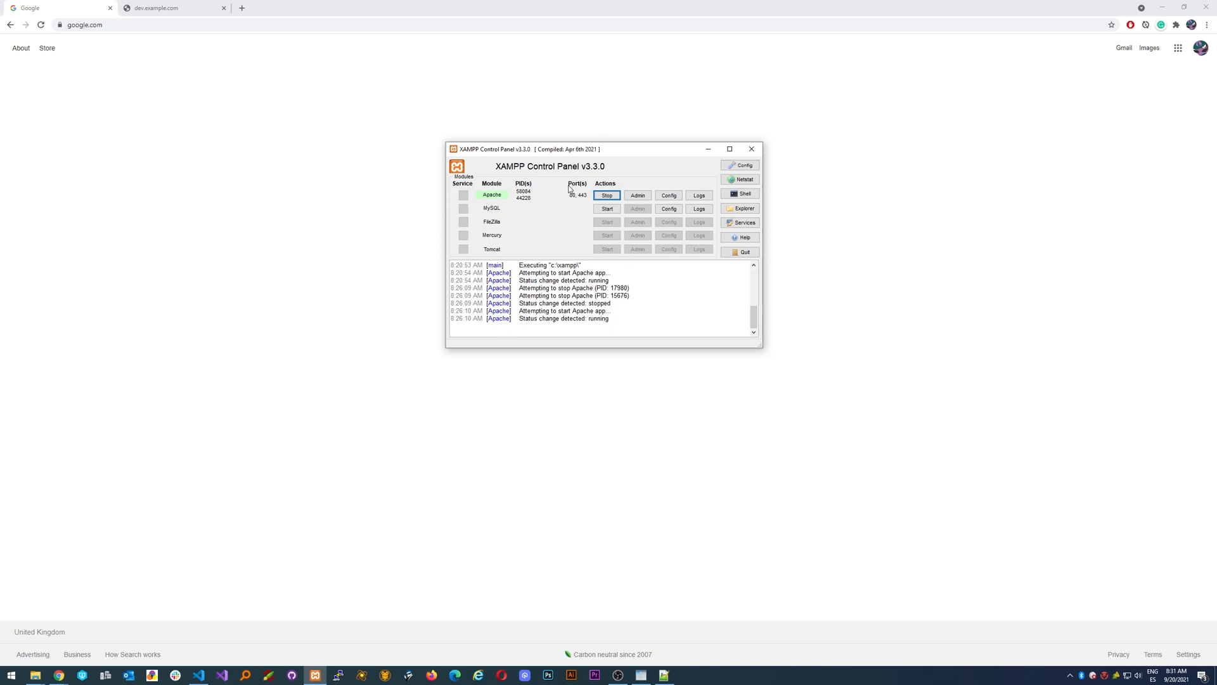
{"action": "mouse_move", "coordinate": [262, 79]}
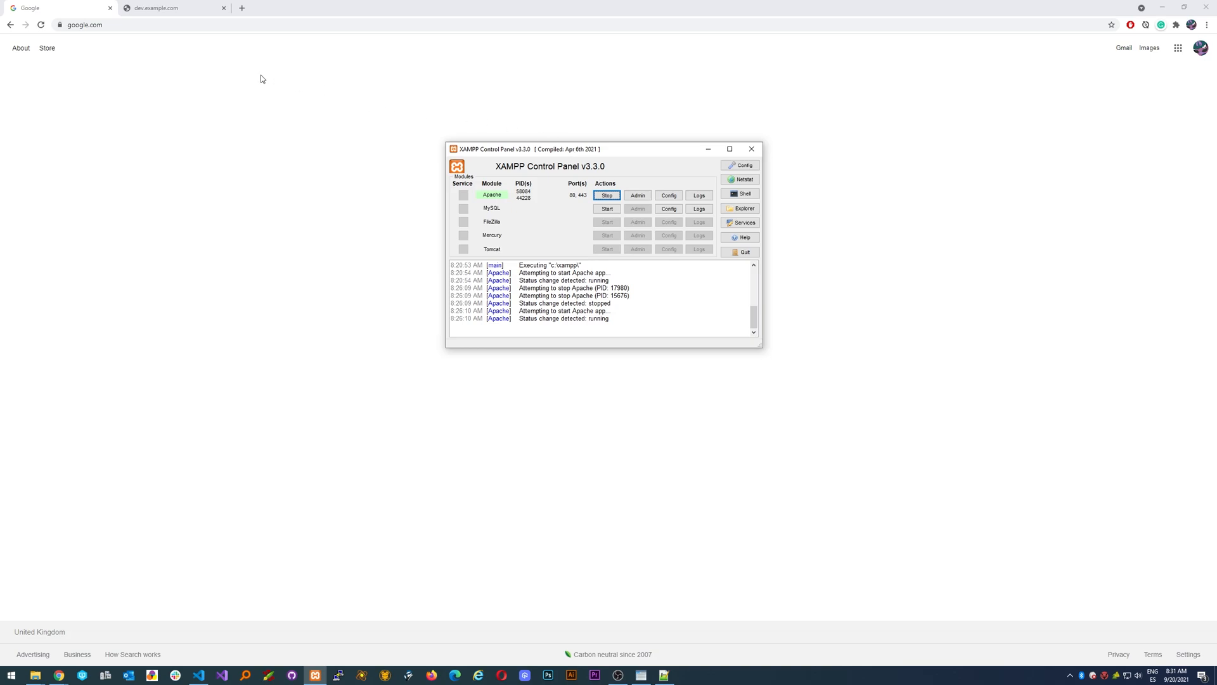
{"action": "mouse_move", "coordinate": [236, 265]}
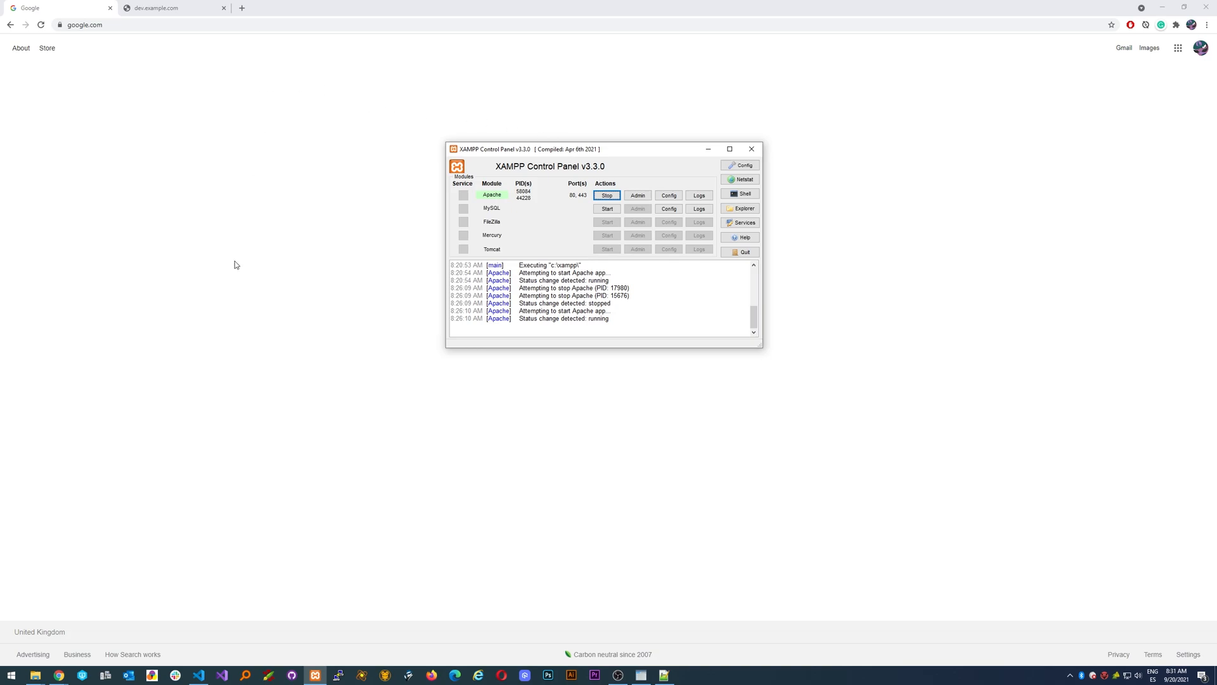
Load the dev.example.com tab in Chrome showing the Hello World page.
{"action": "left_click", "coordinate": [170, 8]}
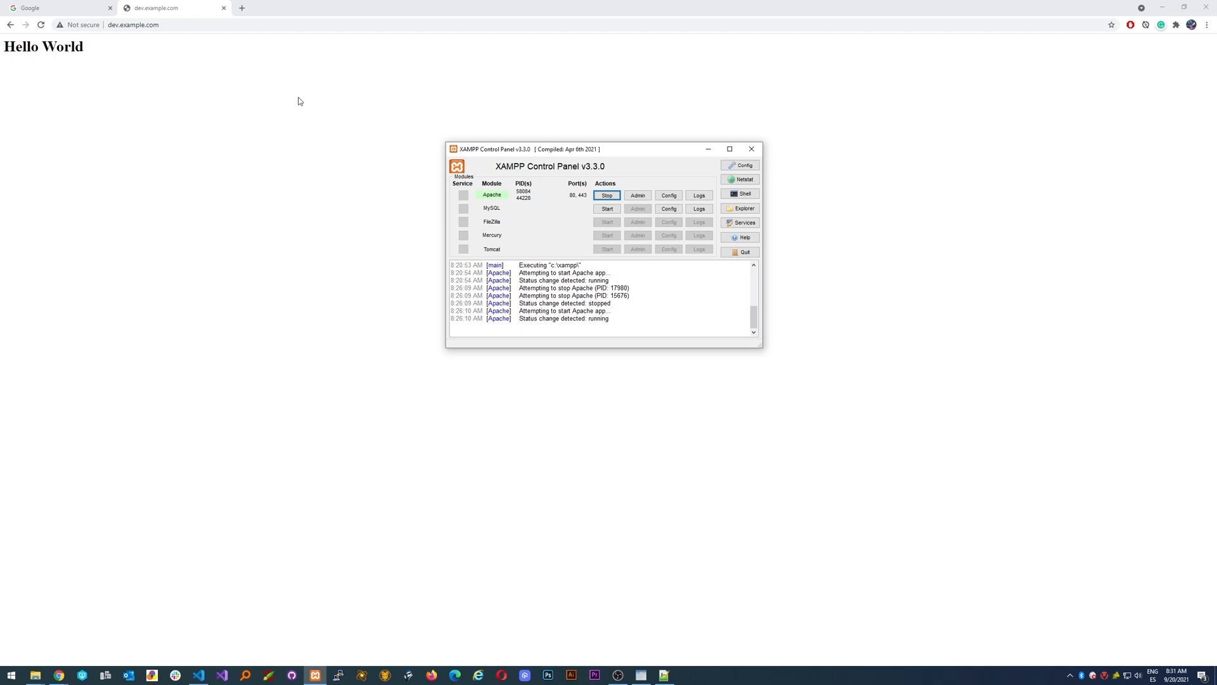
{"action": "mouse_move", "coordinate": [294, 107]}
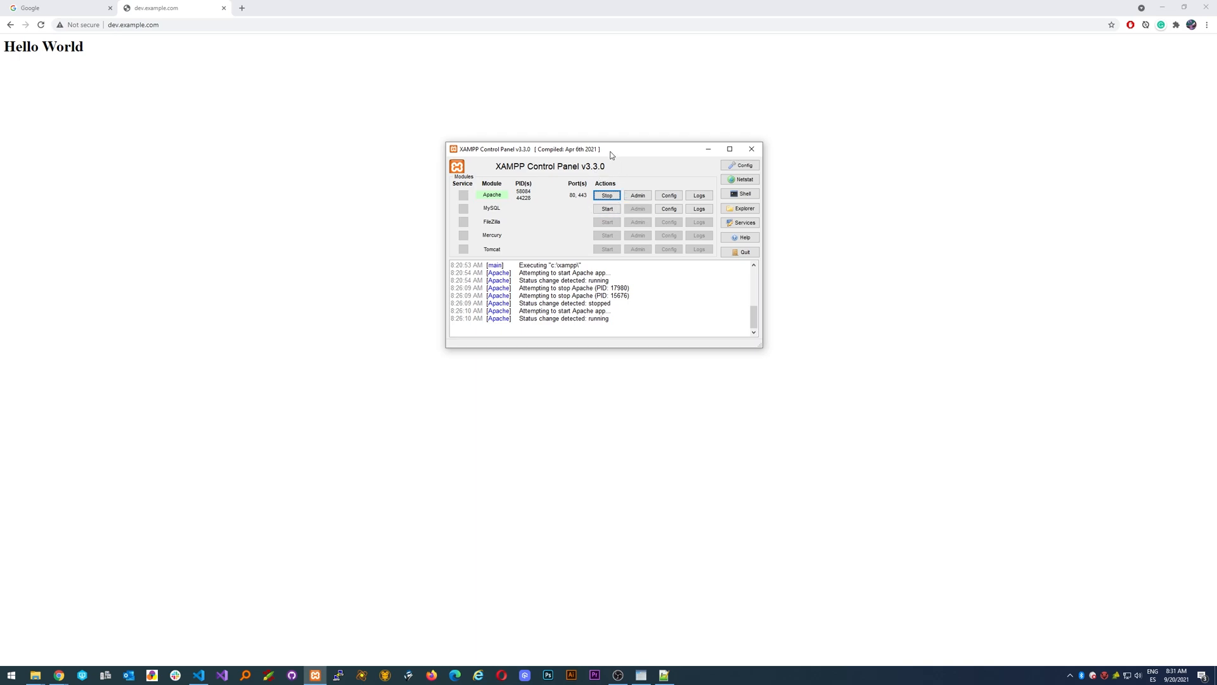
{"action": "mouse_move", "coordinate": [348, 115]}
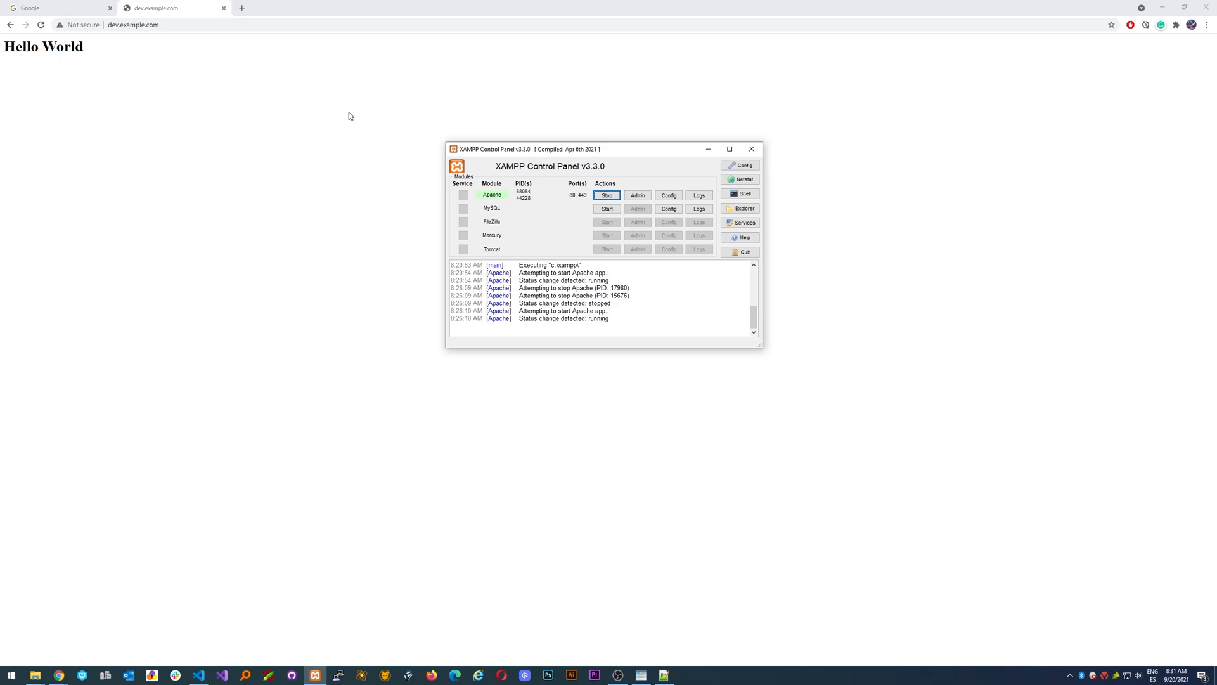
Search Google for xdebug and open the Xdebug Installation Wizard result.
{"action": "left_click", "coordinate": [59, 8]}
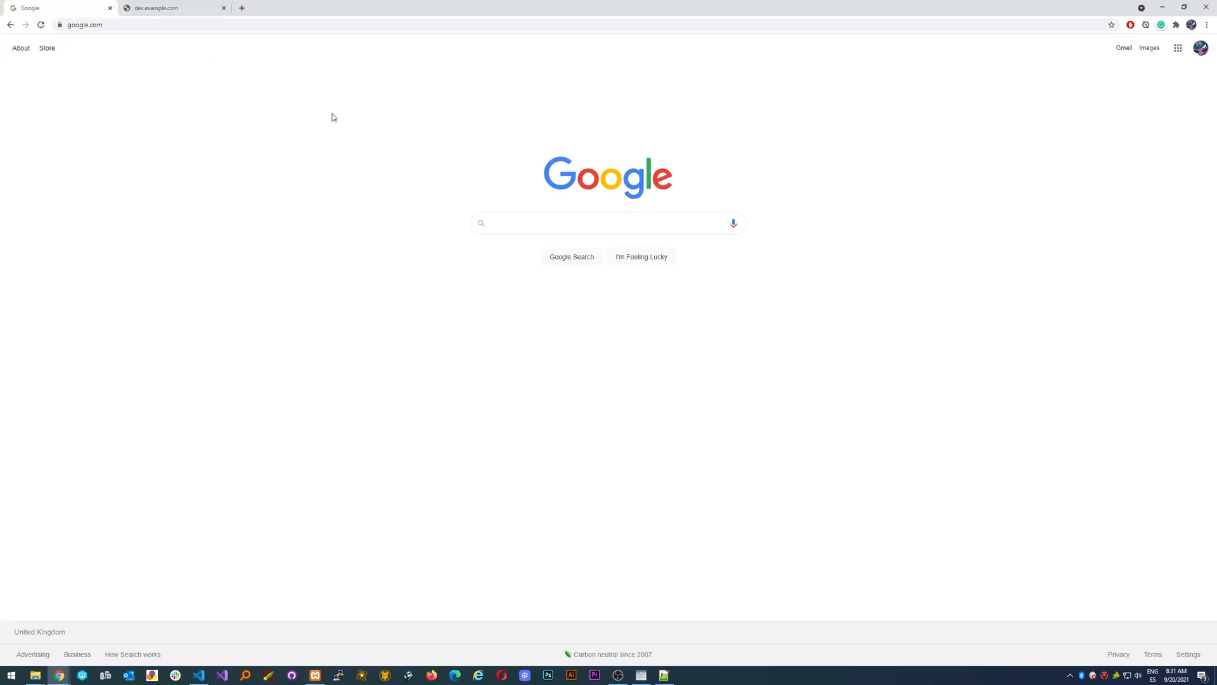
{"action": "type", "text": "xdebug"}
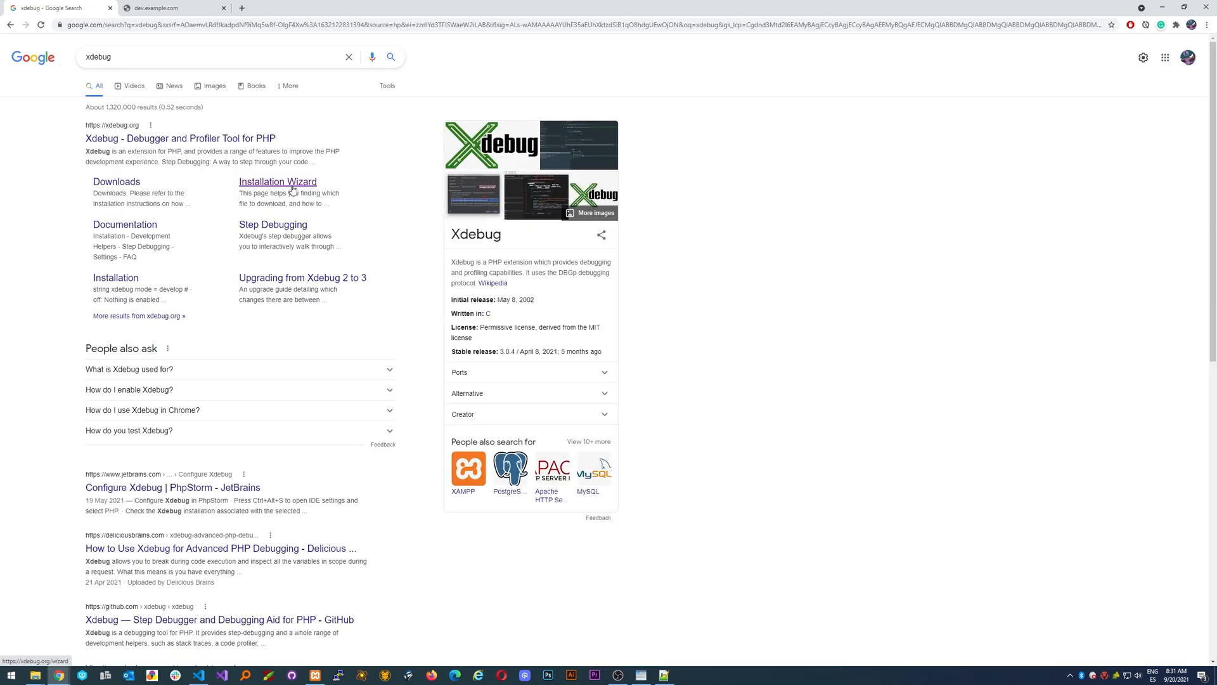
{"action": "left_click", "coordinate": [277, 181]}
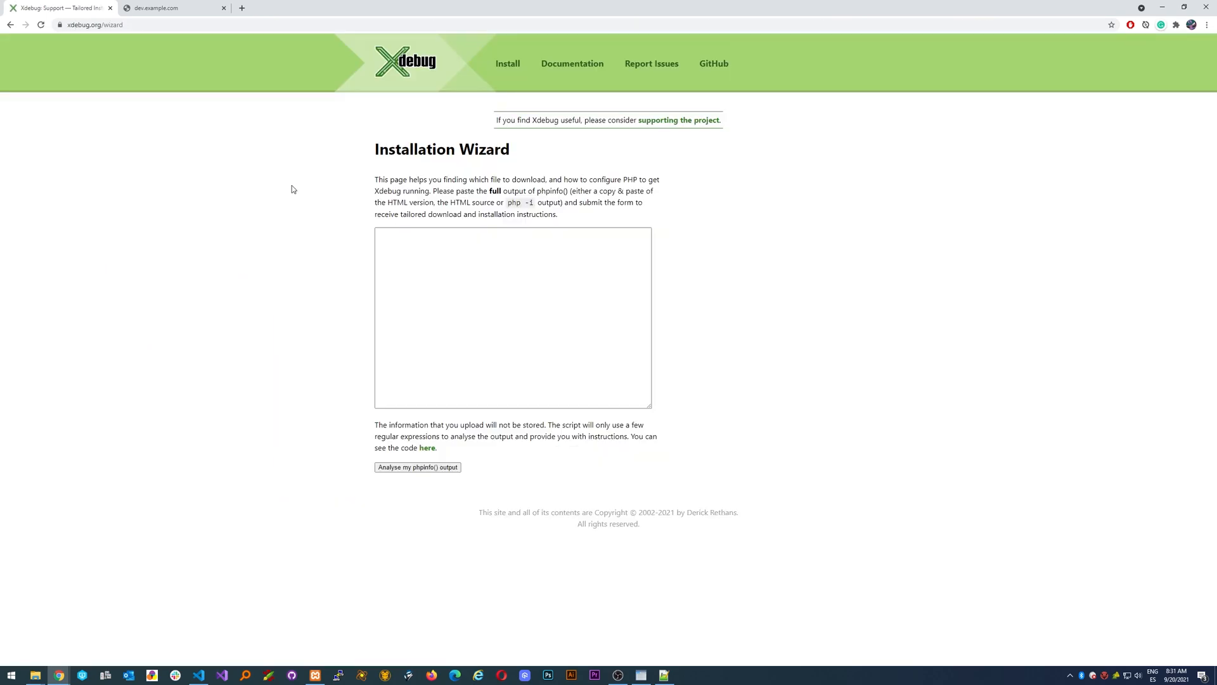
{"action": "mouse_move", "coordinate": [542, 203]}
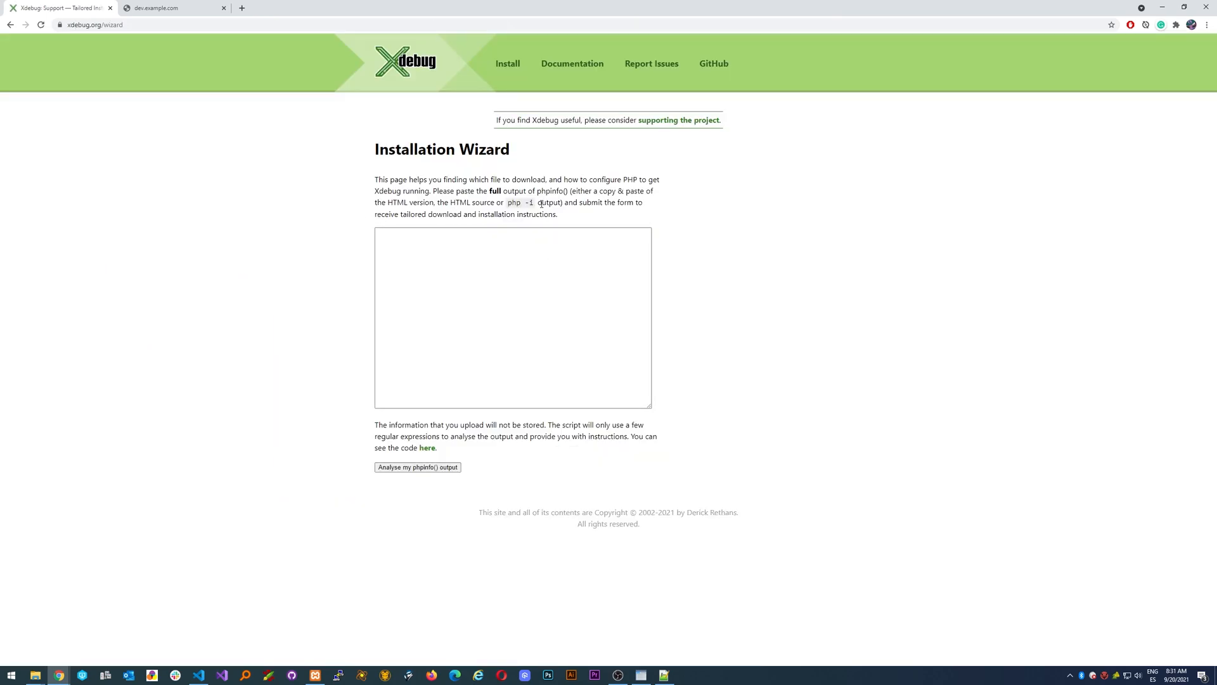
{"action": "mouse_move", "coordinate": [696, 357]}
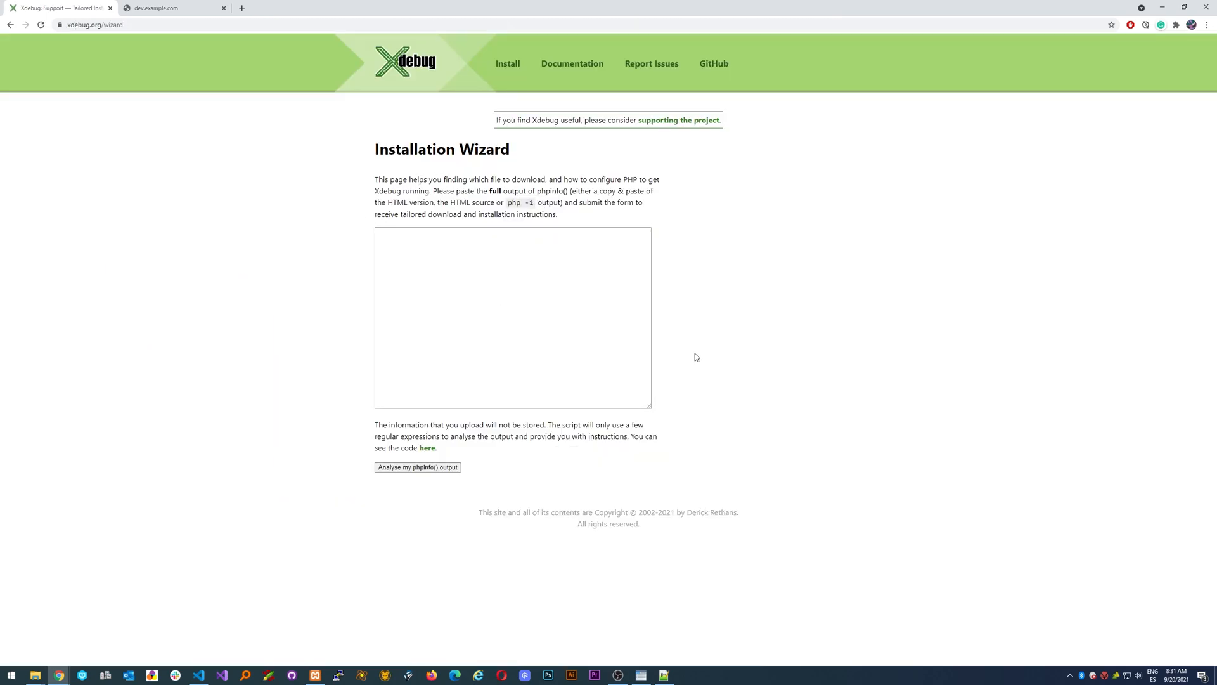
{"action": "mouse_move", "coordinate": [395, 486]}
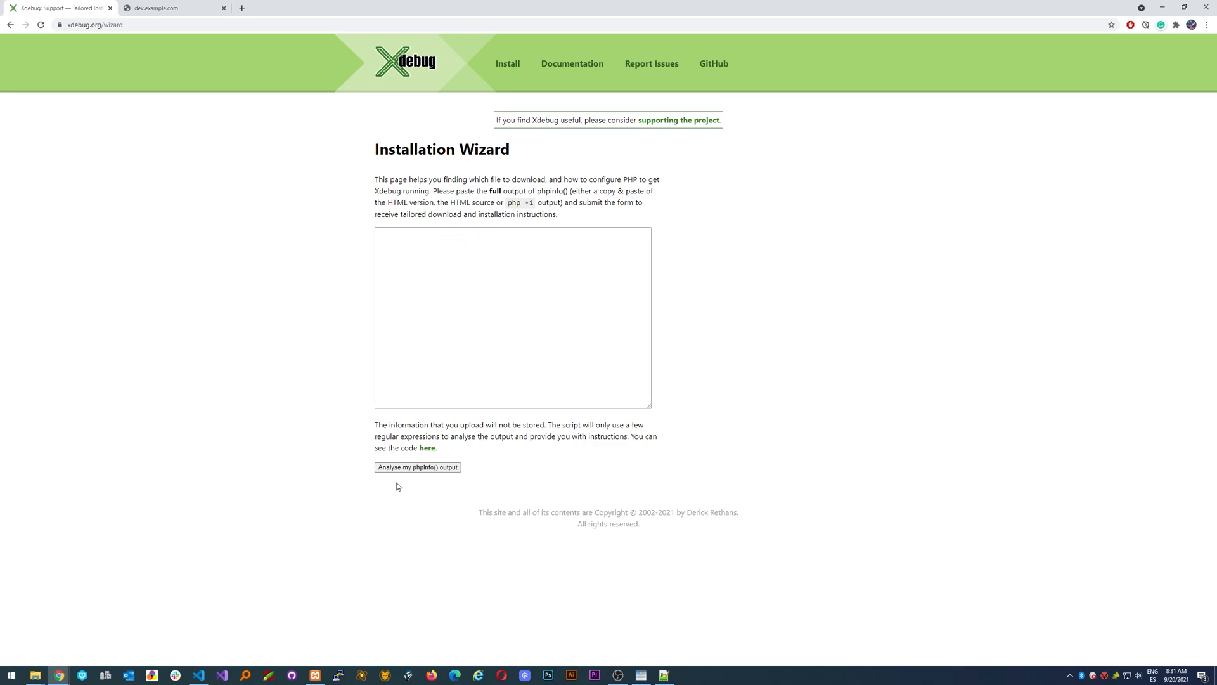
{"action": "mouse_move", "coordinate": [440, 536]}
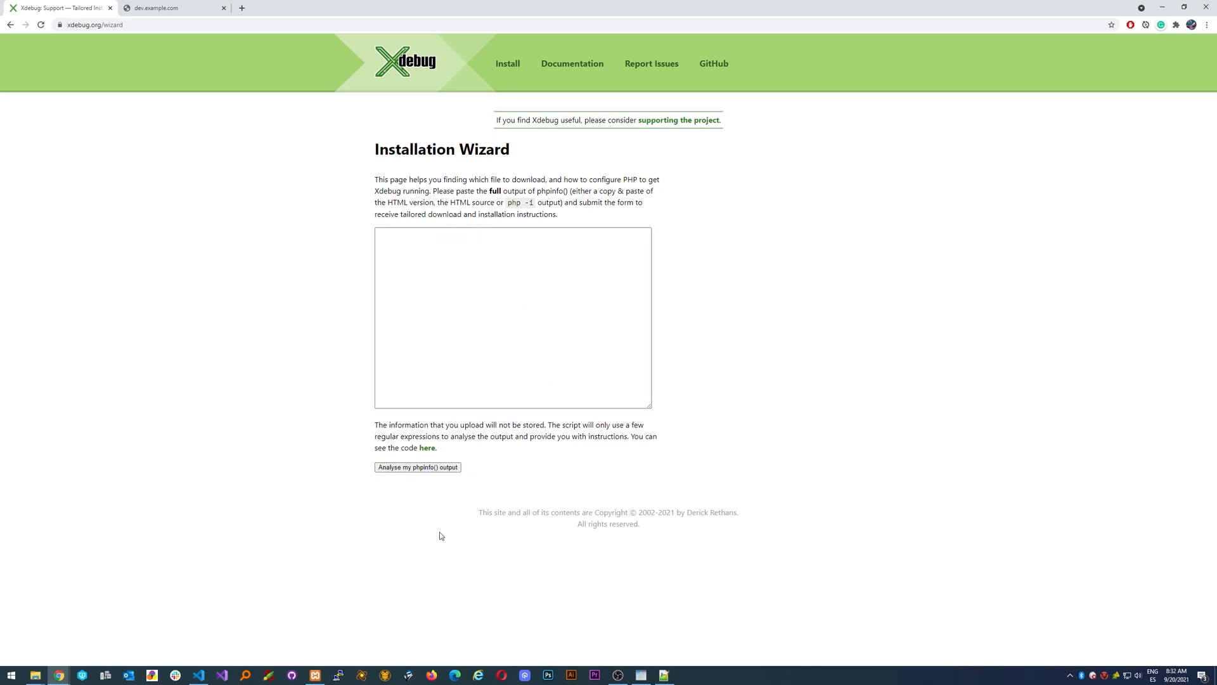
Make index.php echo phpinfo, reload dev.example.com, and copy the whole output.
{"action": "left_click", "coordinate": [197, 674]}
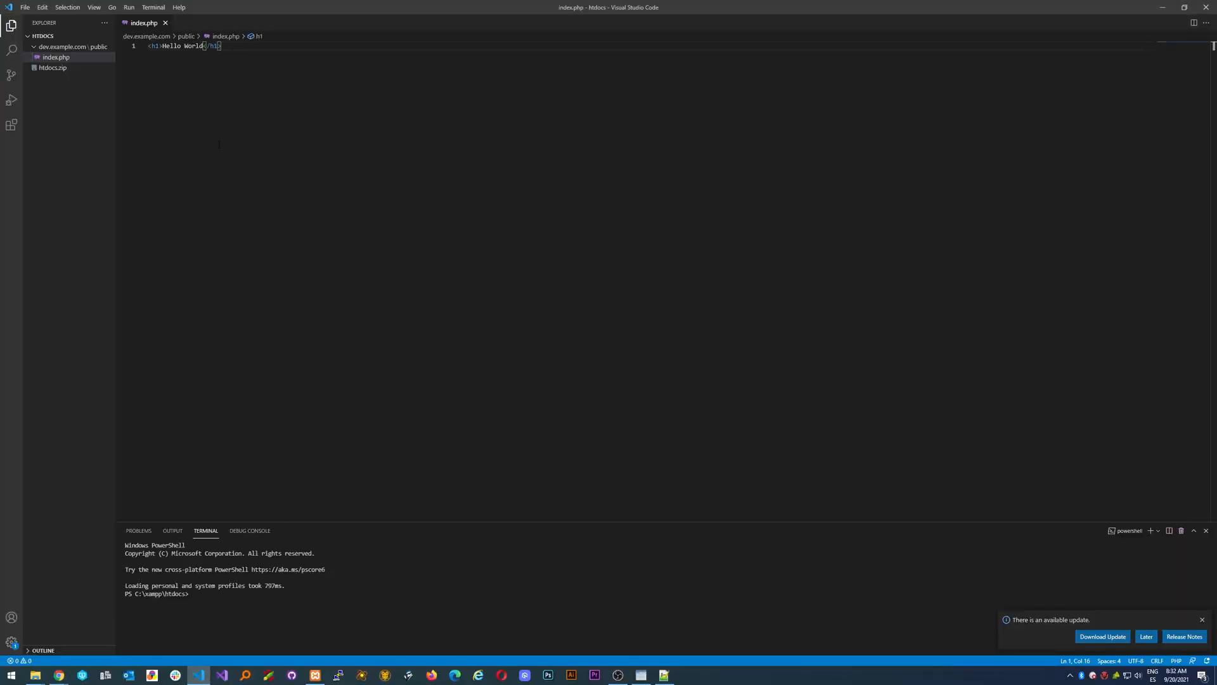
{"action": "left_click", "coordinate": [221, 45]}
{"action": "type", "text": "<?ph"}
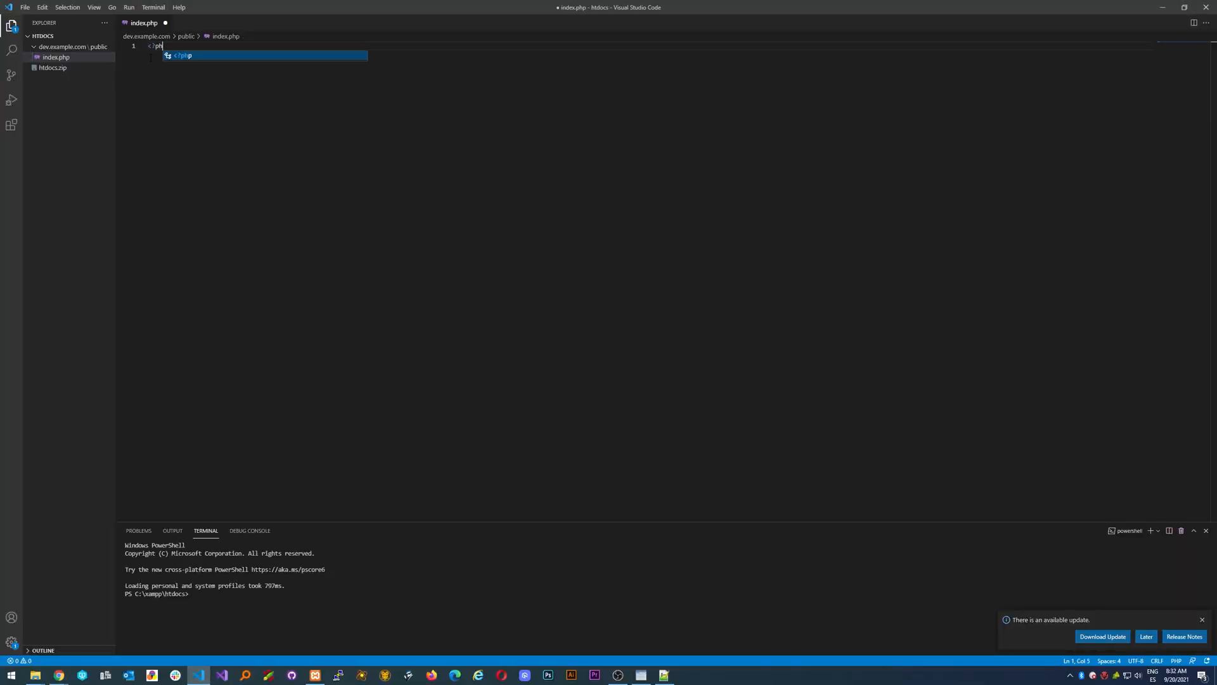
{"action": "type", "text": "echo php"}
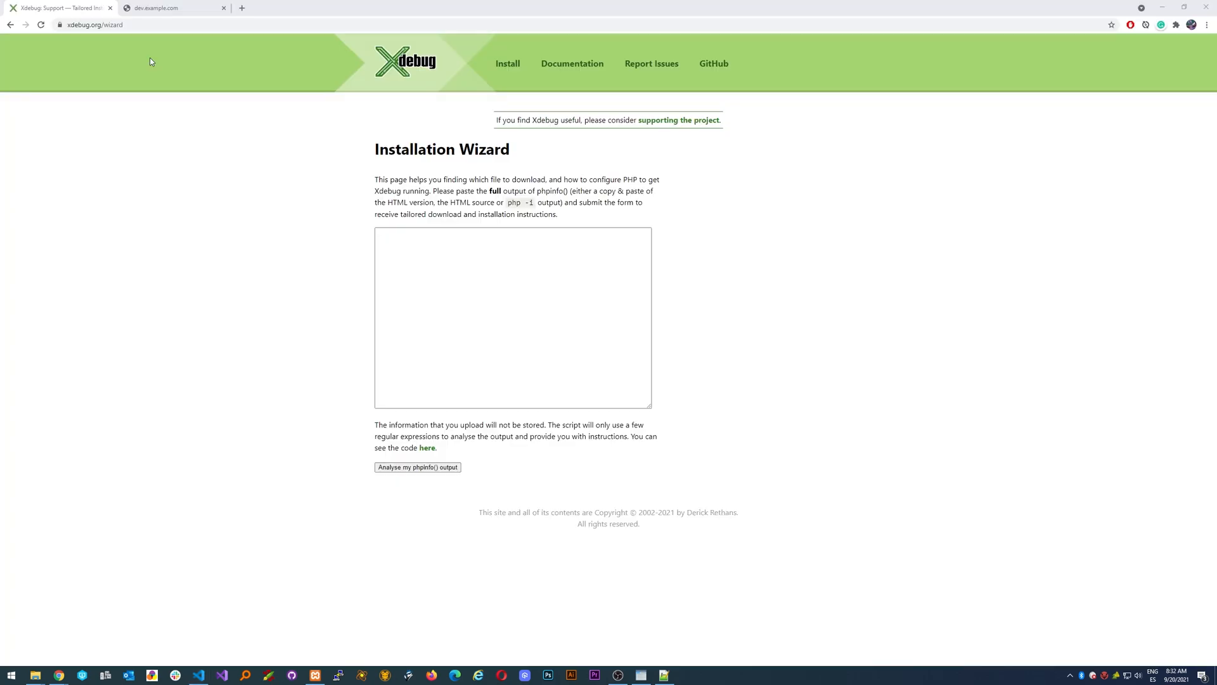
{"action": "left_click", "coordinate": [170, 7]}
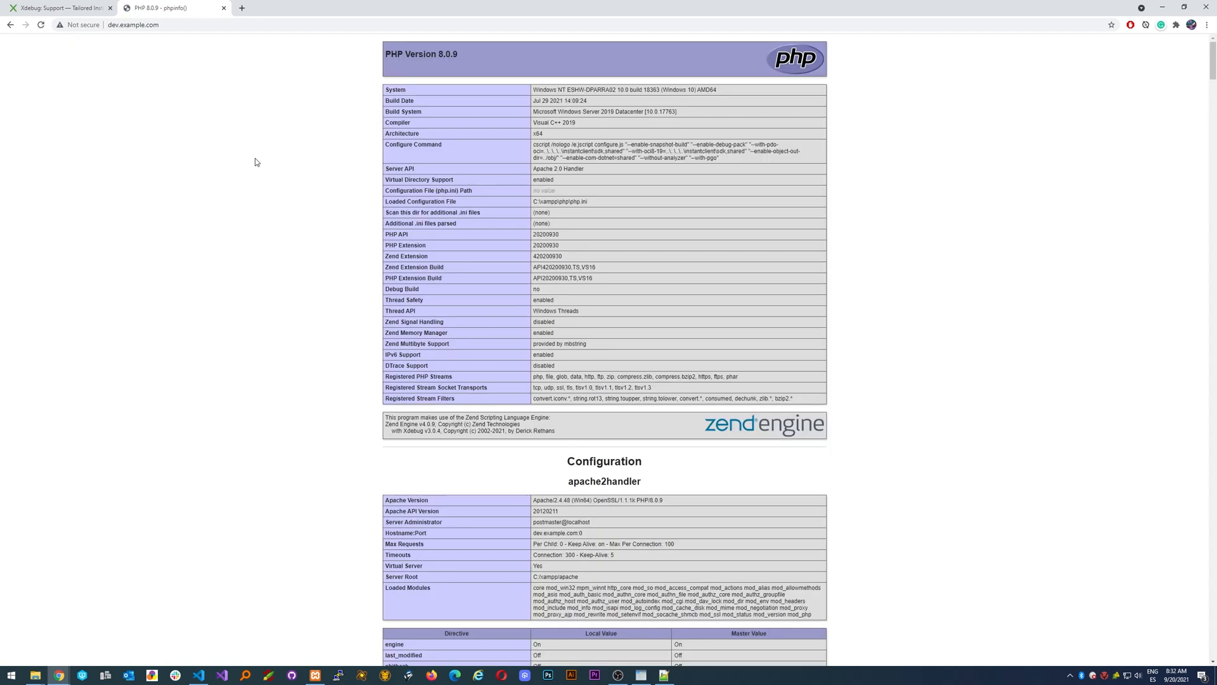
{"action": "key", "text": "ctrl+a"}
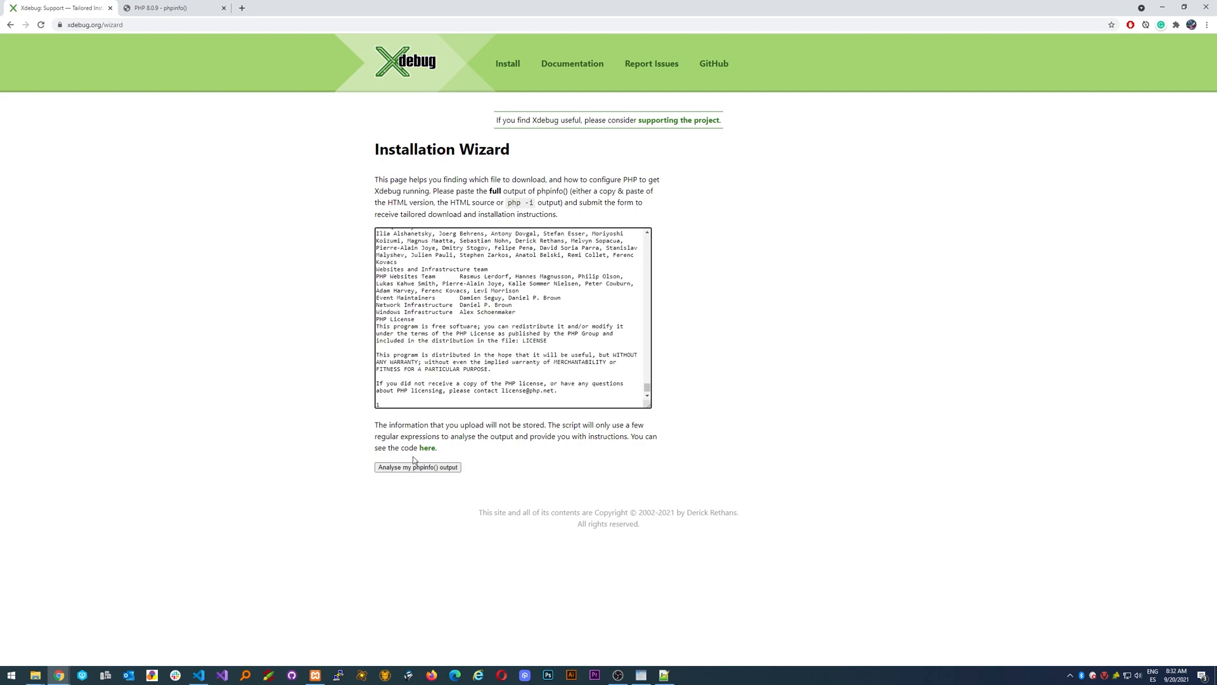
Analyse the phpinfo output and download and keep php_xdebug-3.0.4-8.0-vs16-x86_64.dll.
{"action": "left_click", "coordinate": [417, 467]}
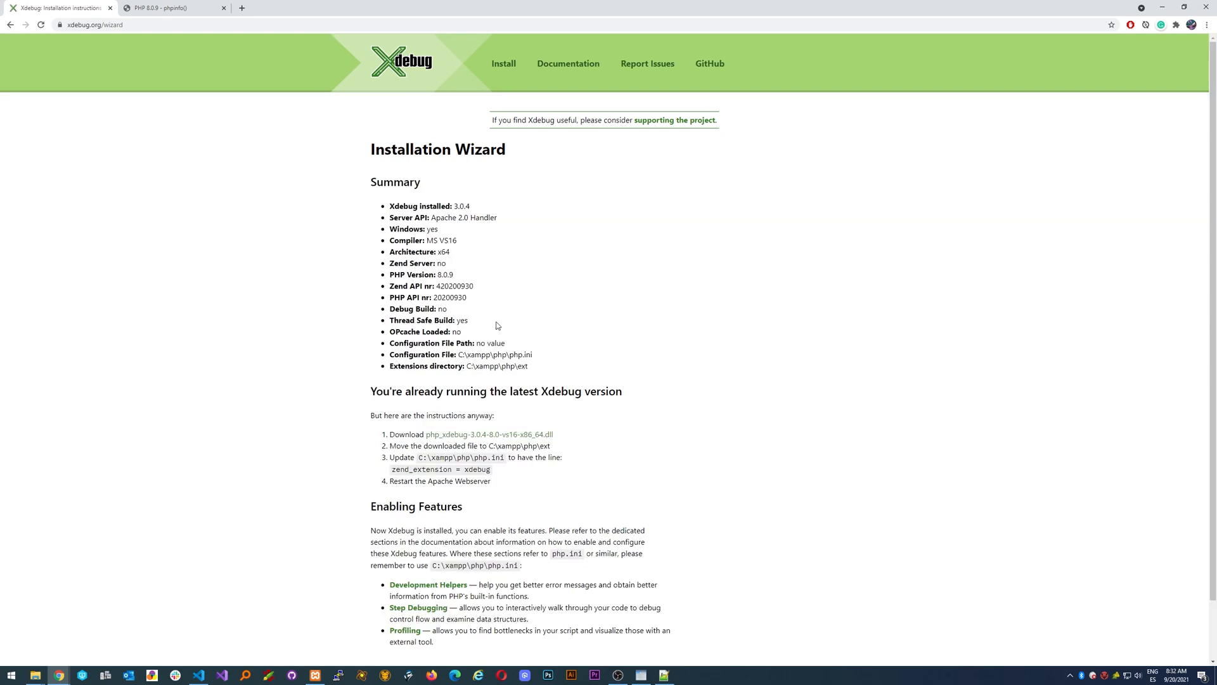
{"action": "scroll", "scroll_direction": "down", "scroll_amount": 3}
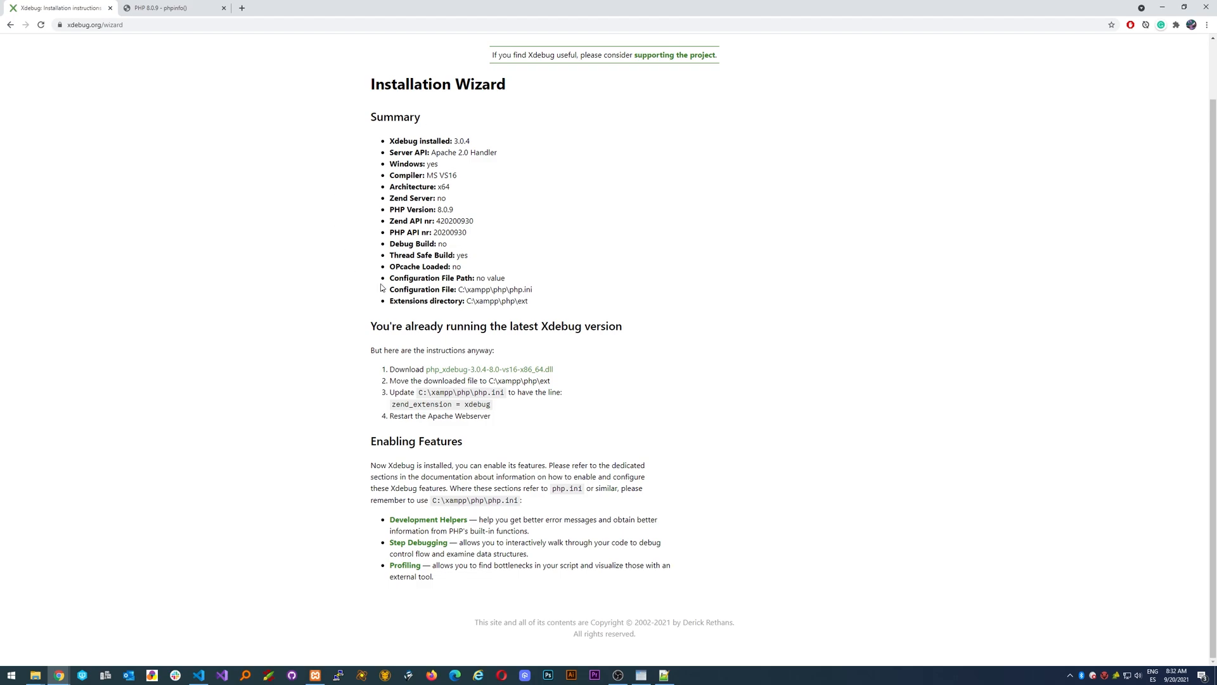
{"action": "mouse_move", "coordinate": [584, 312]}
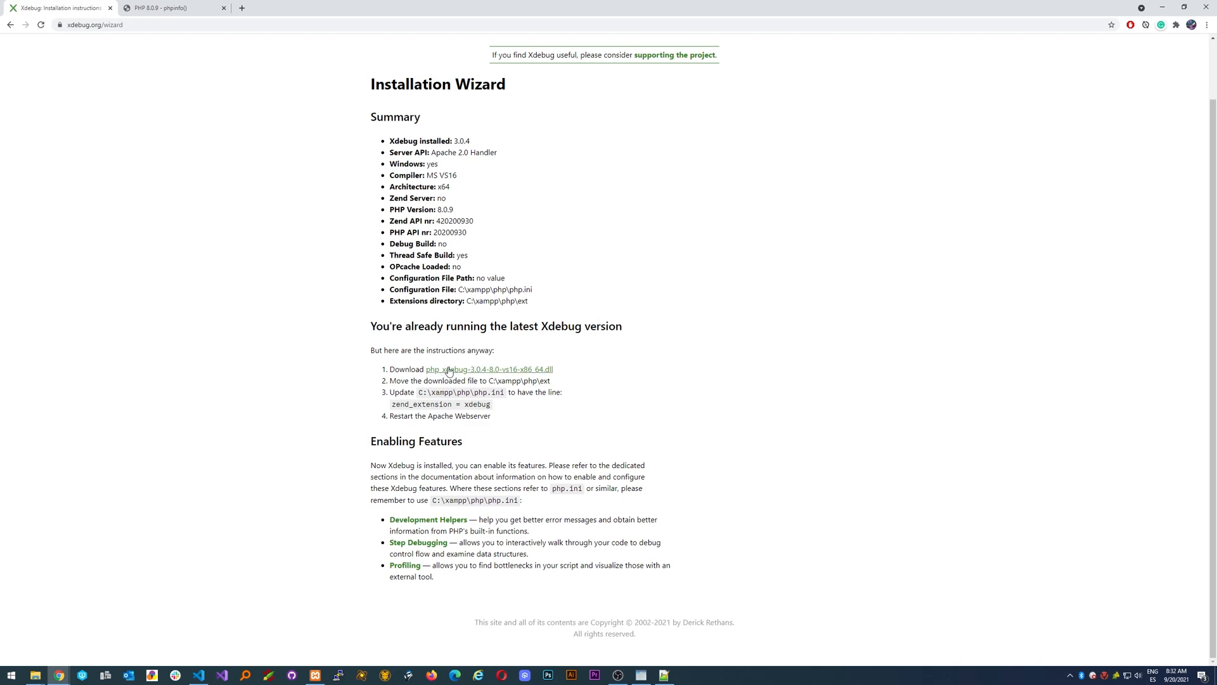
{"action": "left_click", "coordinate": [488, 369]}
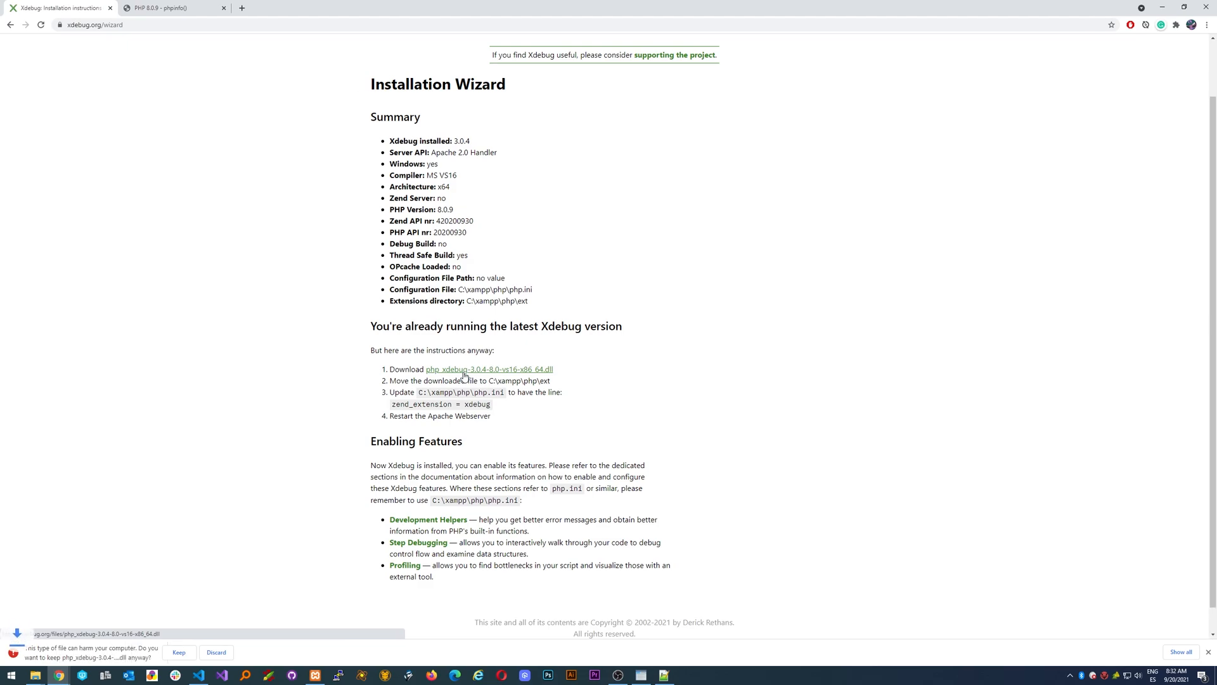
{"action": "left_click", "coordinate": [178, 651]}
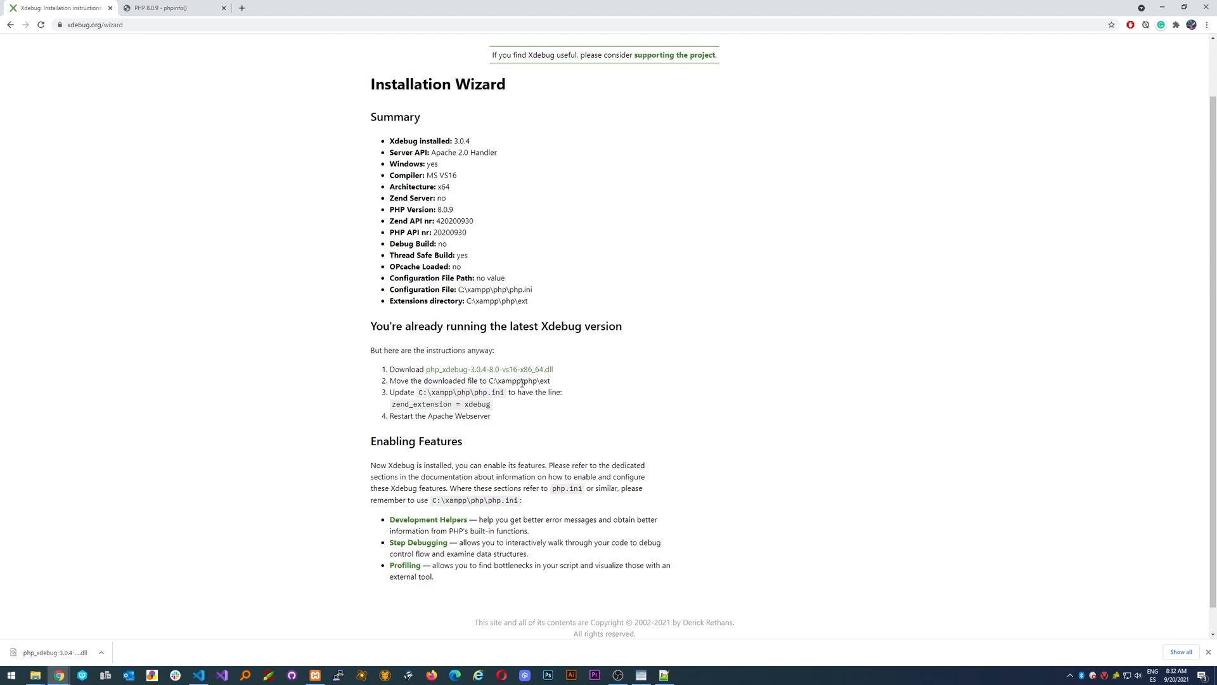
{"action": "mouse_move", "coordinate": [160, 646]}
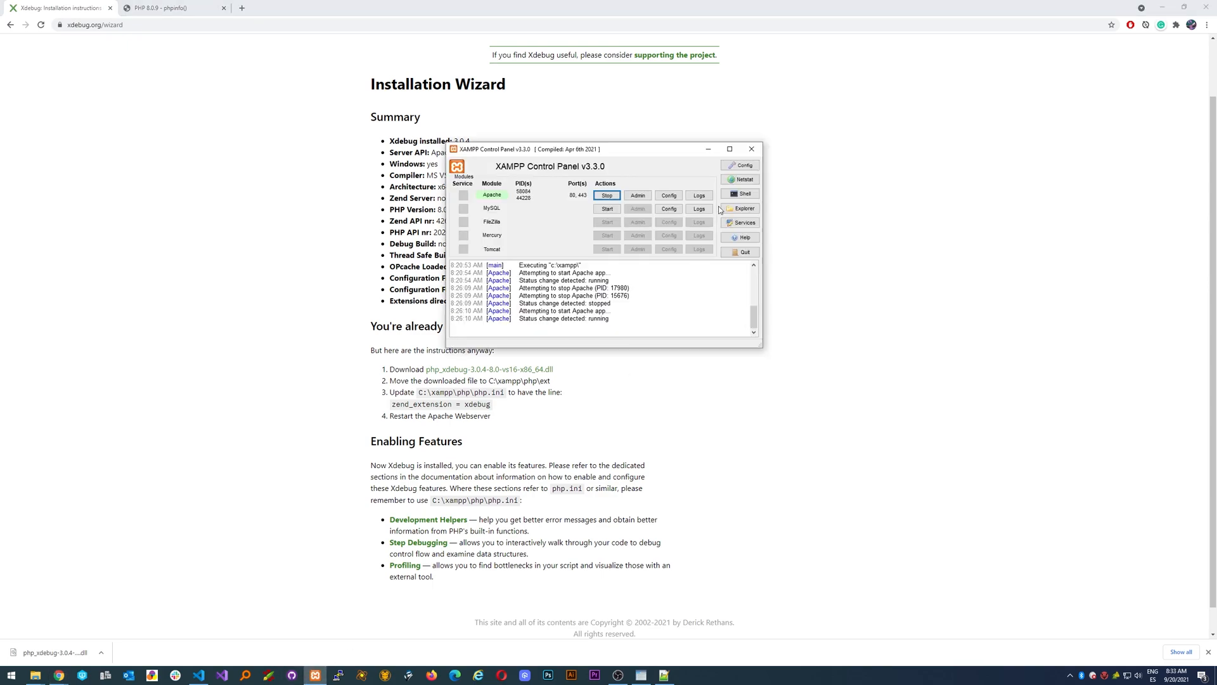
Move the downloaded Xdebug DLL into C:\xampp\php\ext, replacing the older copy.
{"action": "left_click", "coordinate": [744, 208]}
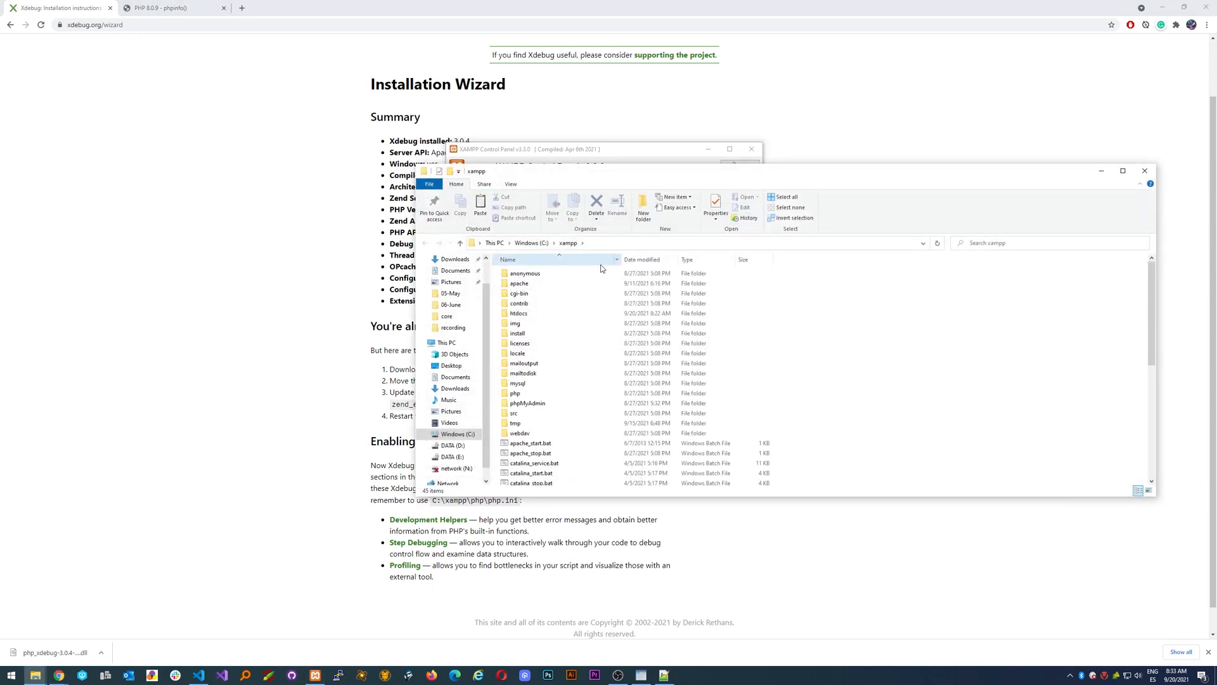
{"action": "left_click", "coordinate": [528, 403]}
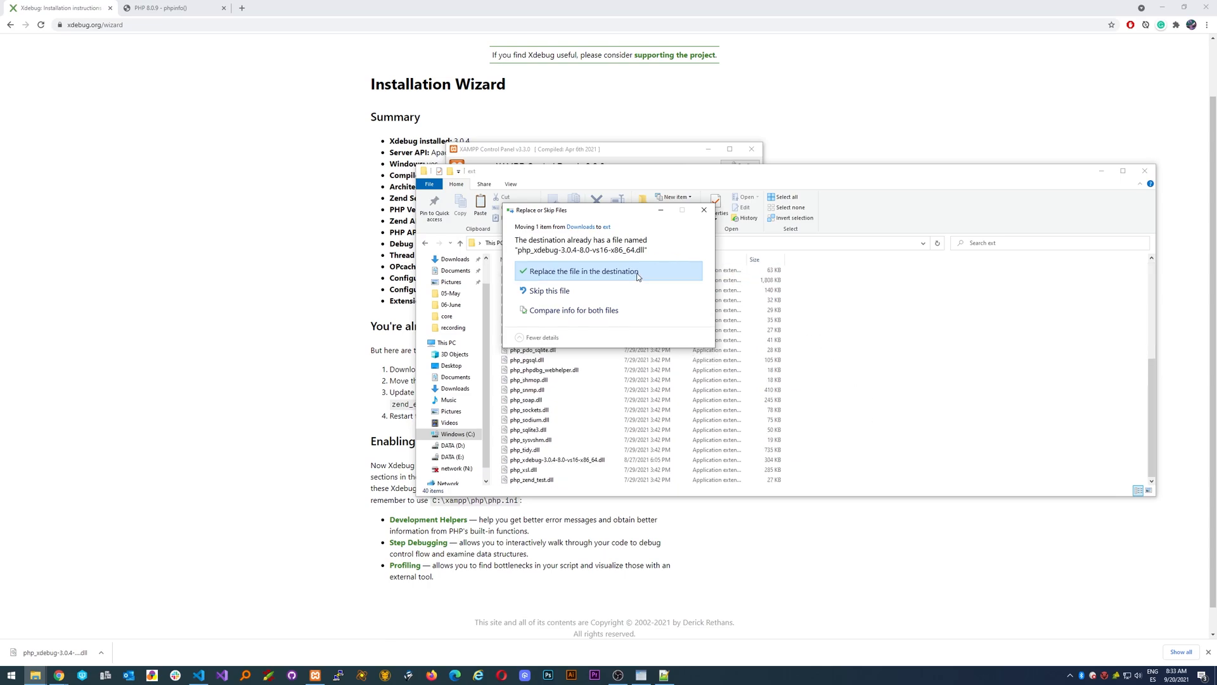
{"action": "left_click", "coordinate": [580, 271]}
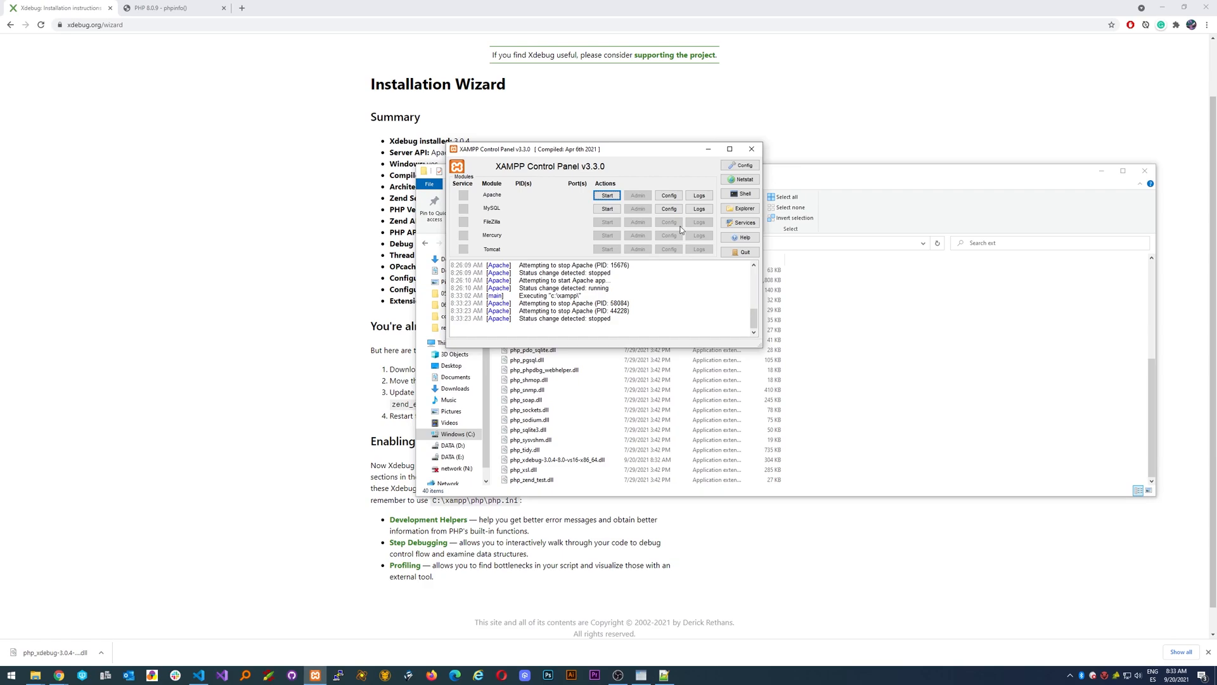
Open php.ini from Apache's Config menu and scroll to its end.
{"action": "left_click", "coordinate": [667, 195]}
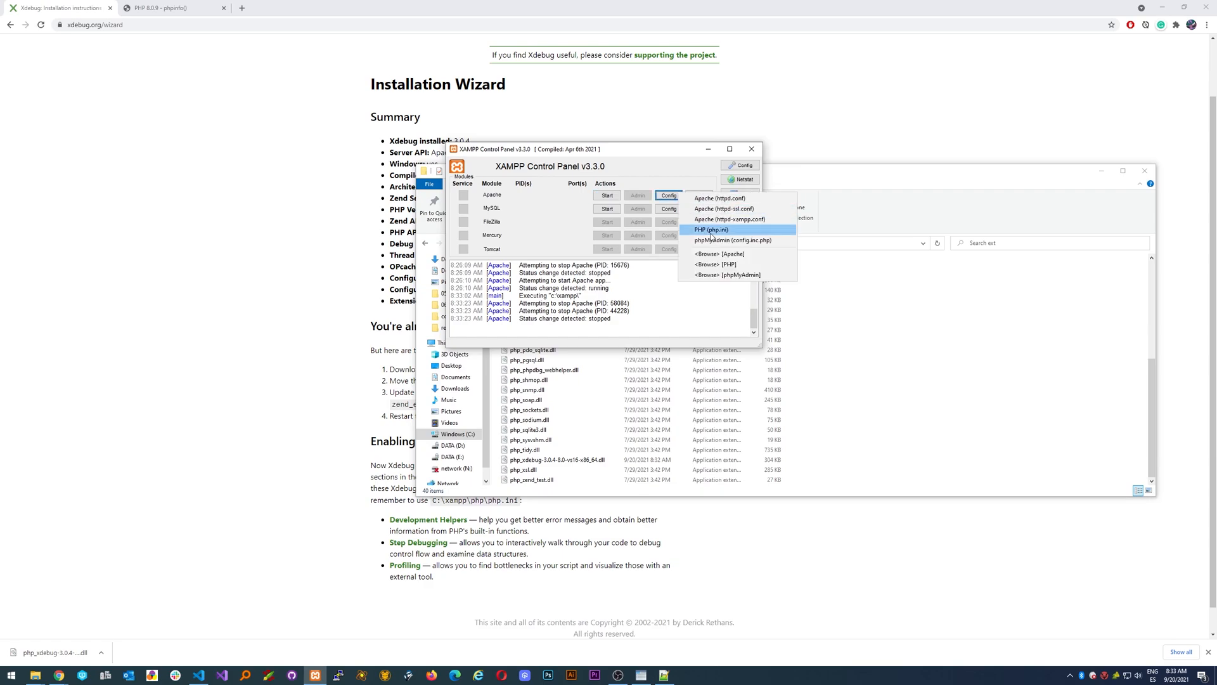
{"action": "left_click", "coordinate": [711, 229]}
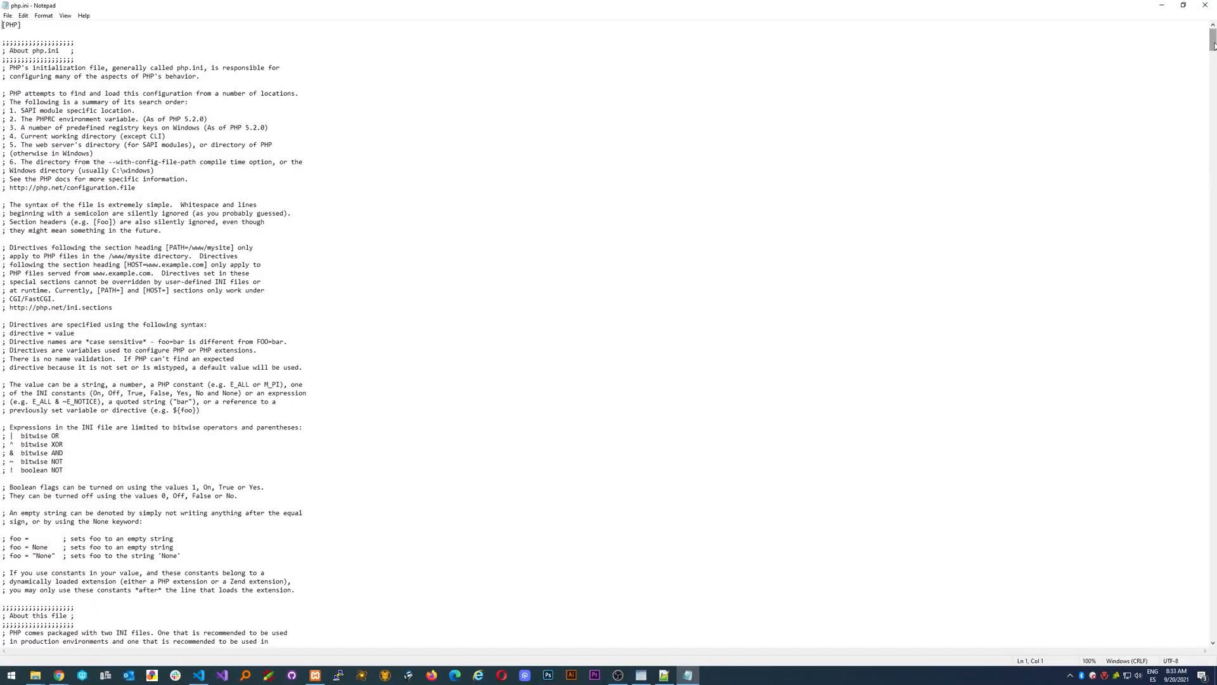
{"action": "scroll", "scroll_direction": "down", "scroll_amount": 3}
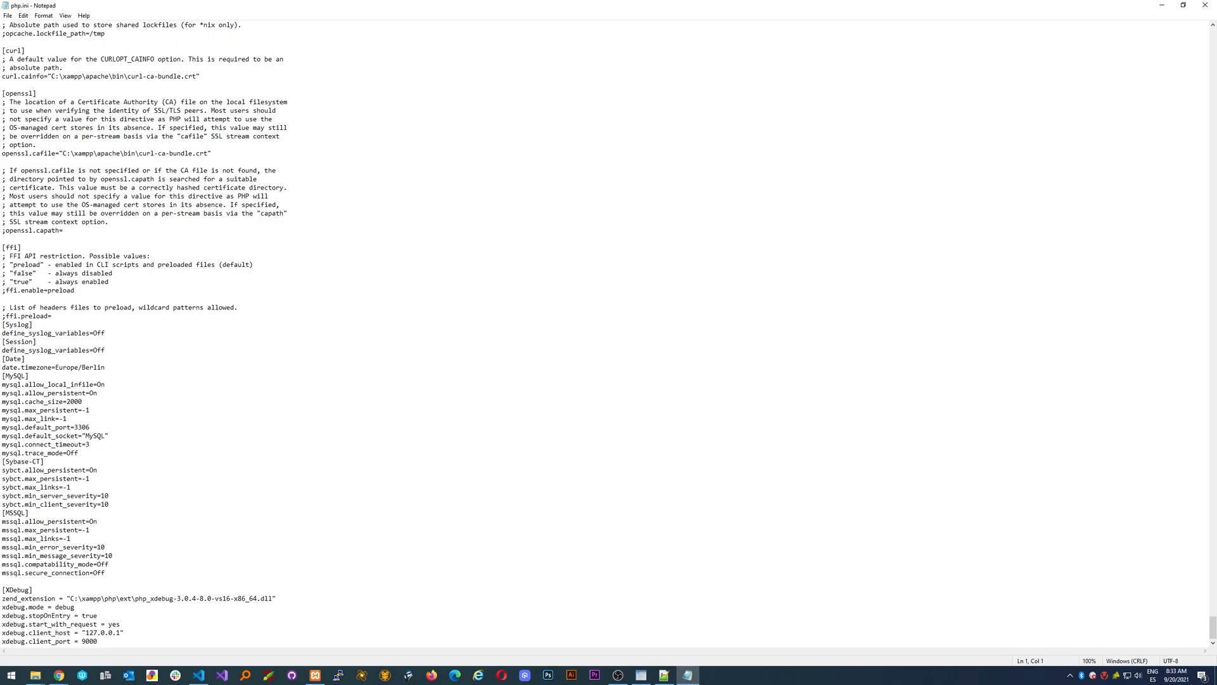
Review the [XDebug] zend_extension DLL path, debug mode and client port 9000.
{"action": "left_click_drag", "start_coordinate": [27, 615], "coordinate": [99, 641]}
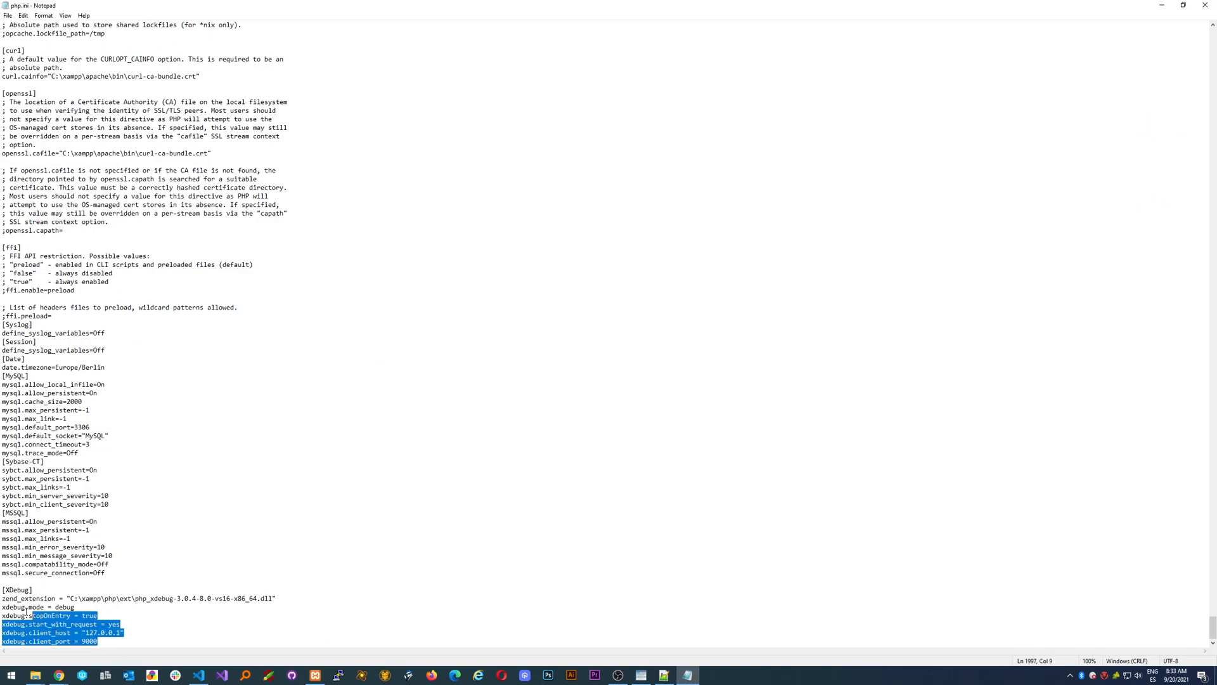
{"action": "left_click", "coordinate": [109, 587]}
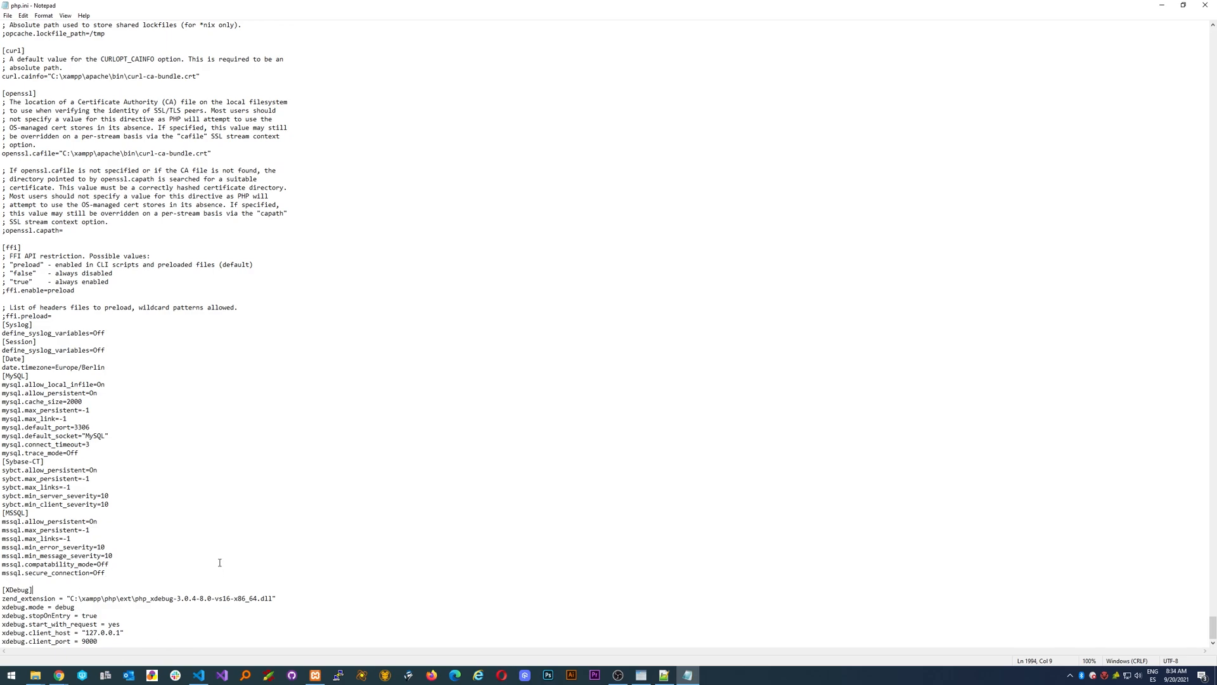
{"action": "mouse_move", "coordinate": [249, 566]}
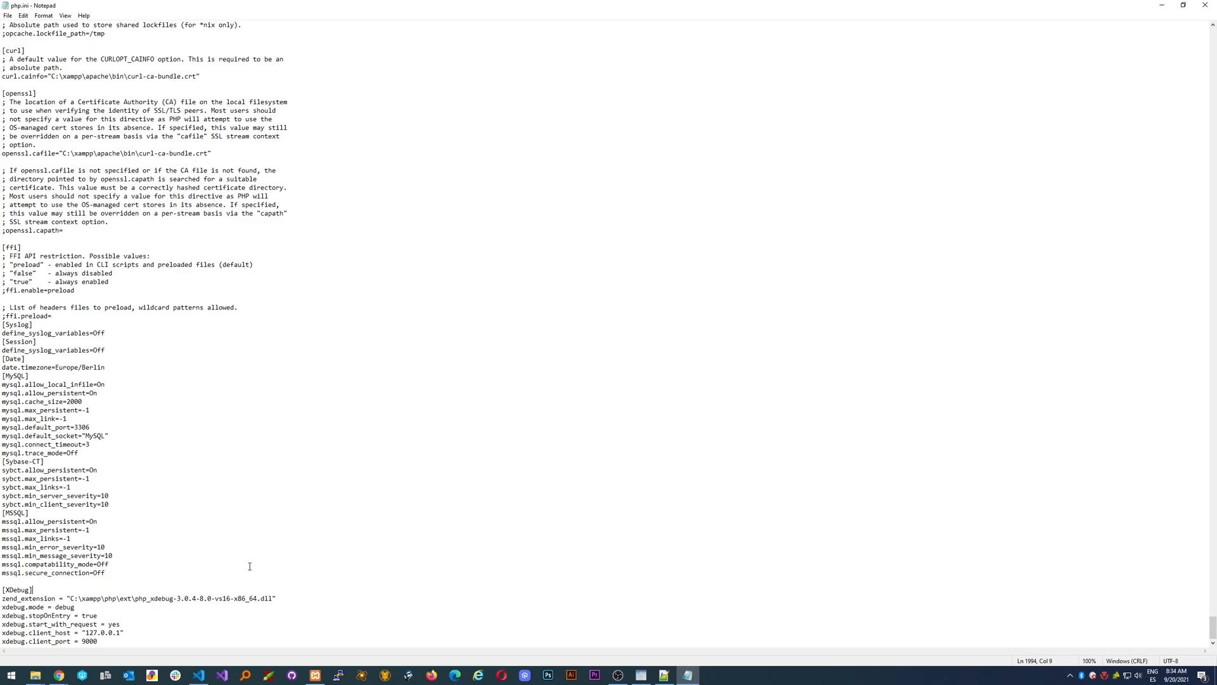
{"action": "mouse_move", "coordinate": [78, 594]}
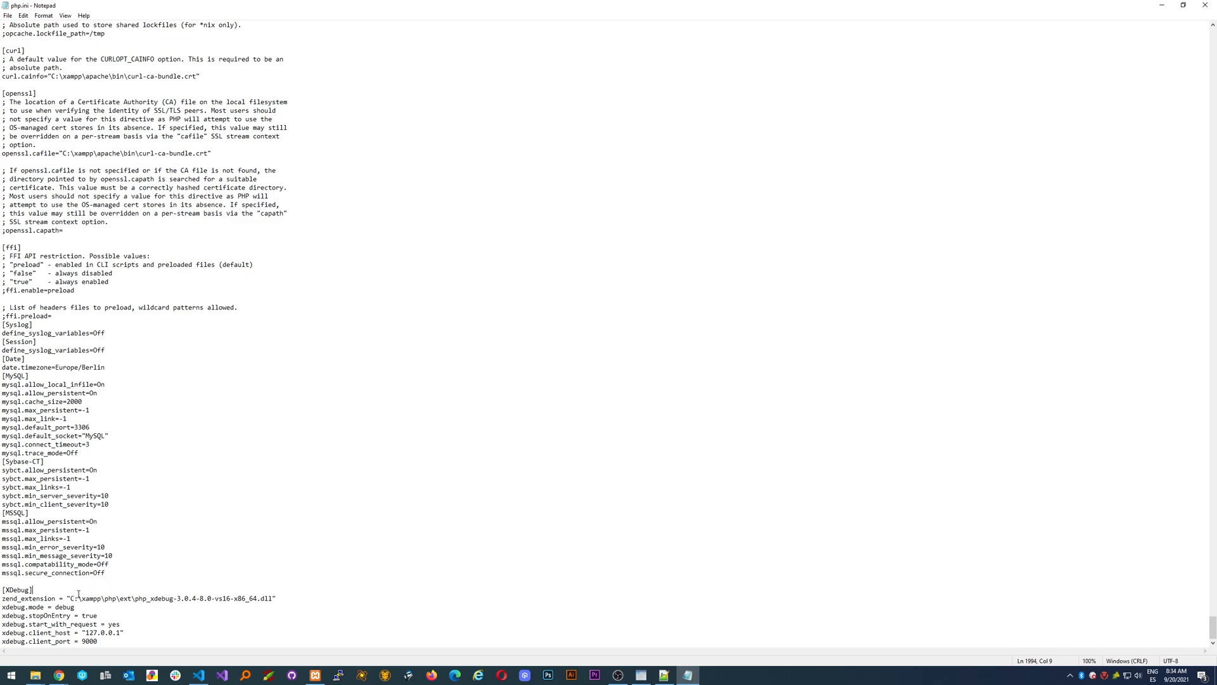
{"action": "left_click_drag", "start_coordinate": [179, 598], "coordinate": [273, 597]}
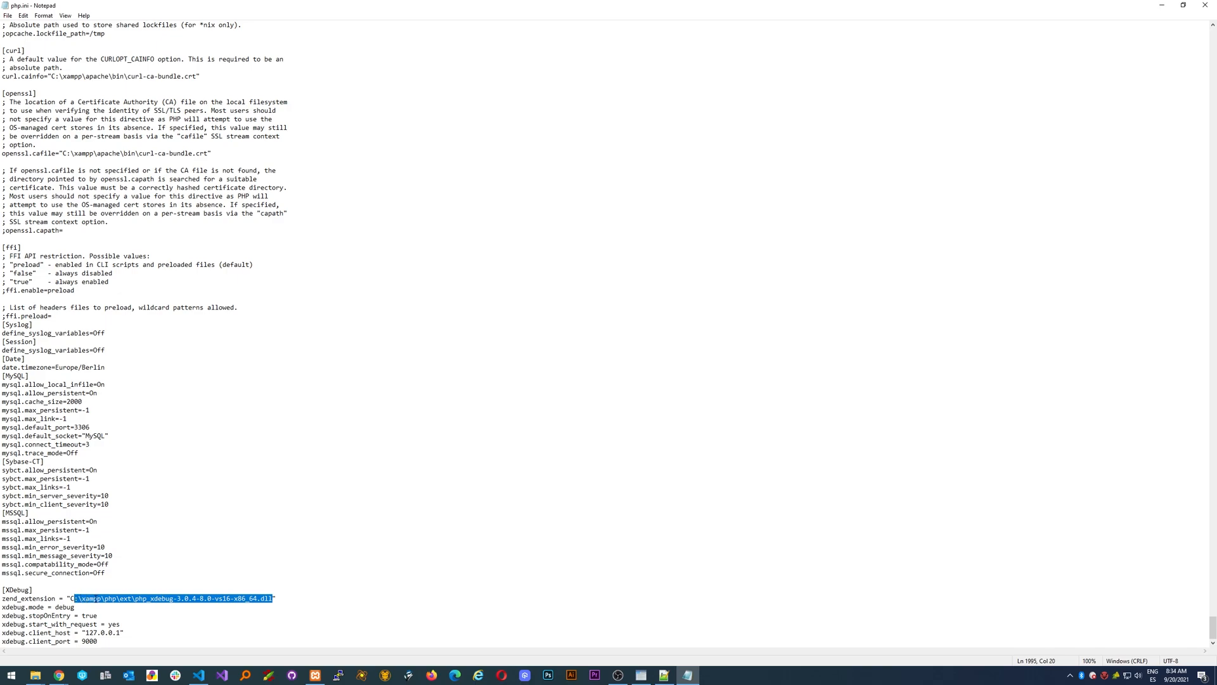
{"action": "left_click", "coordinate": [272, 598]}
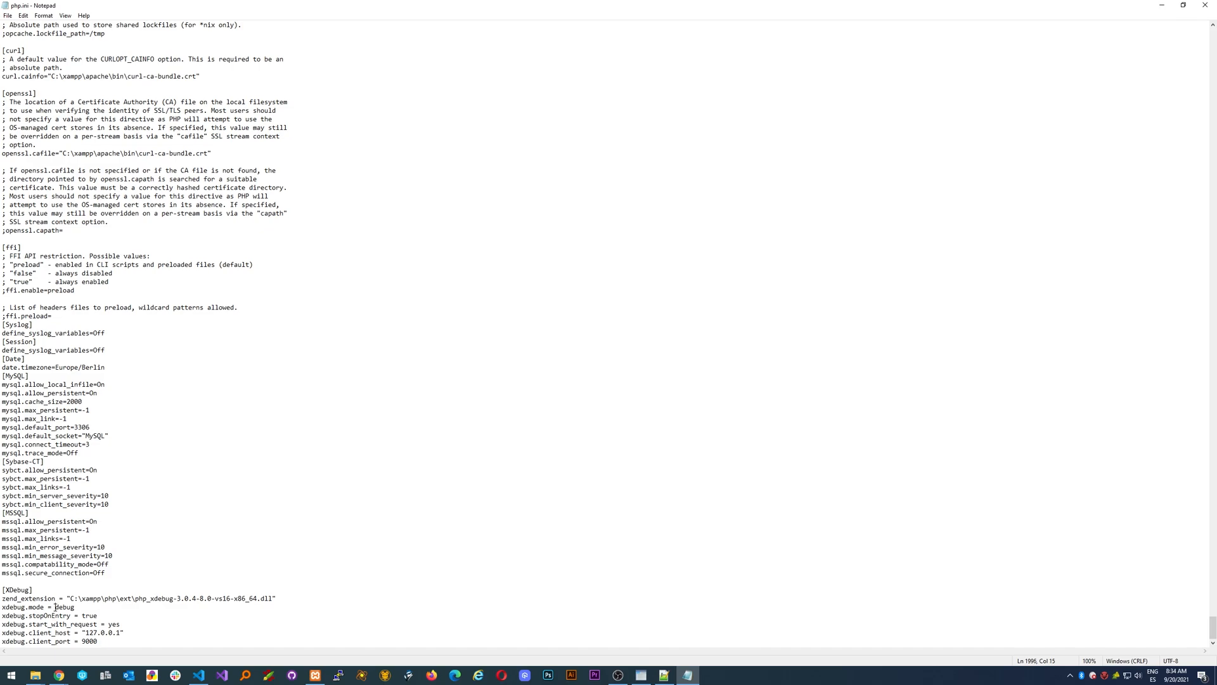
{"action": "left_click", "coordinate": [53, 608]}
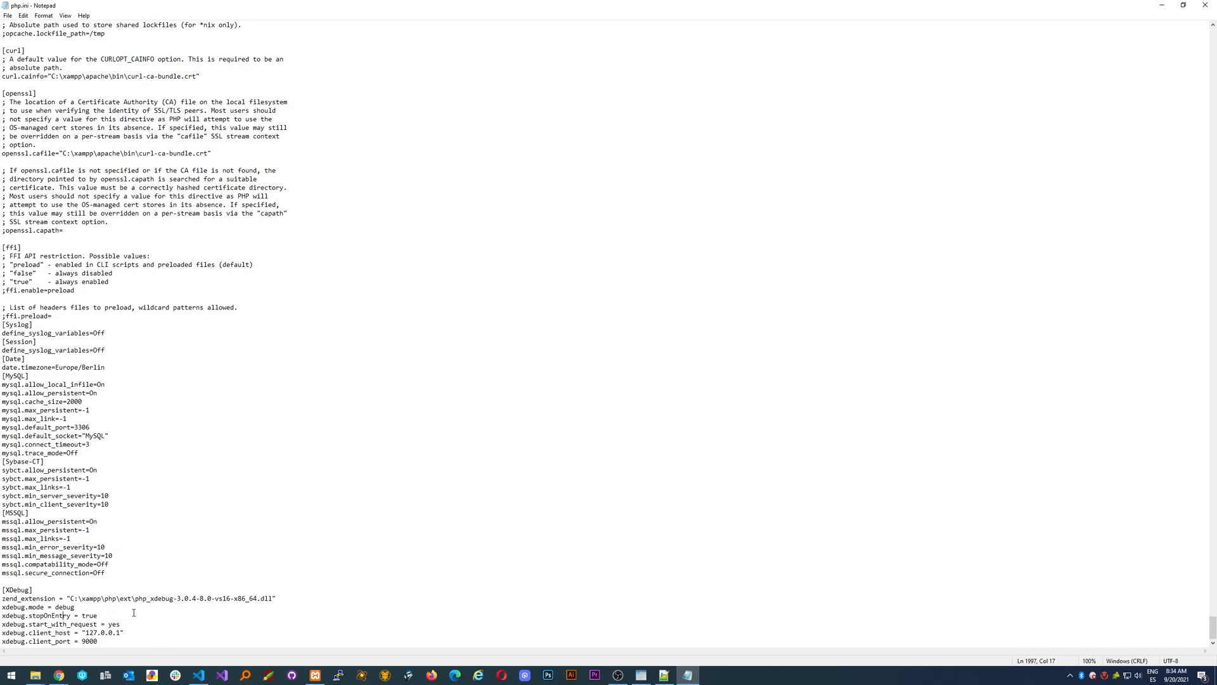
{"action": "mouse_move", "coordinate": [117, 639]}
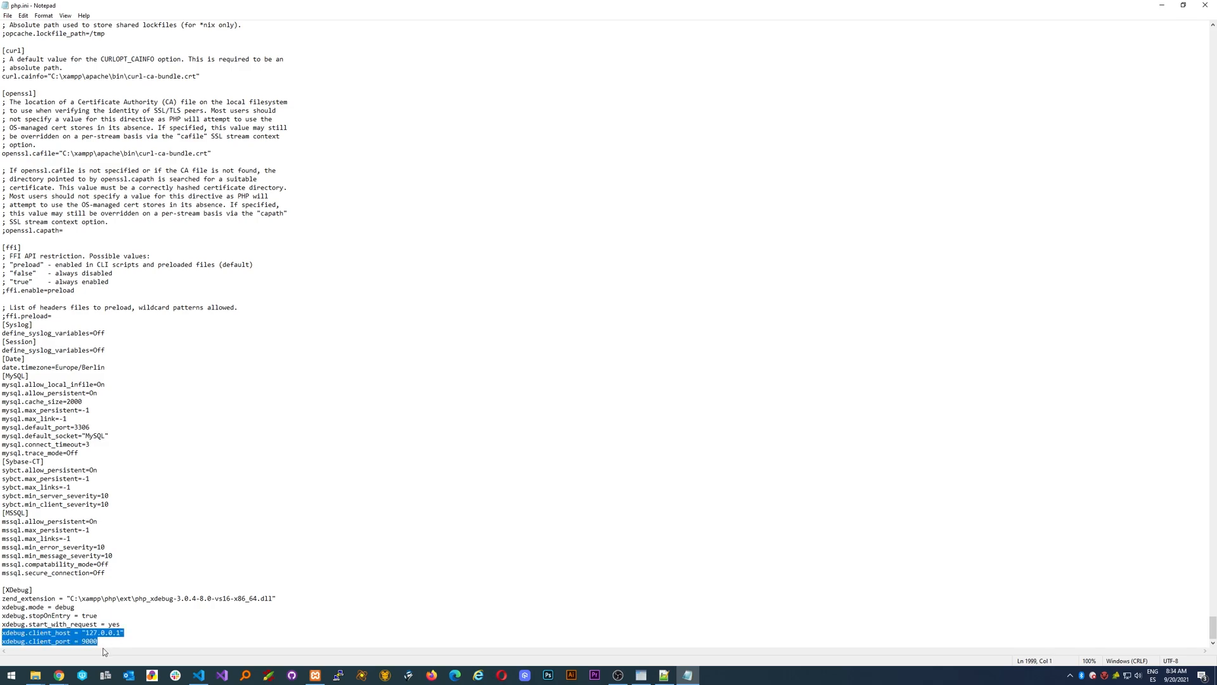
{"action": "left_click", "coordinate": [101, 641]}
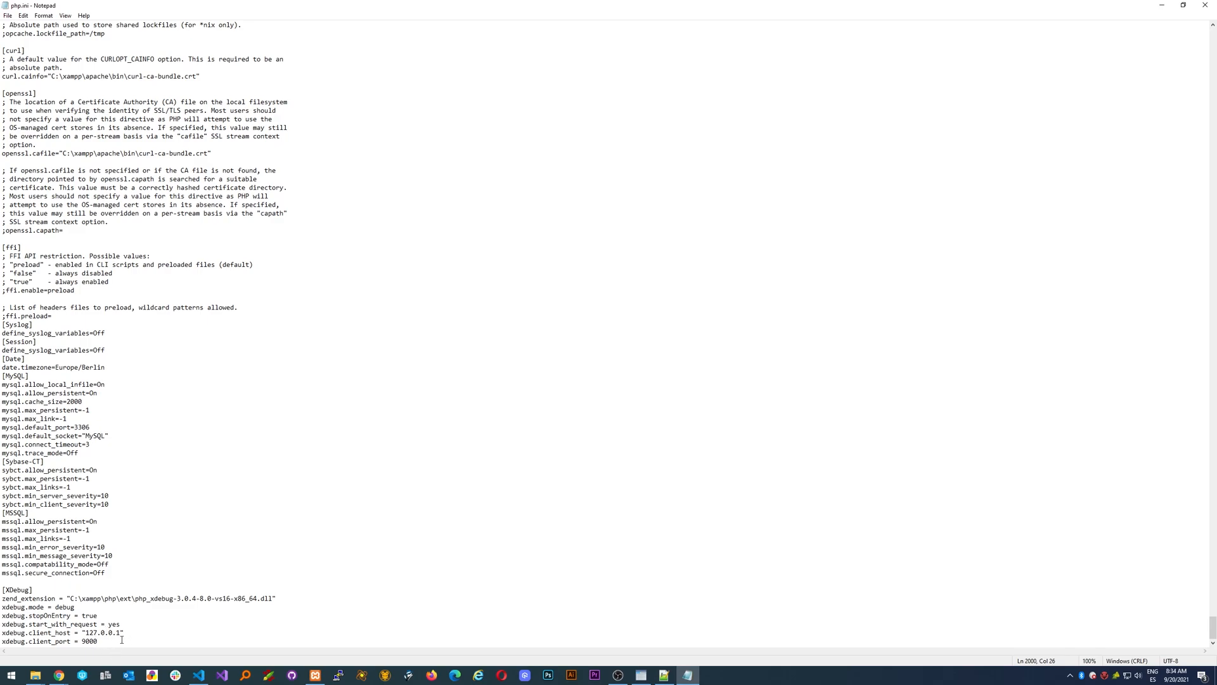
{"action": "double_click", "coordinate": [100, 632]}
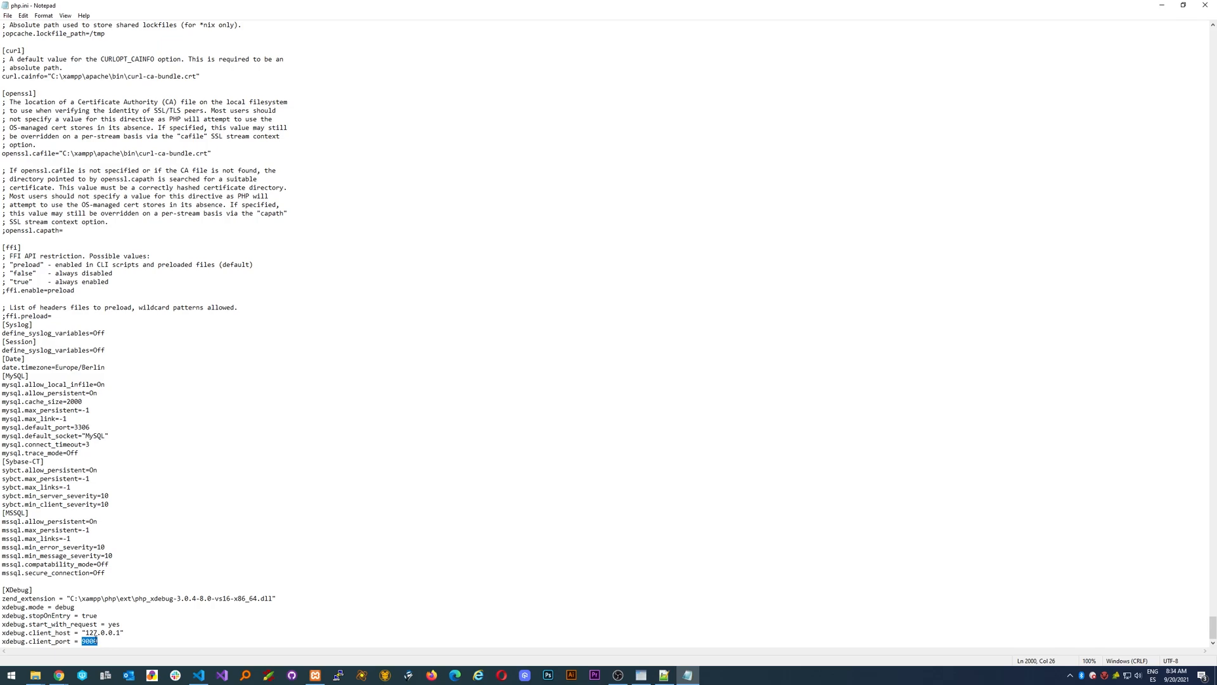
{"action": "mouse_move", "coordinate": [136, 619]}
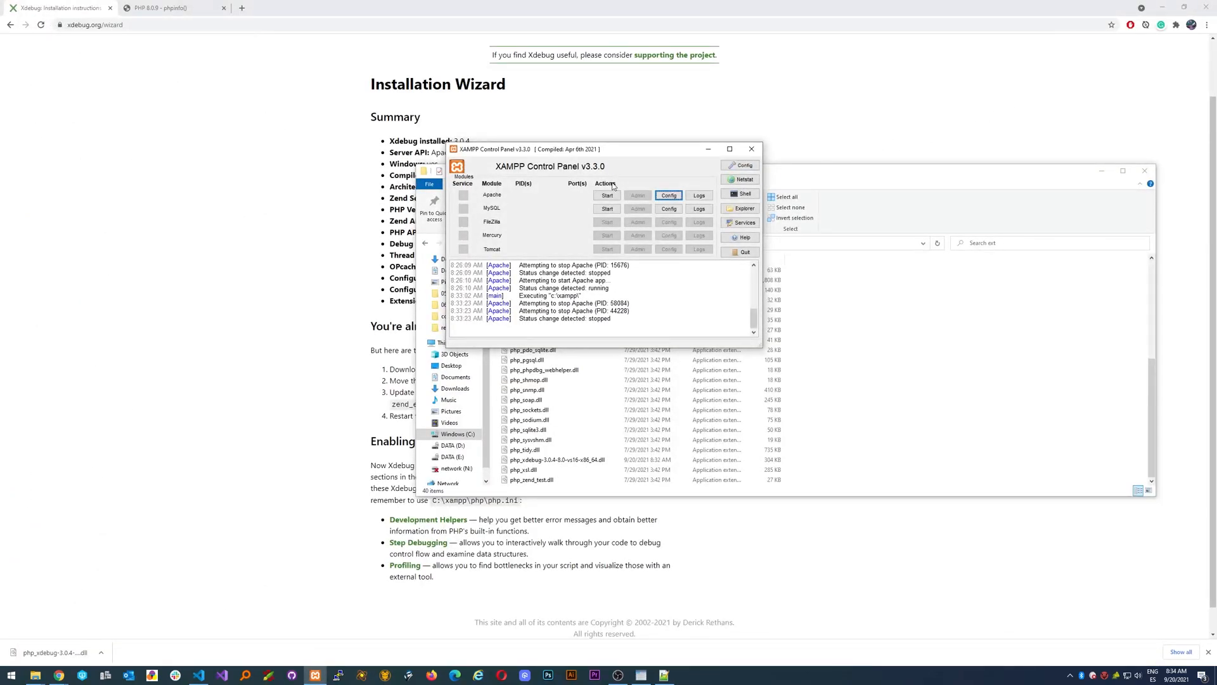
Close php.ini via the XAMPP Control Panel and return to index.php in VS Code.
{"action": "left_click", "coordinate": [607, 194]}
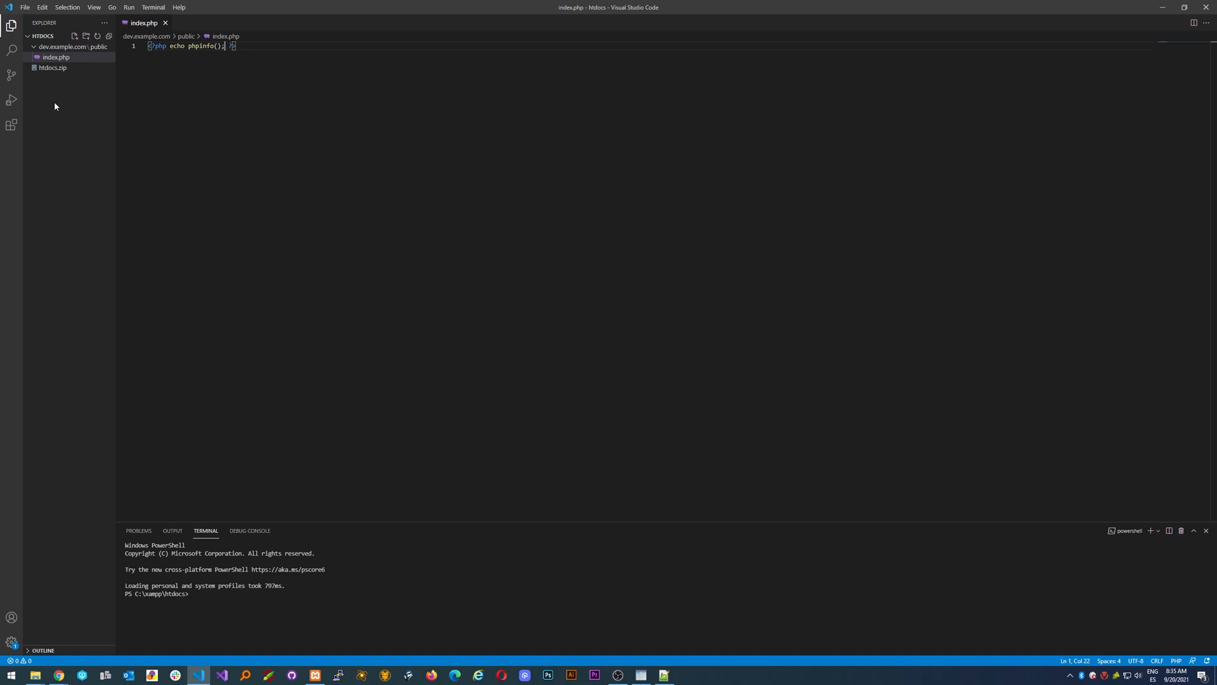
Verify PHP Debug by Felix Becker is installed, then return to index.php.
{"action": "left_click", "coordinate": [11, 99]}
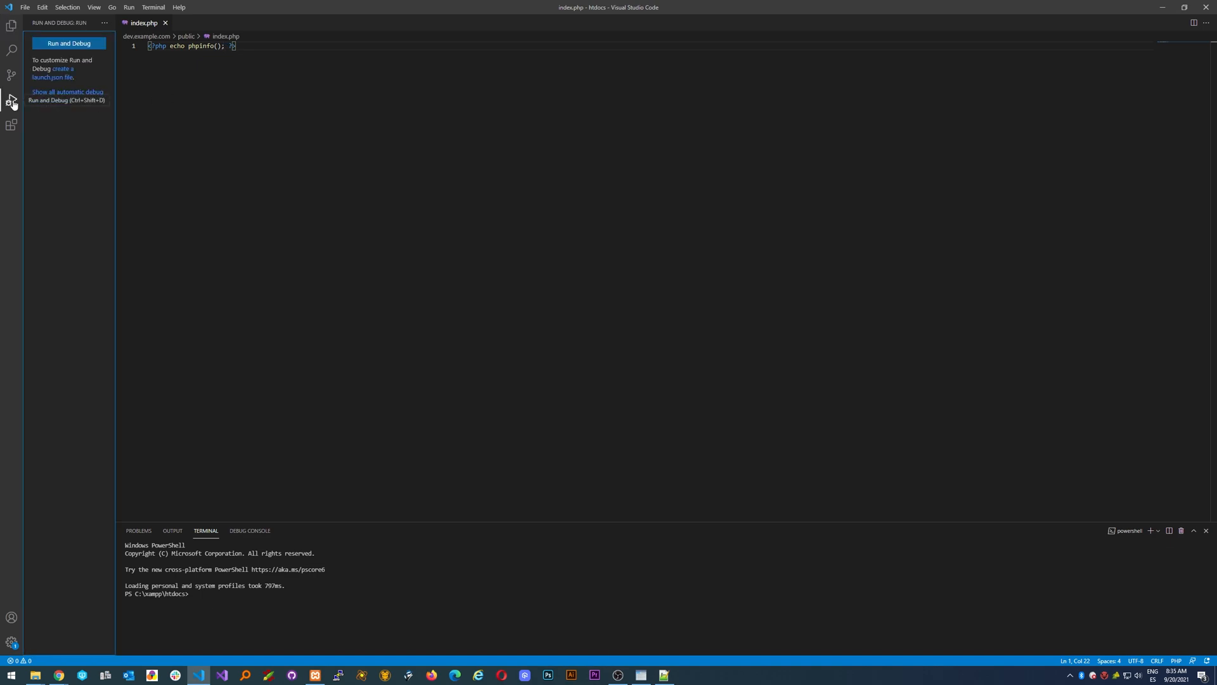
{"action": "left_click", "coordinate": [11, 124]}
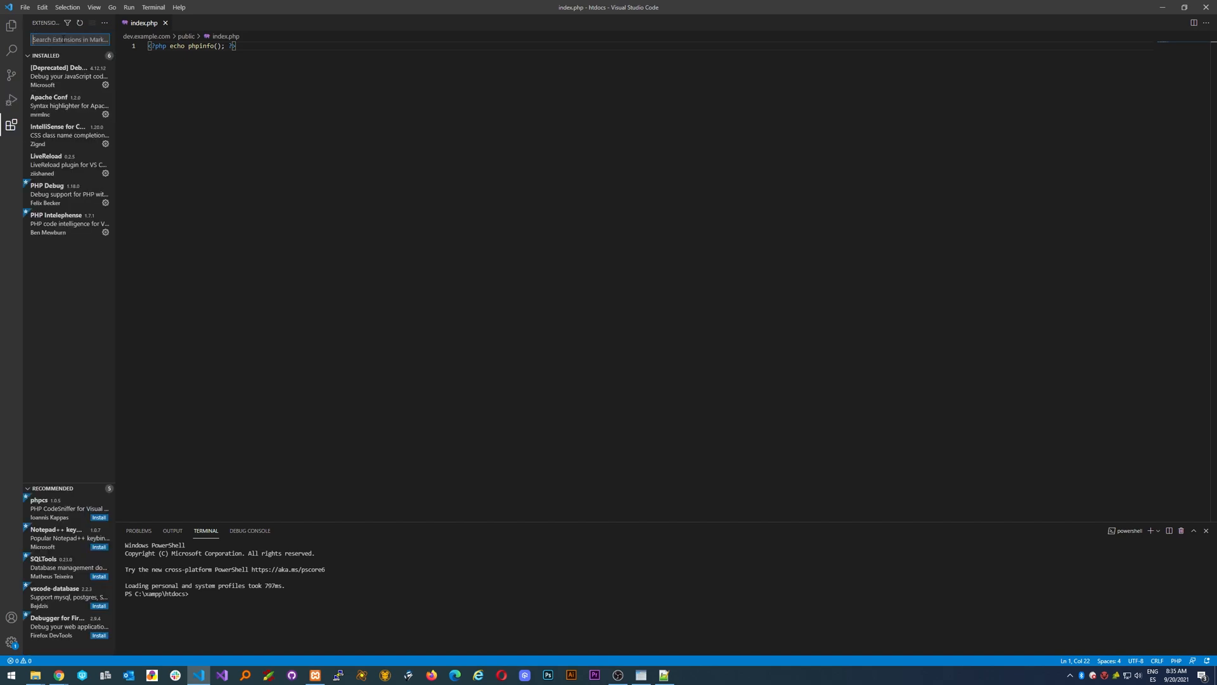
{"action": "type", "text": "php denig"}
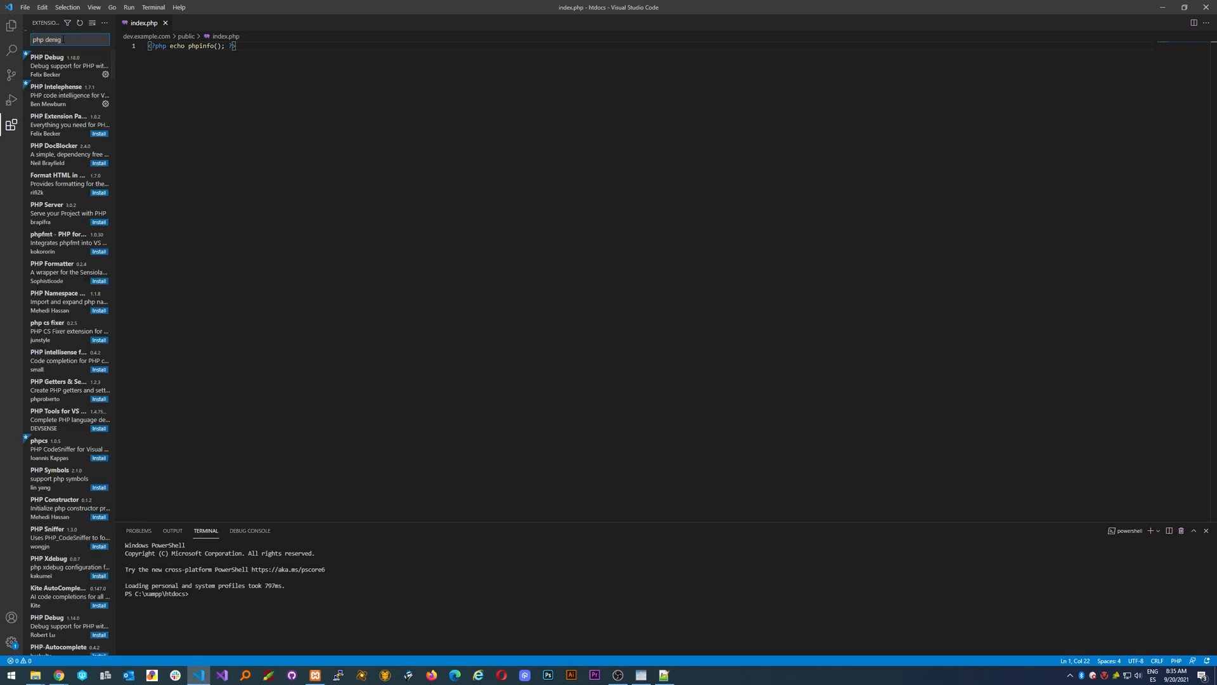
{"action": "left_click", "coordinate": [46, 66]}
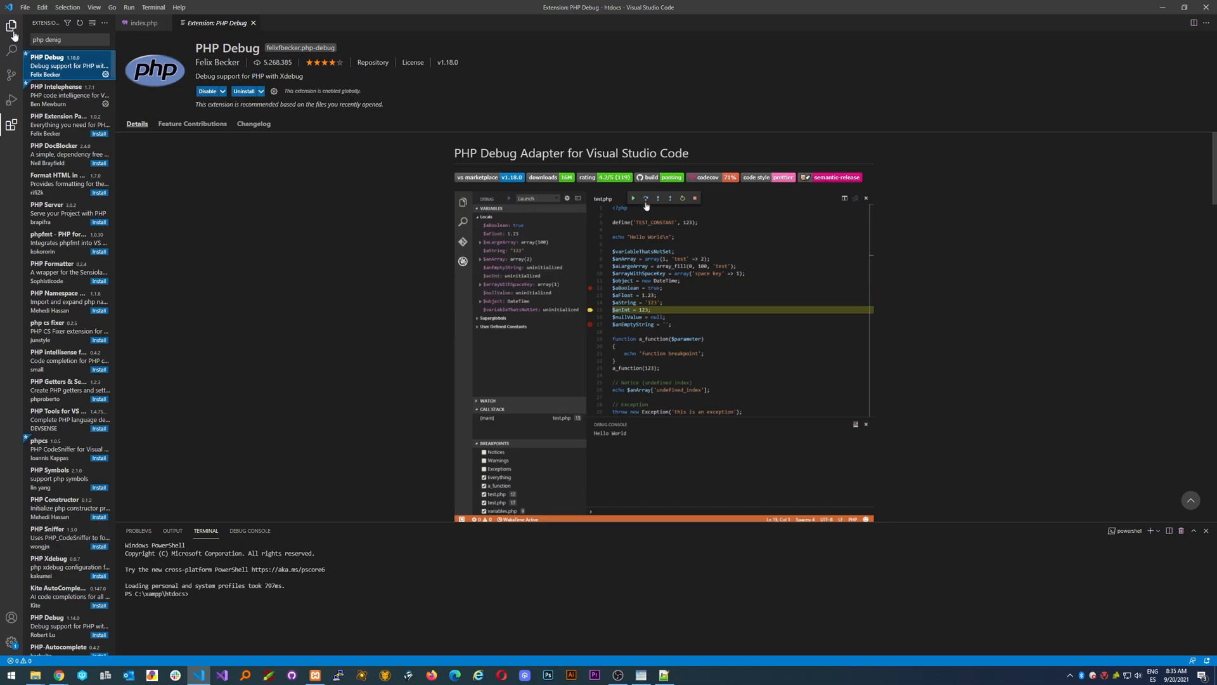
{"action": "left_click", "coordinate": [492, 259]}
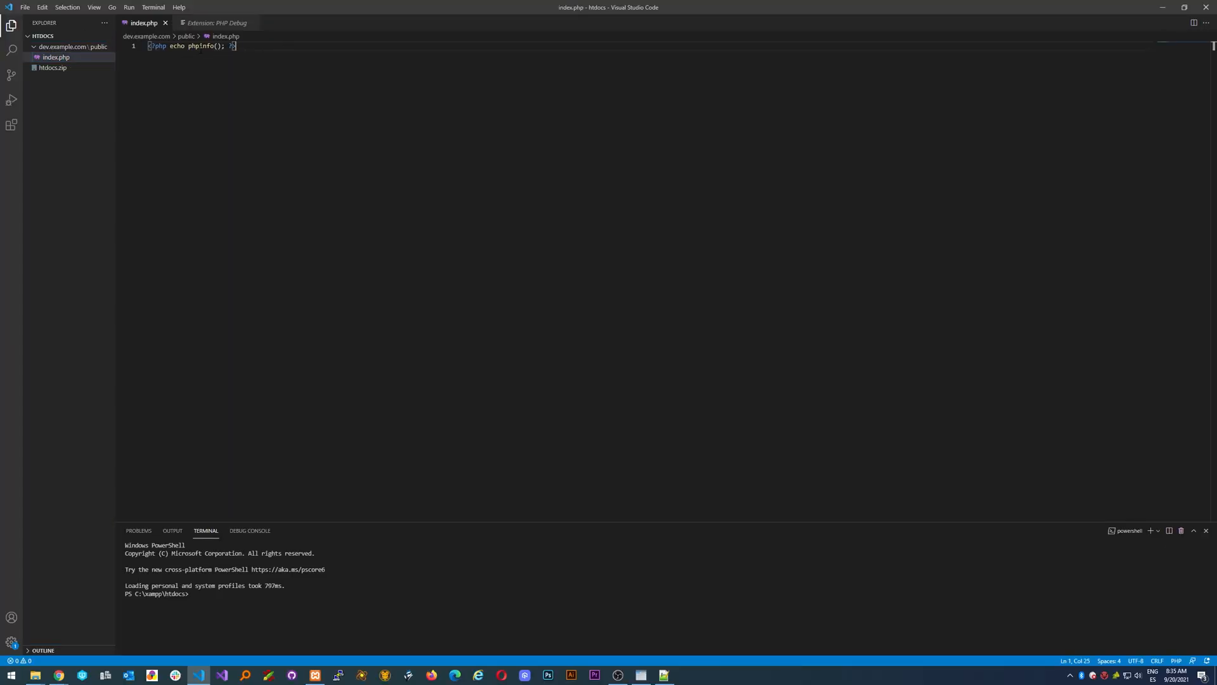
Rewrite index.php with a test() function returning an incremented variable, echoing $var.
{"action": "key", "text": "ctrl+a"}
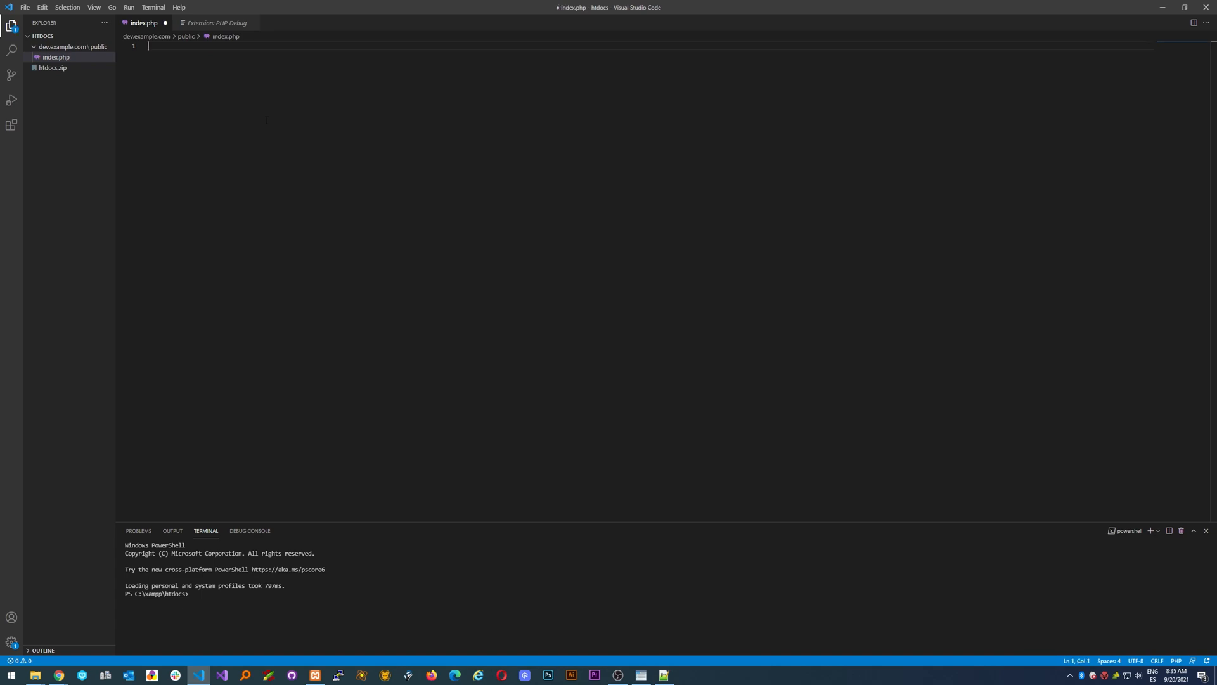
{"action": "type", "text": "<?php"}
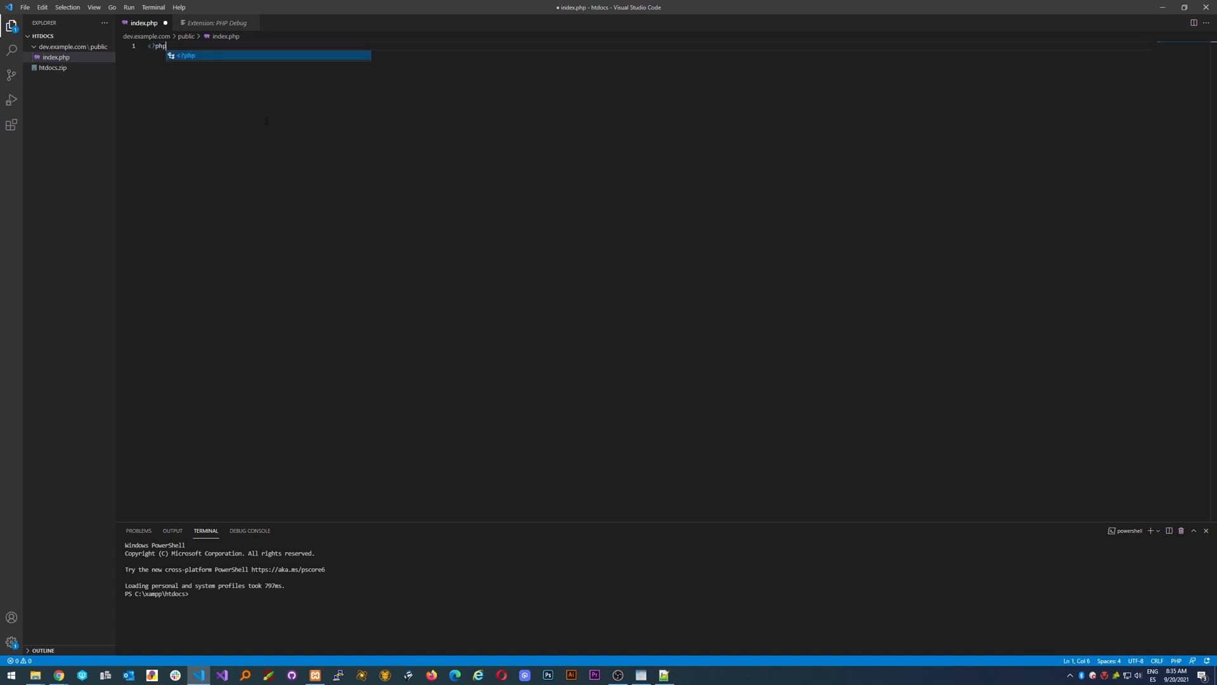
{"action": "key", "text": "Enter"}
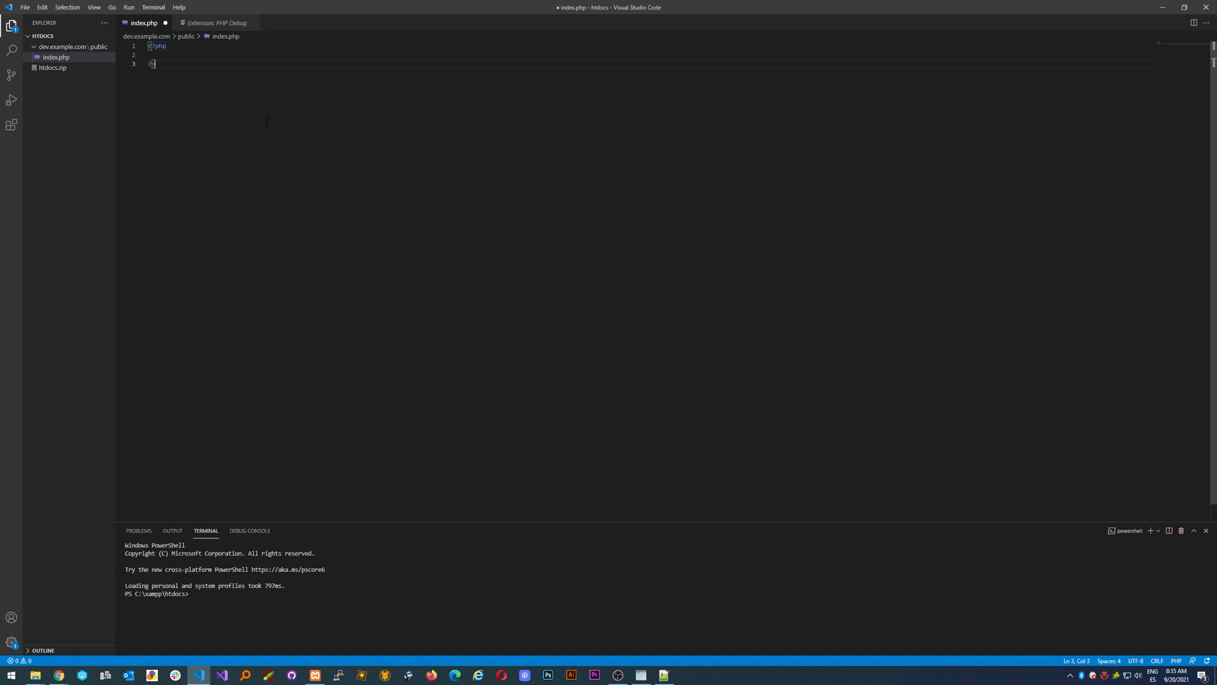
{"action": "type", "text": "function test("}
{"action": "type", "text": "$"}
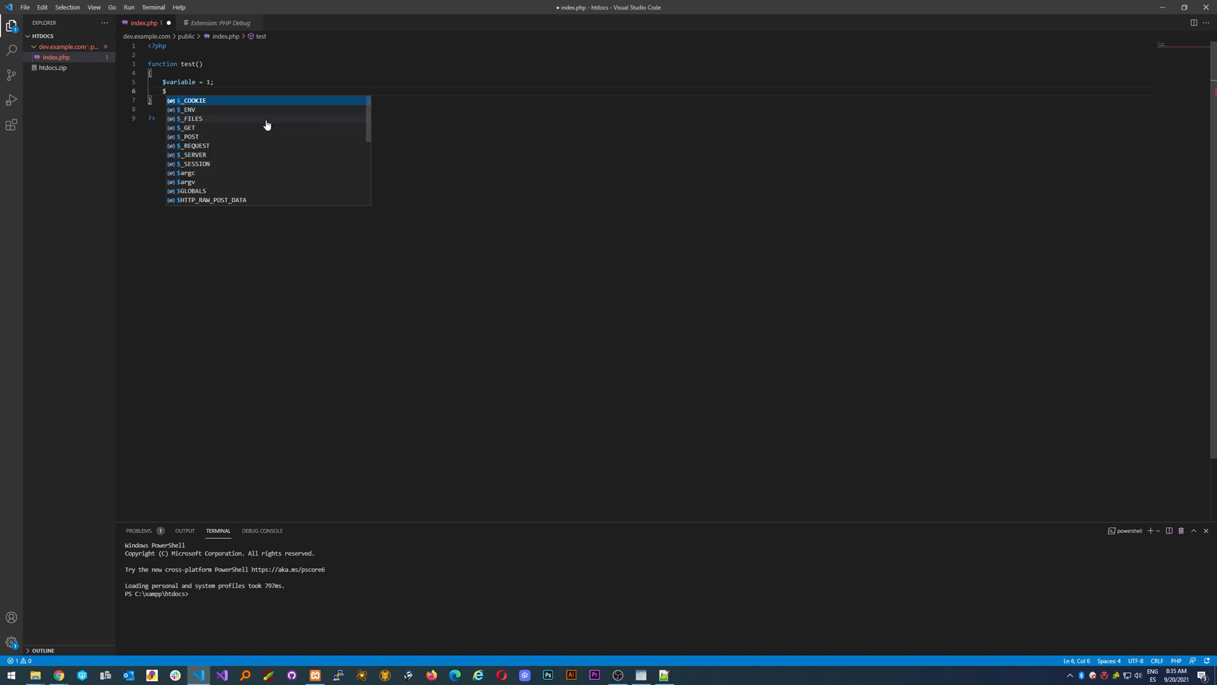
{"action": "type", "text": "variable++;"}
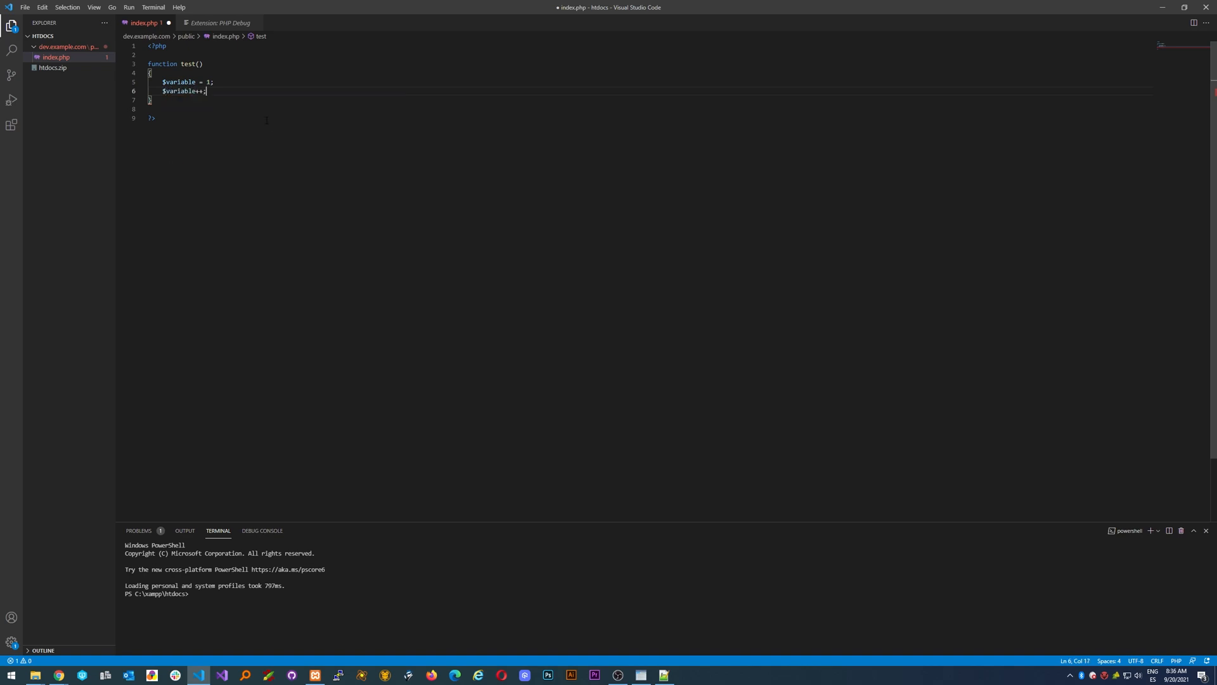
{"action": "type", "text": "return $variable"}
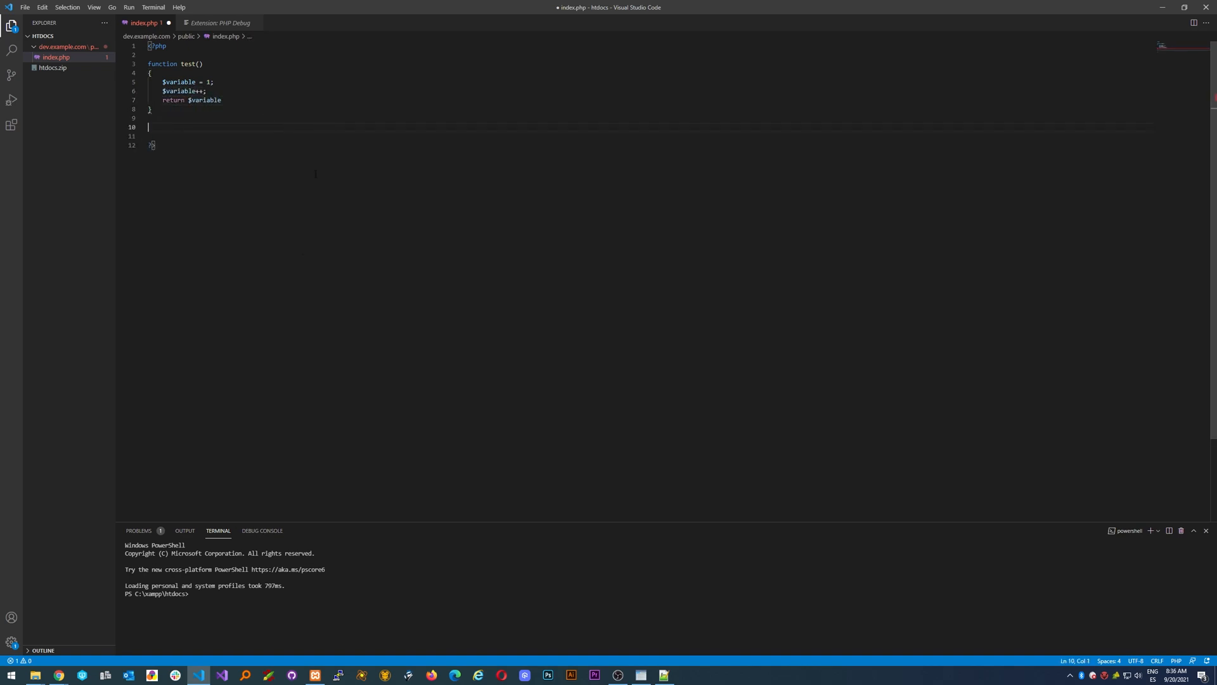
{"action": "type", "text": "$var = test();"}
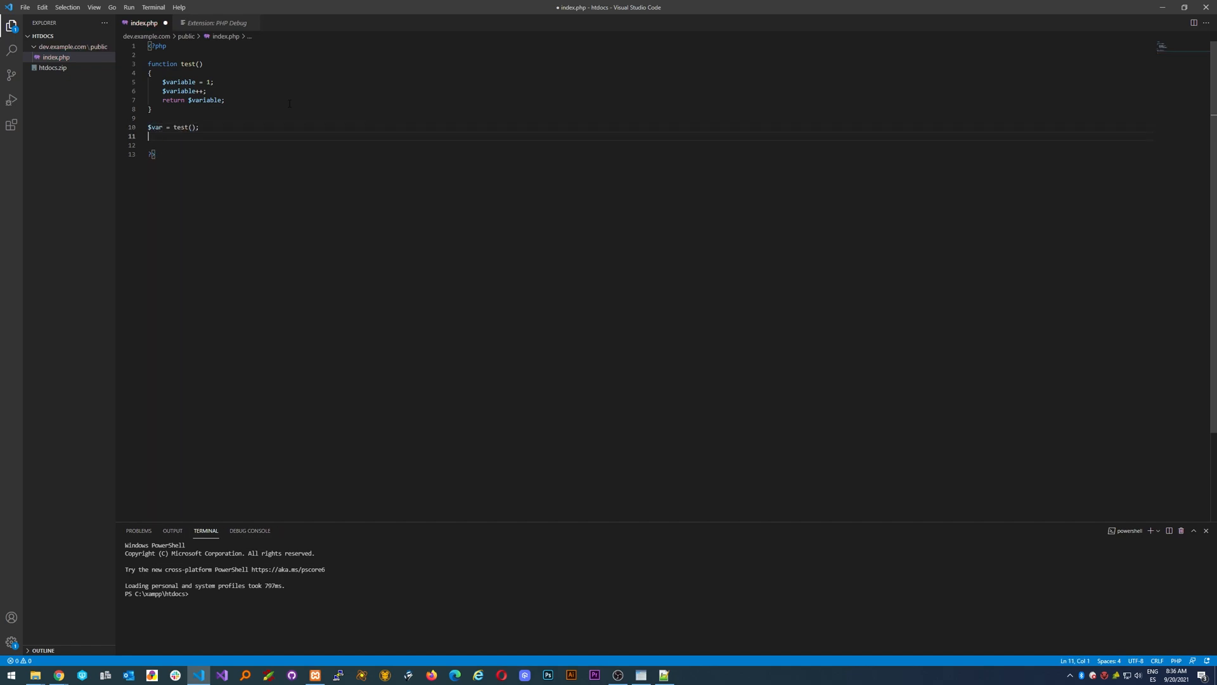
{"action": "type", "text": "echo $var;"}
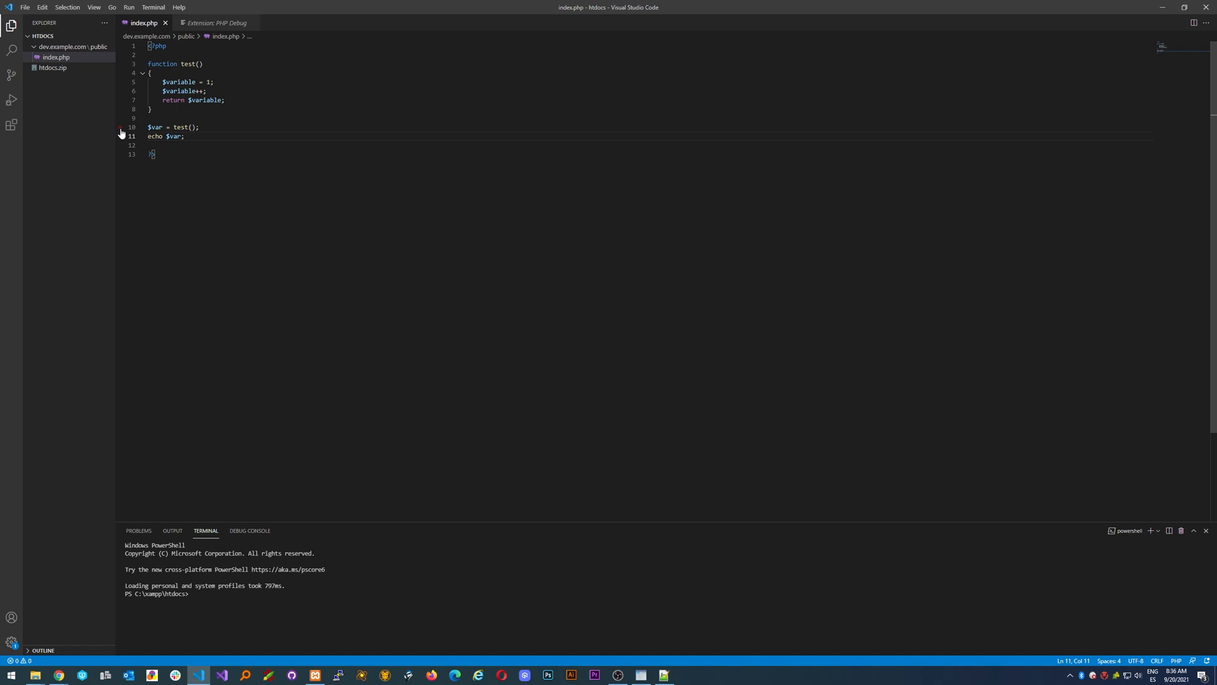
Set a breakpoint on line 10 of index.php.
{"action": "left_click", "coordinate": [121, 127]}
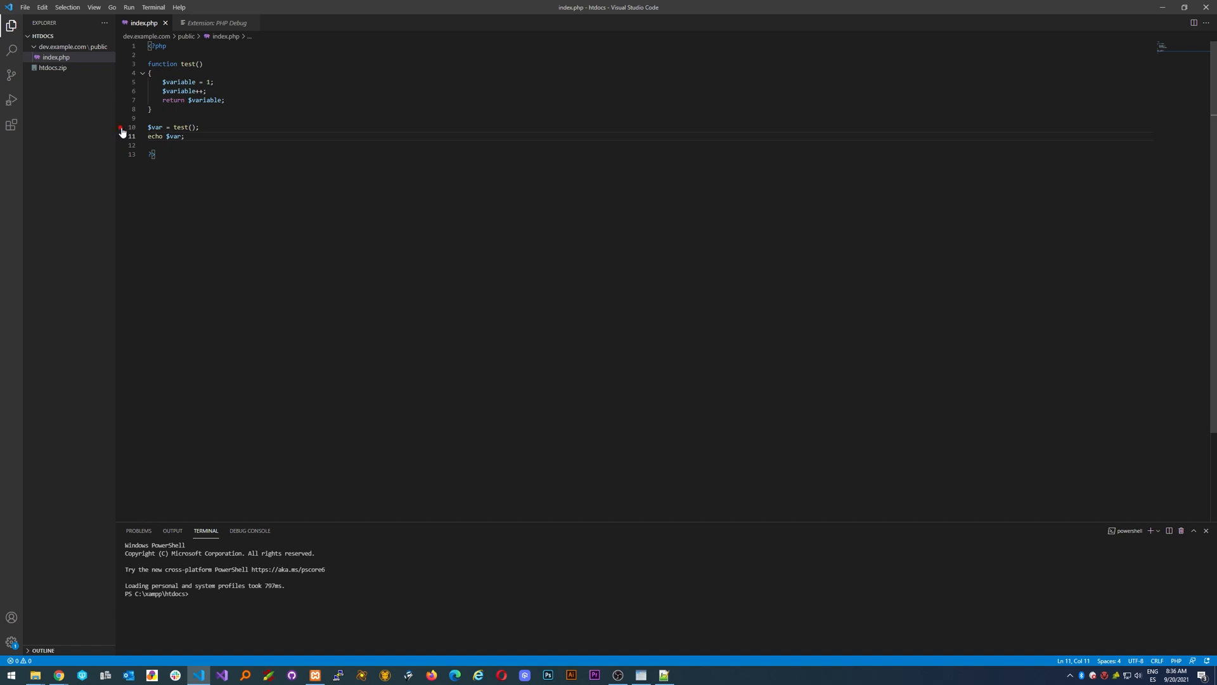
{"action": "left_click", "coordinate": [120, 128]}
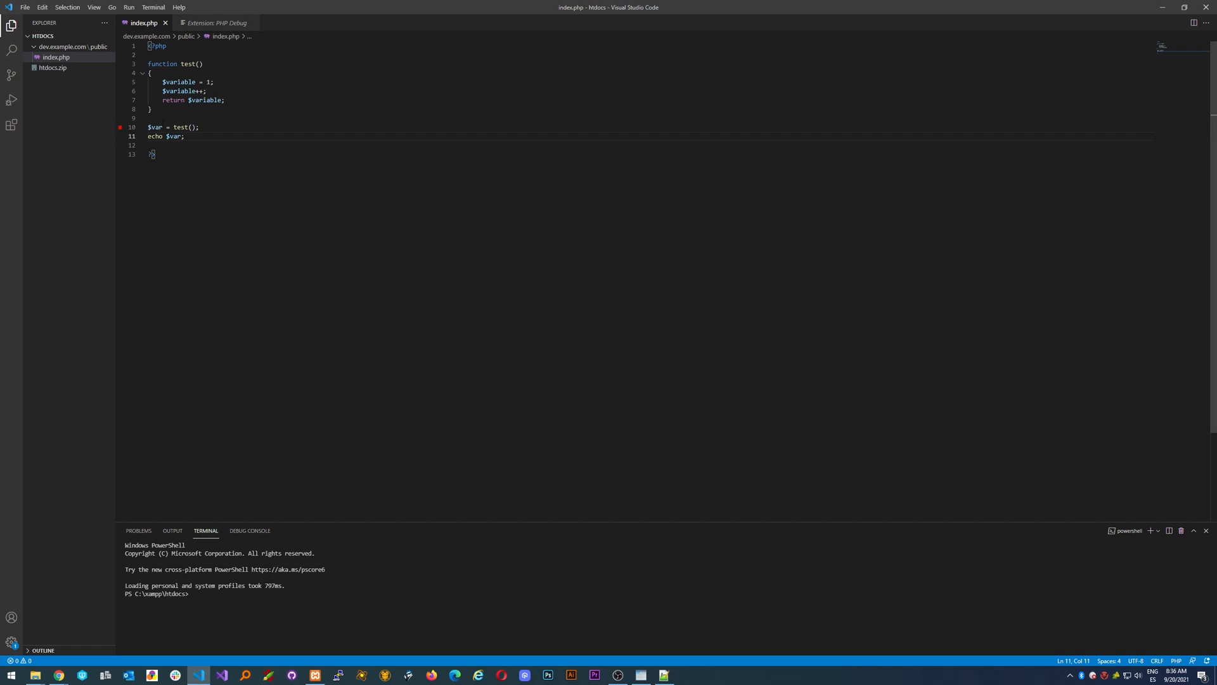
{"action": "left_click", "coordinate": [248, 23]}
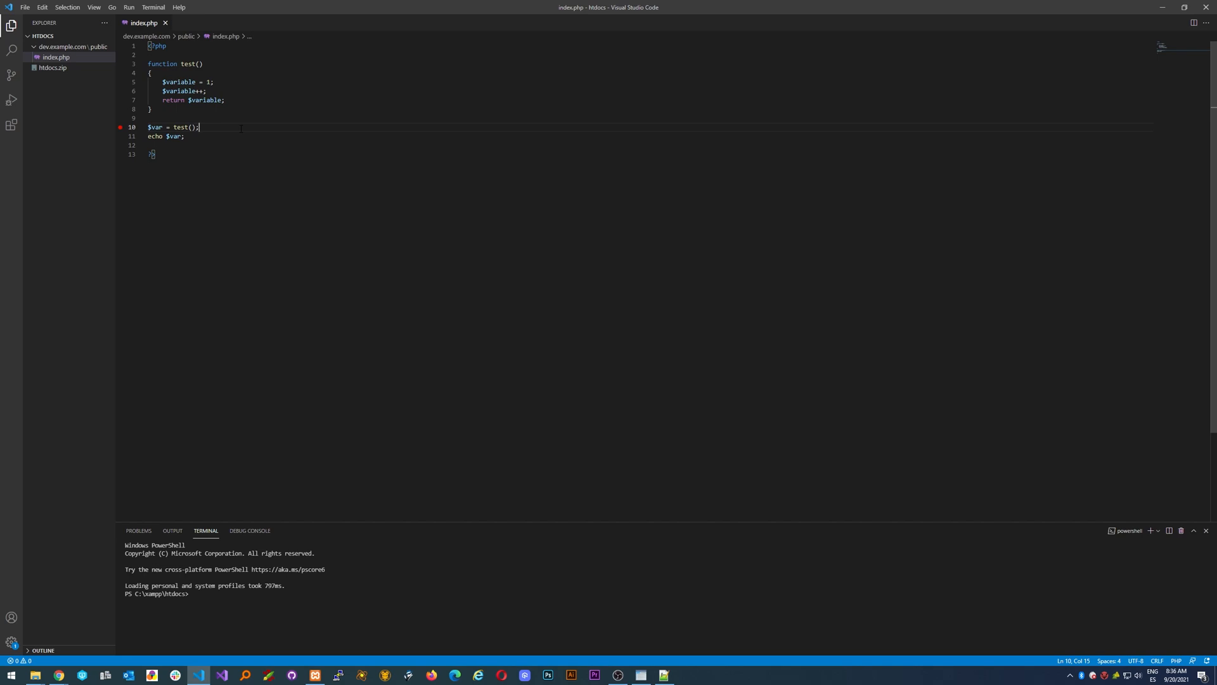
{"action": "mouse_move", "coordinate": [11, 99]}
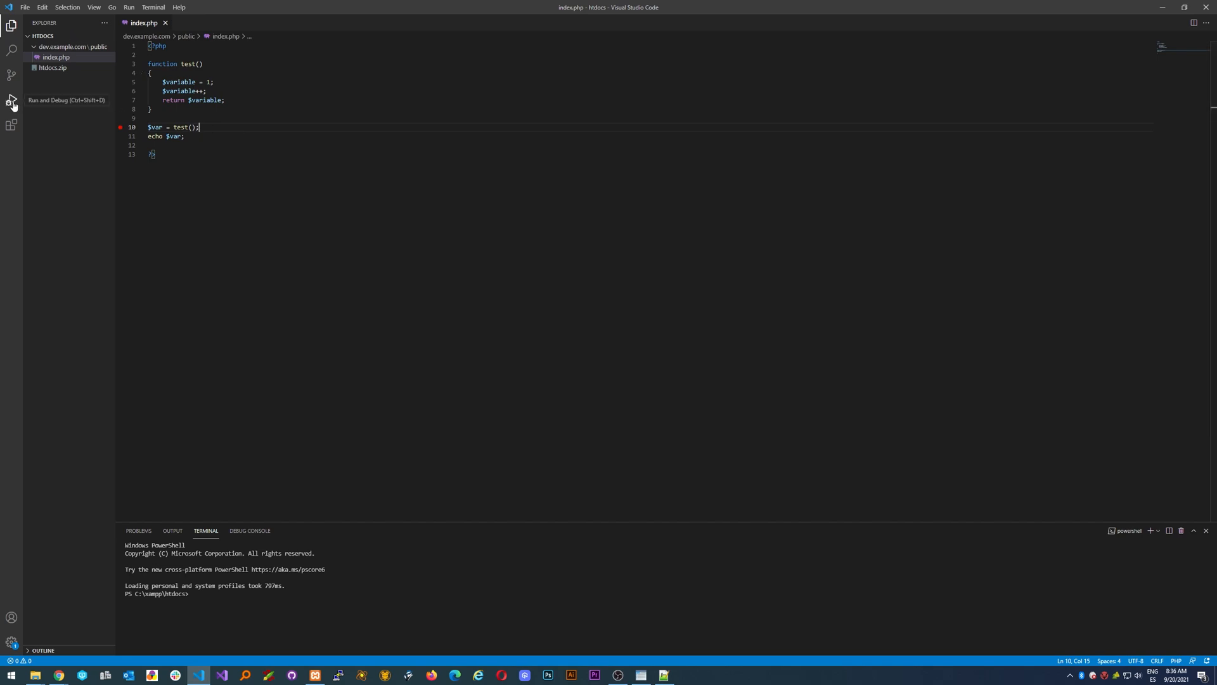
Generate a PHP launch.json from Run and Debug and change both ports to 9000.
{"action": "left_click", "coordinate": [11, 99]}
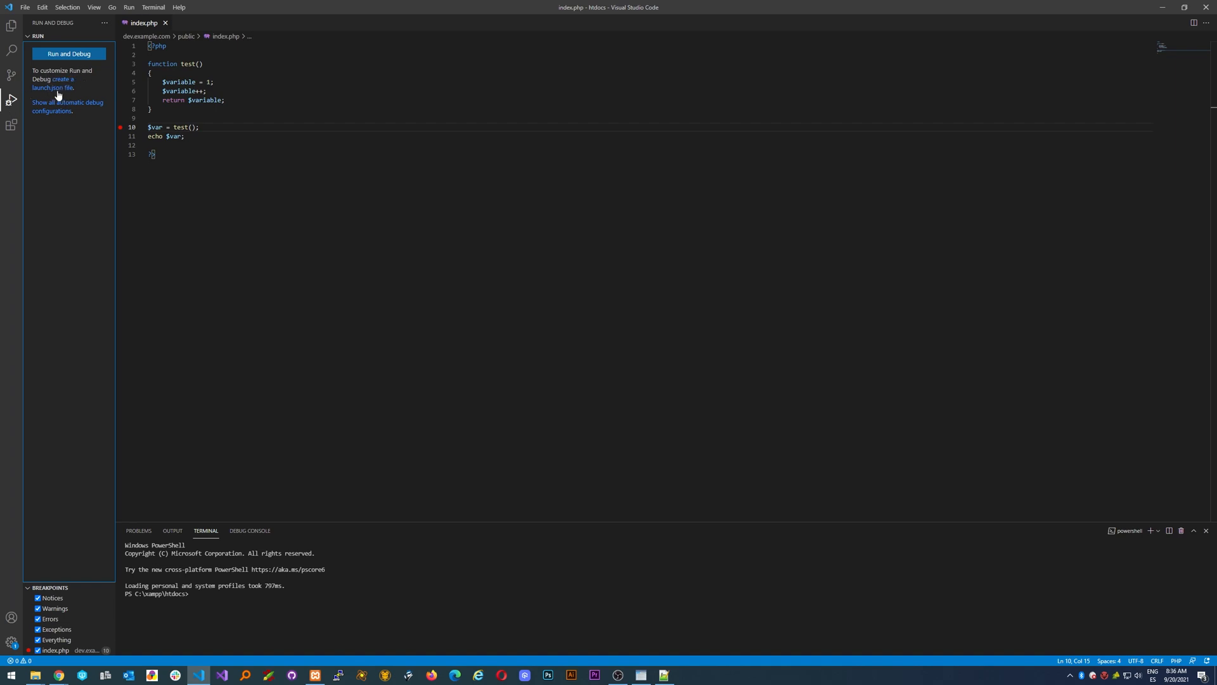
{"action": "left_click", "coordinate": [52, 83]}
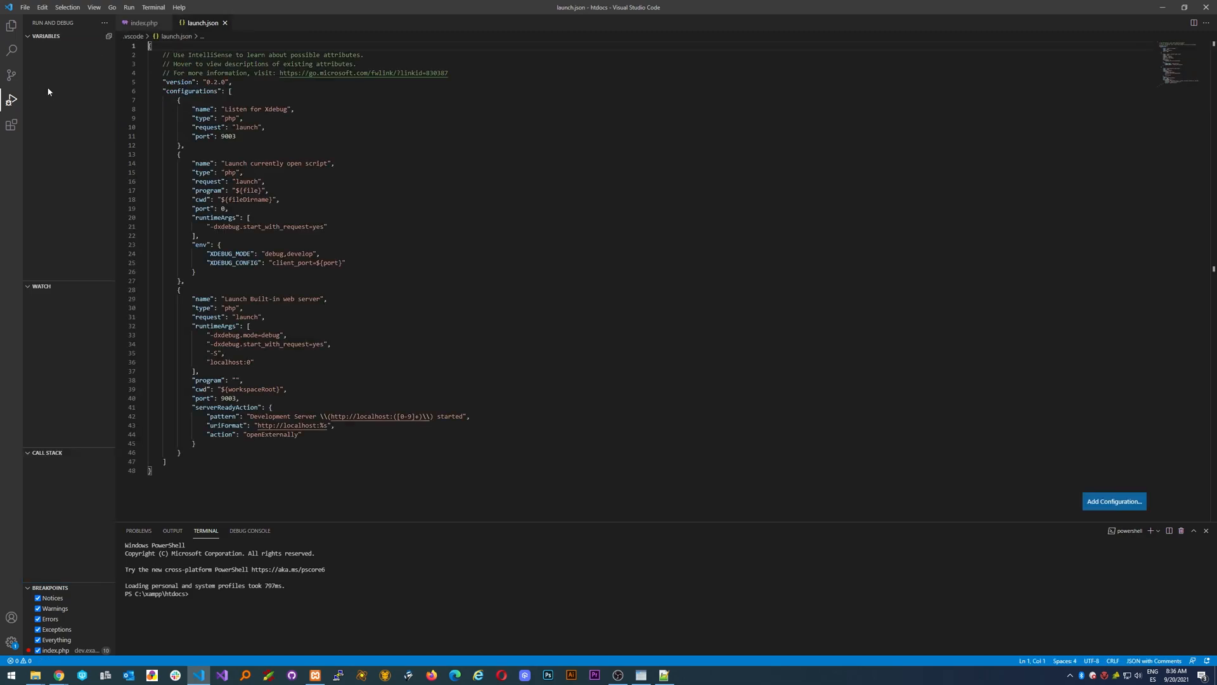
{"action": "left_click", "coordinate": [12, 99]}
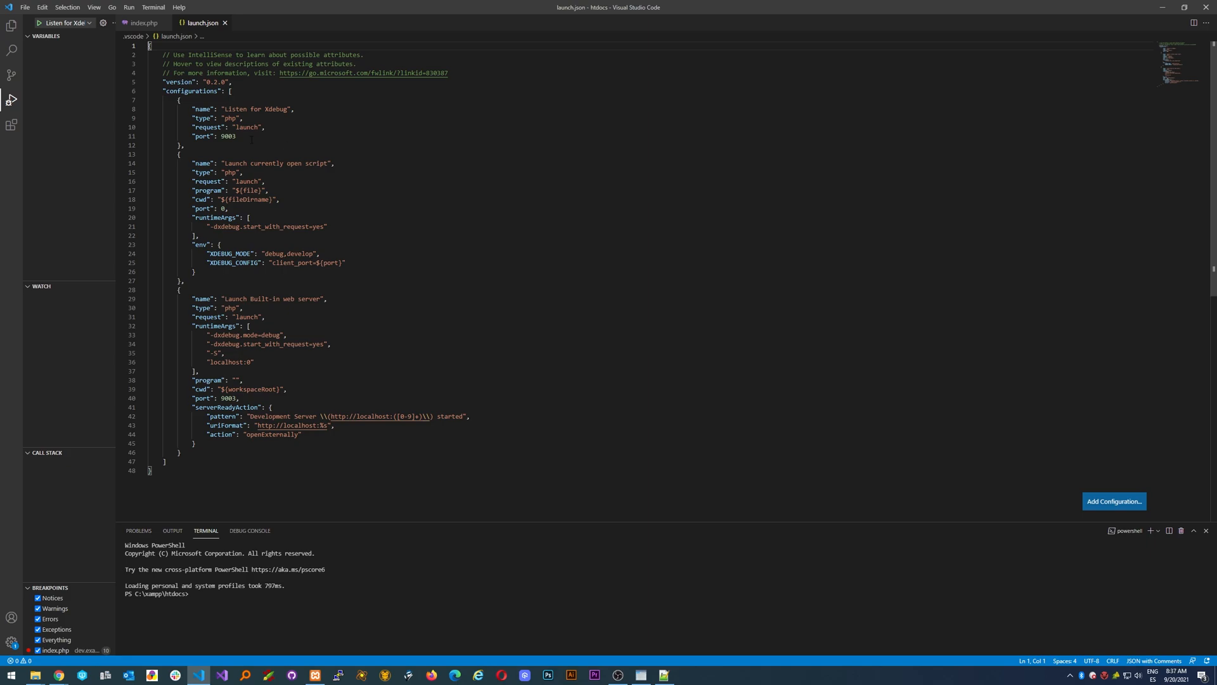
{"action": "type", "text": "9000"}
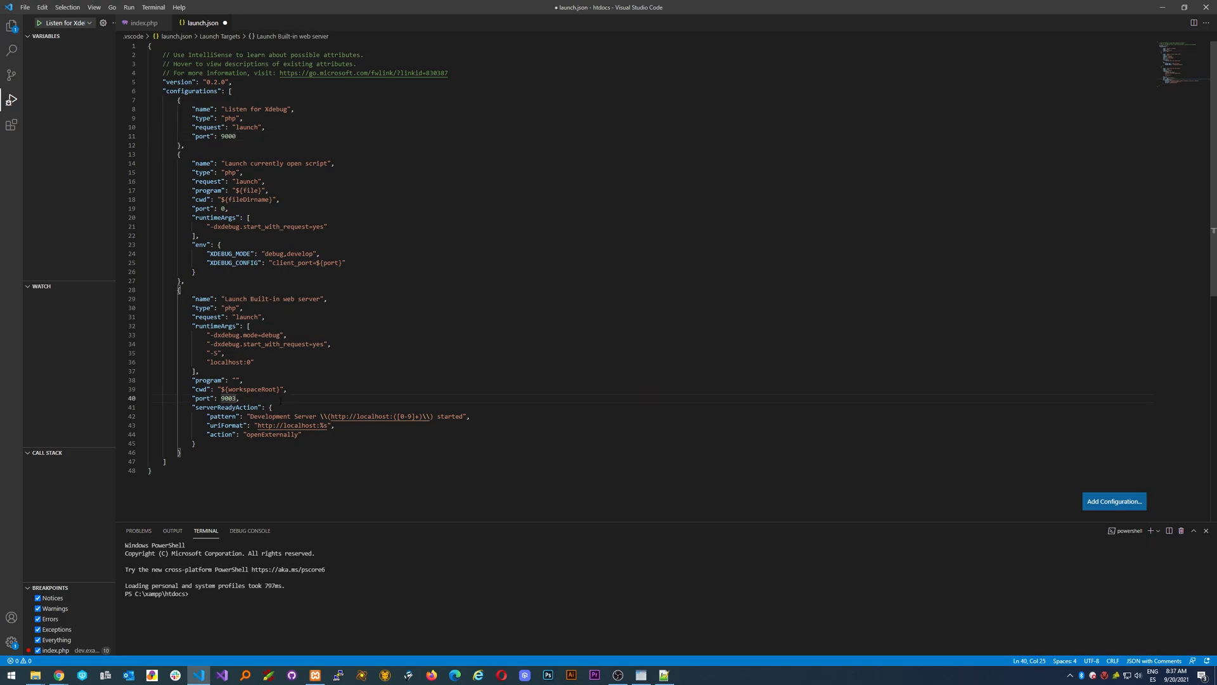
{"action": "type", "text": "9000"}
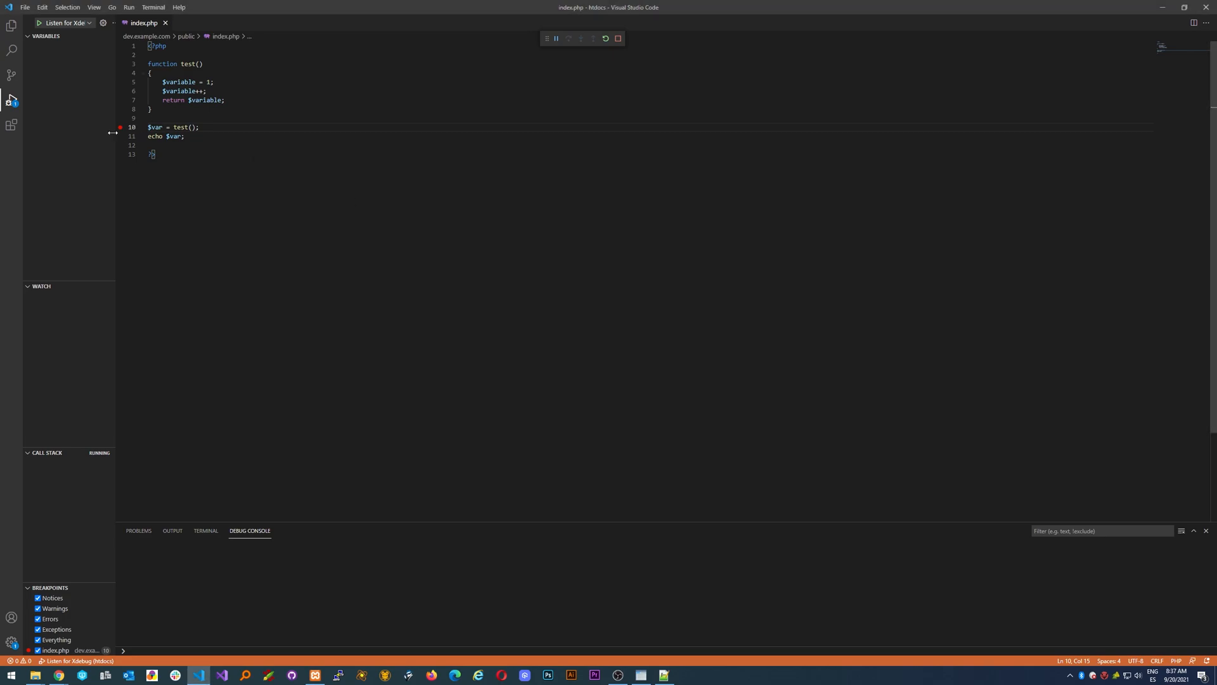
Reload dev.example.com in Chrome and return to VS Code at the line 10 breakpoint.
{"action": "key", "text": "alt+tab"}
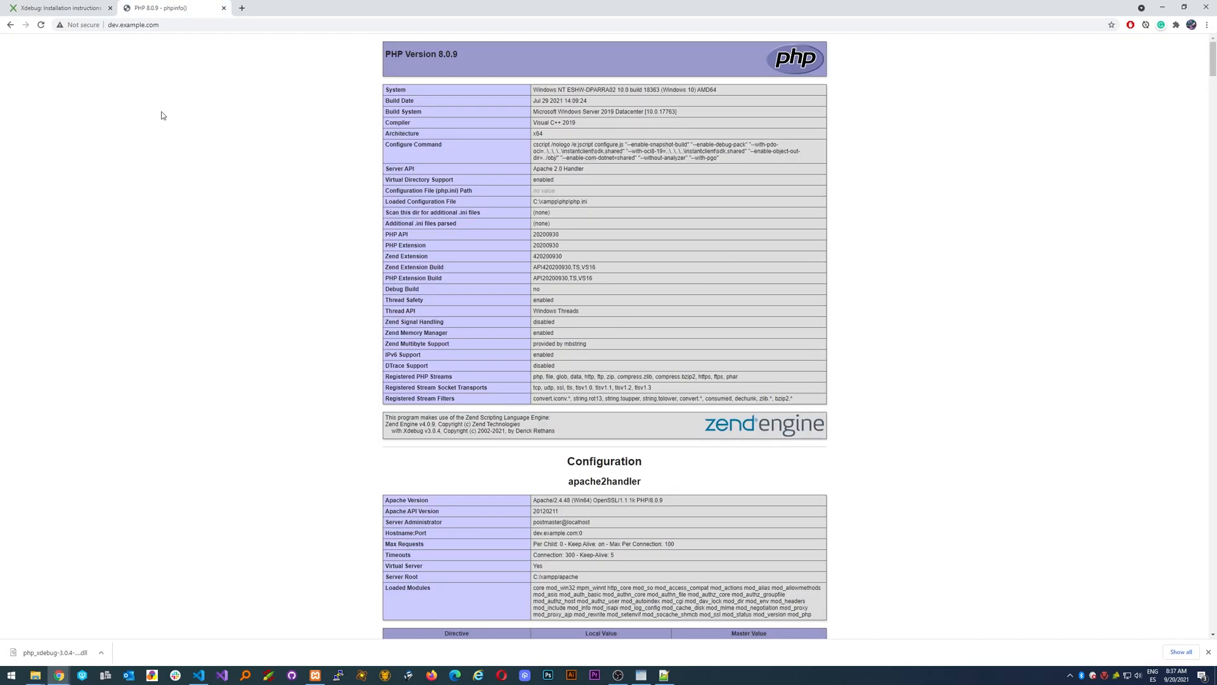
{"action": "left_click", "coordinate": [197, 674]}
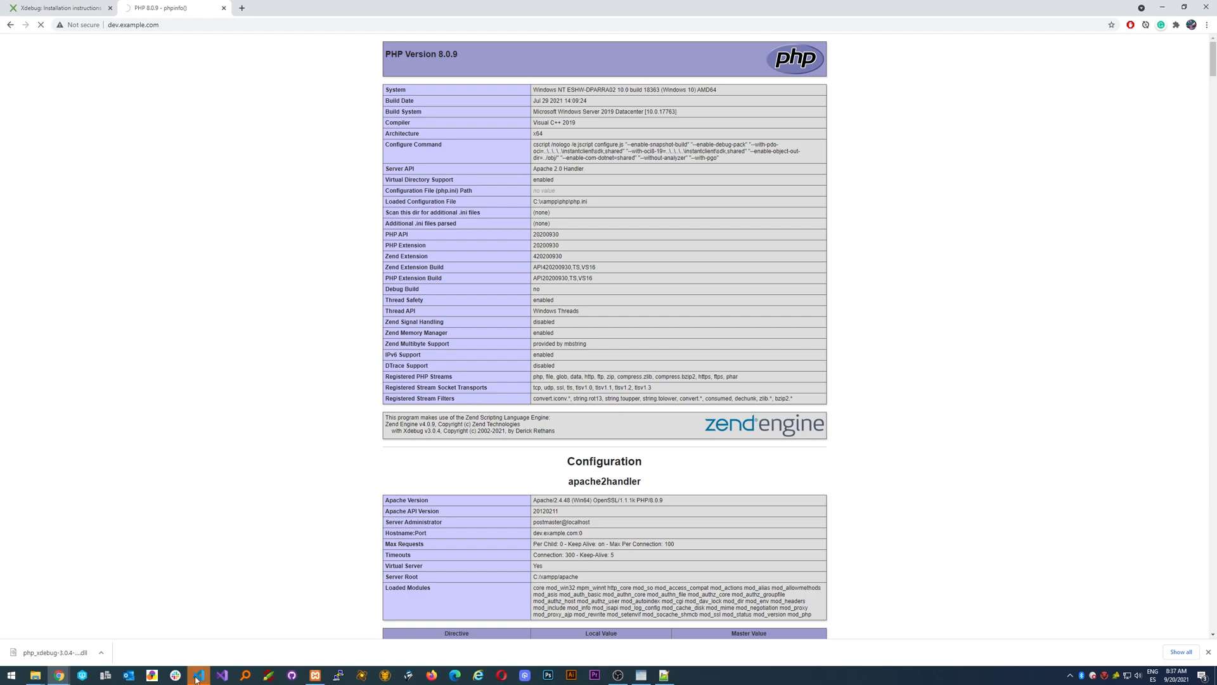
{"action": "left_click", "coordinate": [198, 674]}
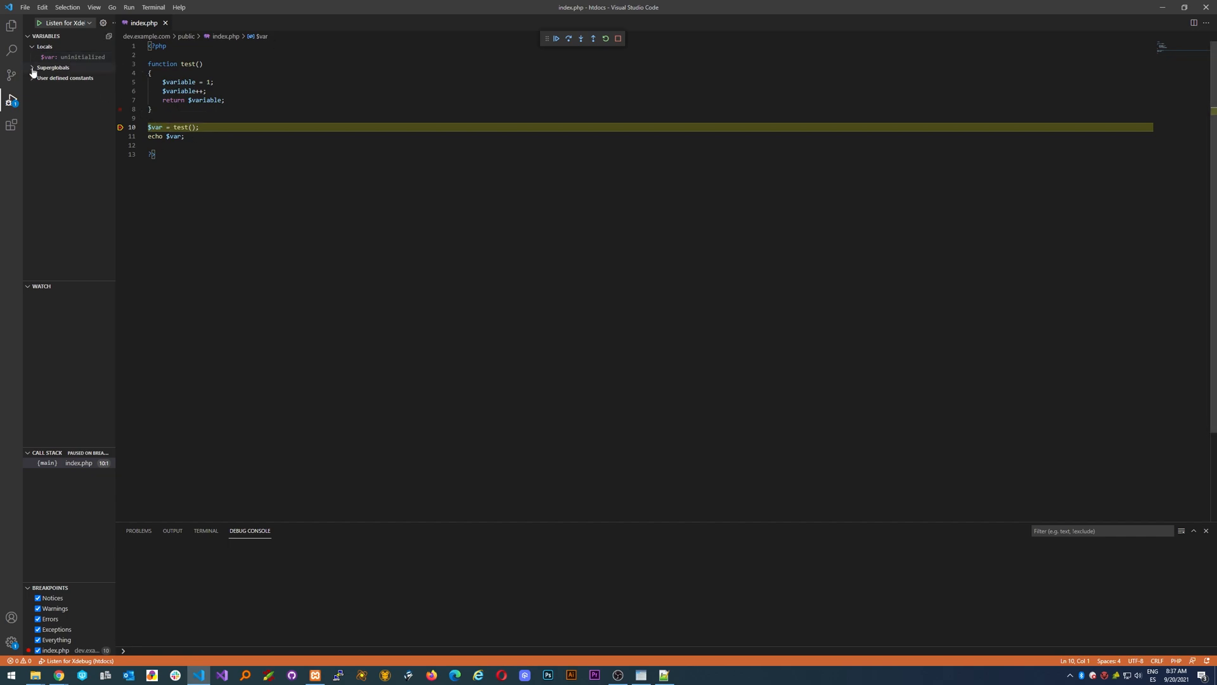
Expand the Superglobals and User defined constants groups in the Variables pane.
{"action": "left_click", "coordinate": [52, 68]}
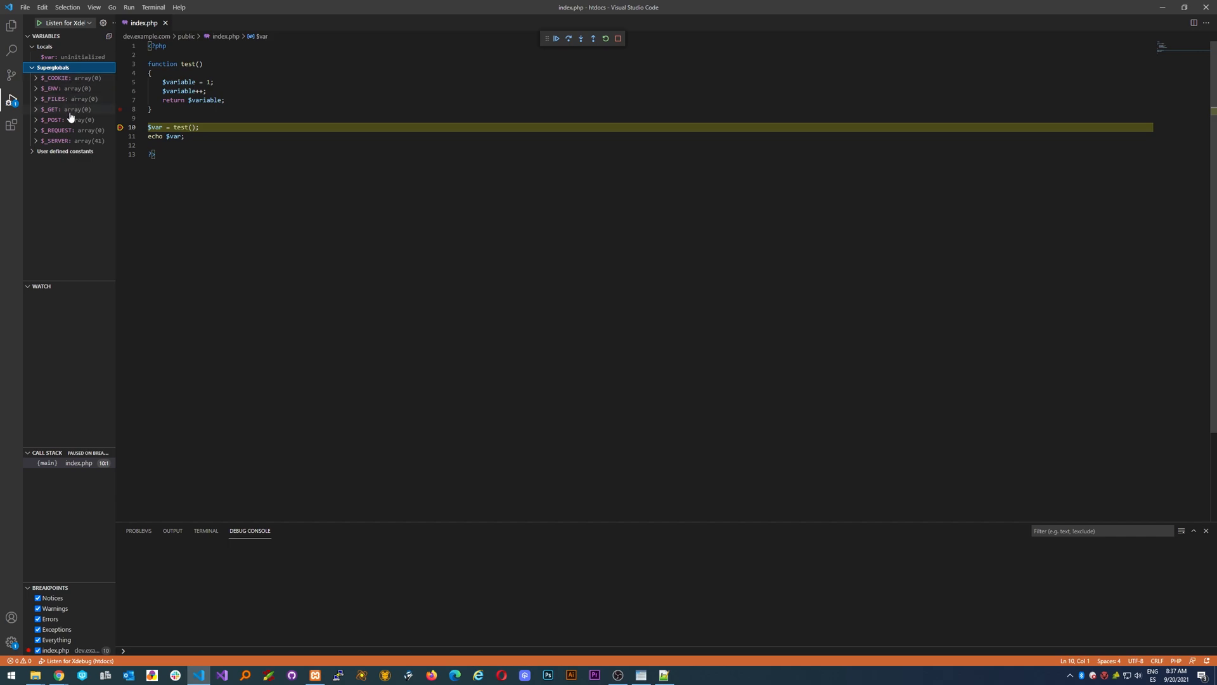
{"action": "mouse_move", "coordinate": [90, 106]}
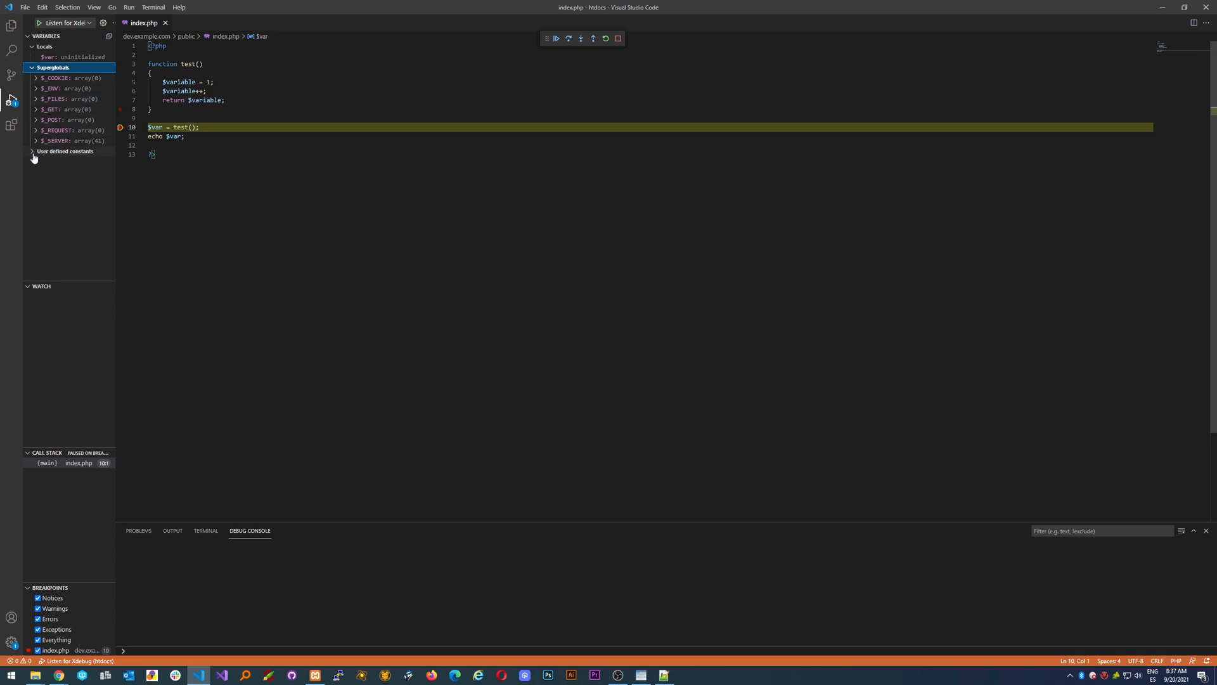
{"action": "left_click", "coordinate": [66, 152]}
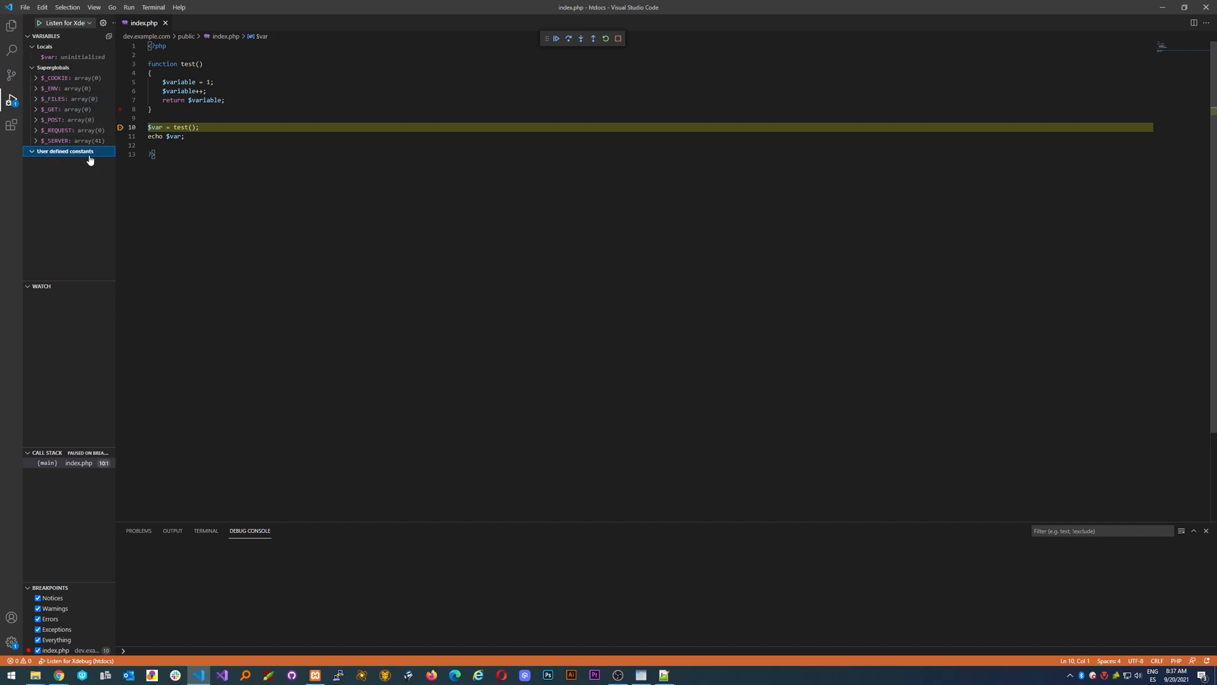
{"action": "left_click", "coordinate": [65, 151]}
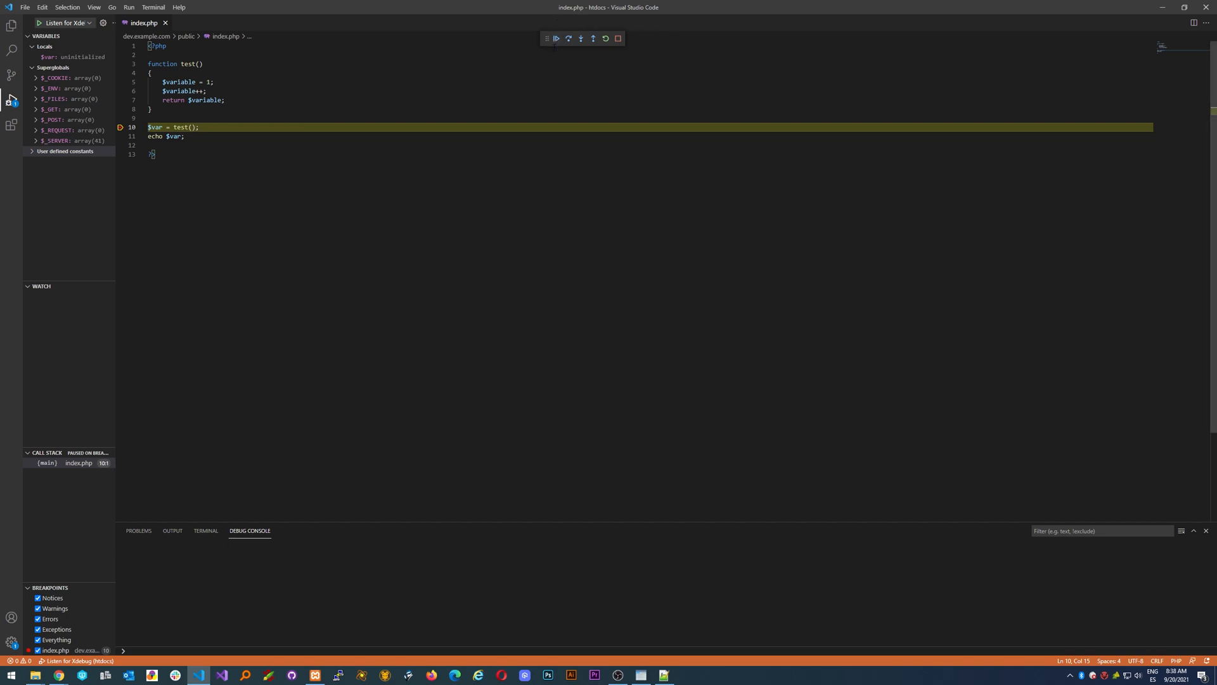
{"action": "mouse_move", "coordinate": [556, 38]}
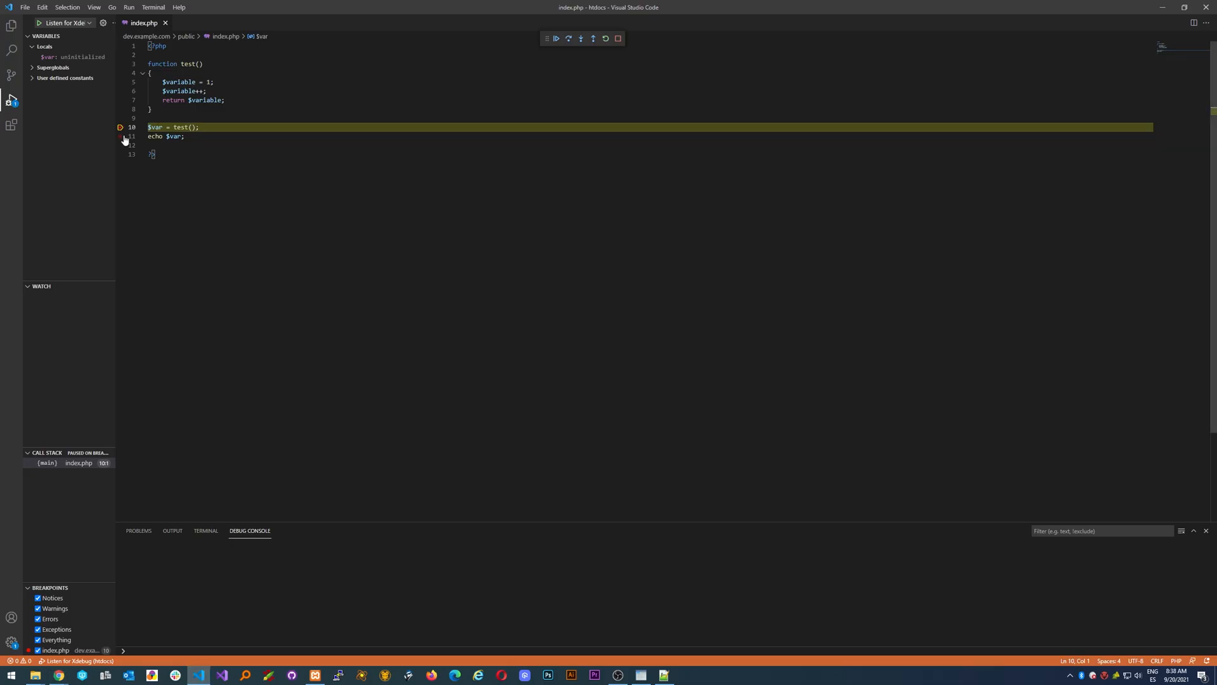
{"action": "left_click", "coordinate": [120, 136]}
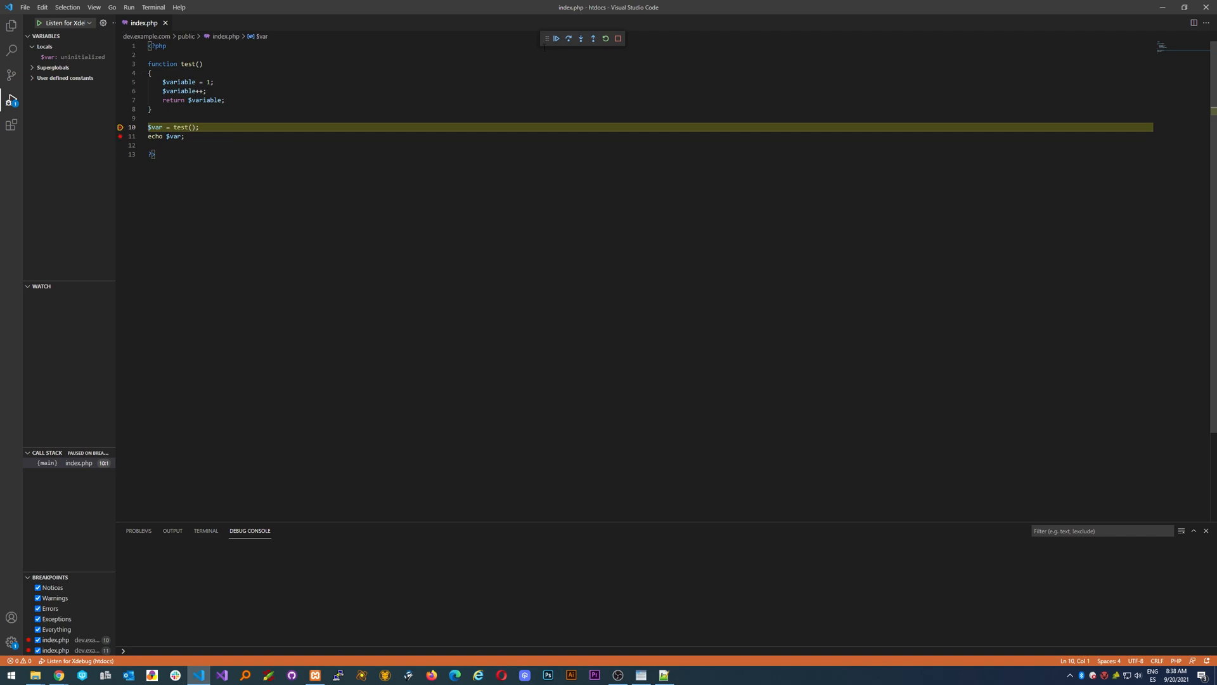
{"action": "left_click", "coordinate": [556, 38]}
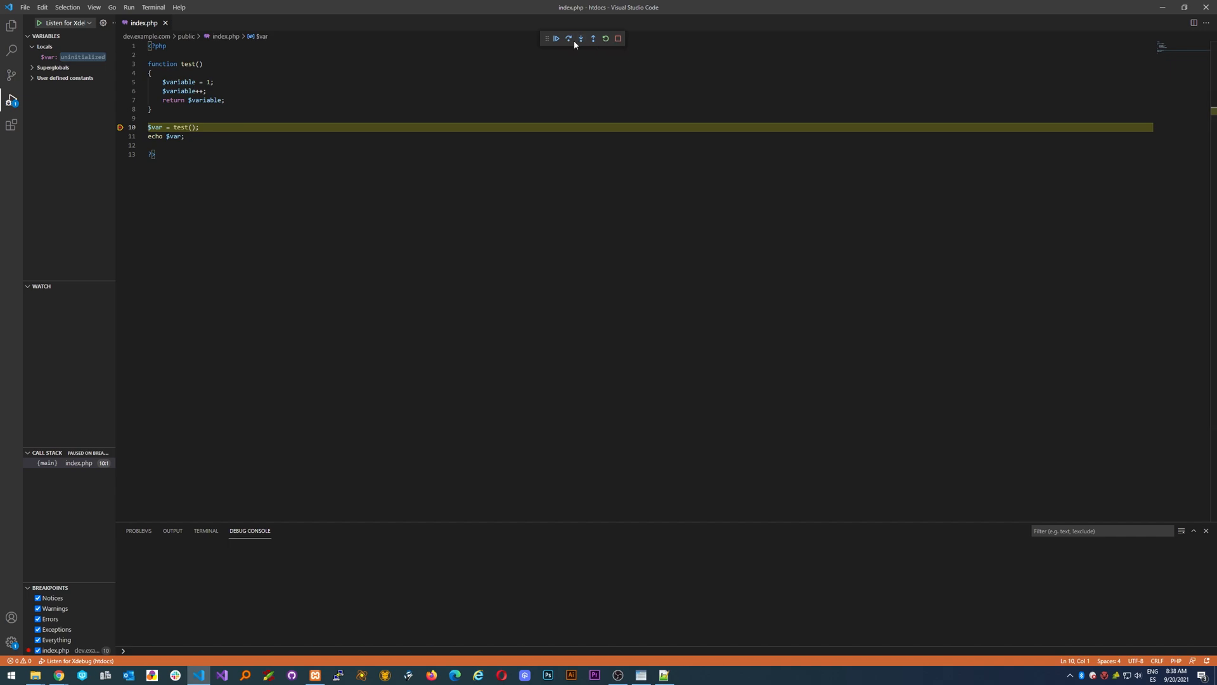
{"action": "mouse_move", "coordinate": [569, 39]}
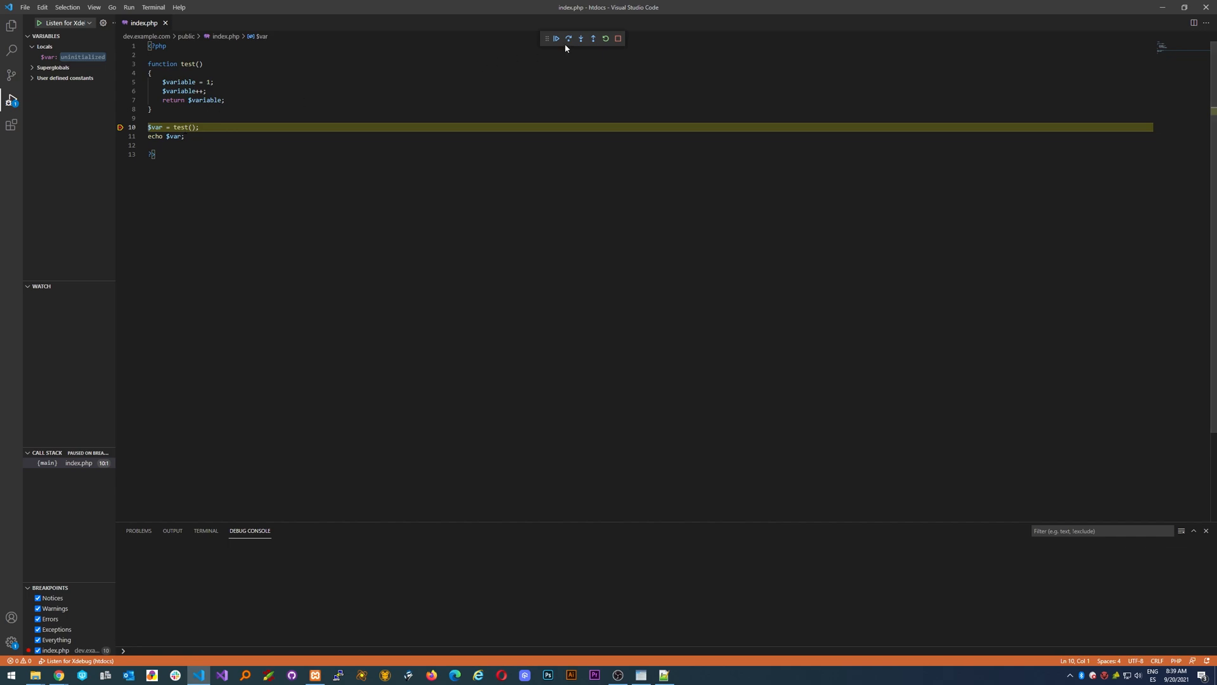
{"action": "mouse_move", "coordinate": [581, 38]}
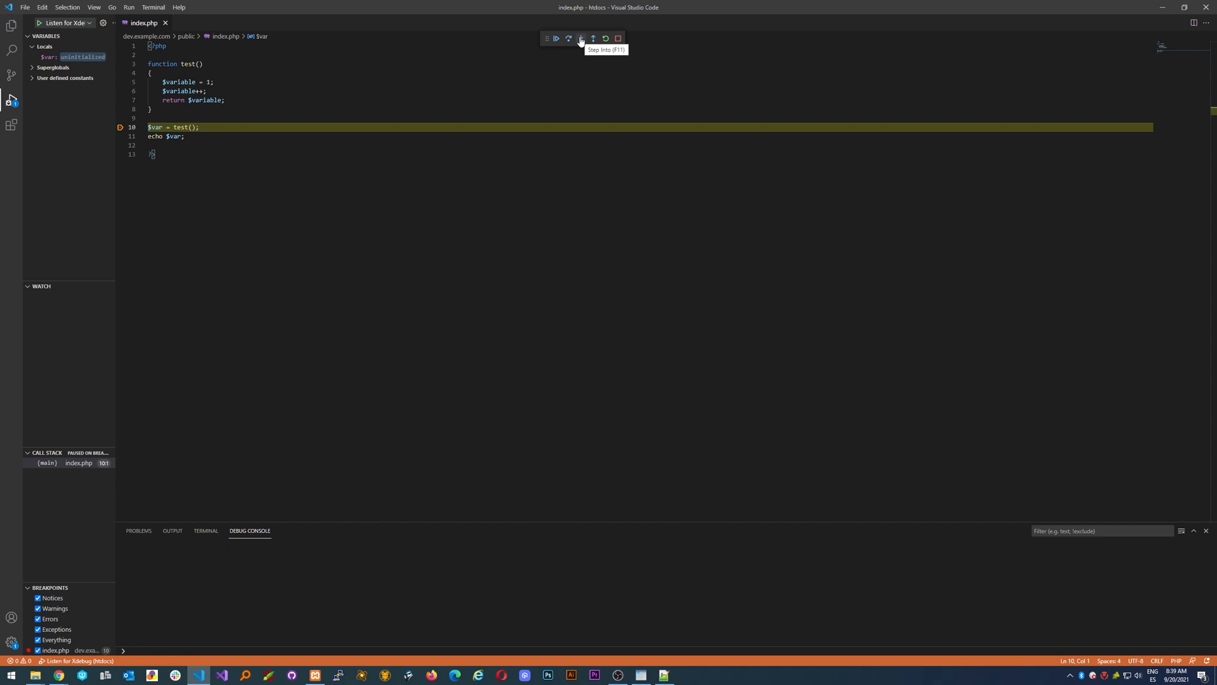
{"action": "left_click", "coordinate": [581, 39]}
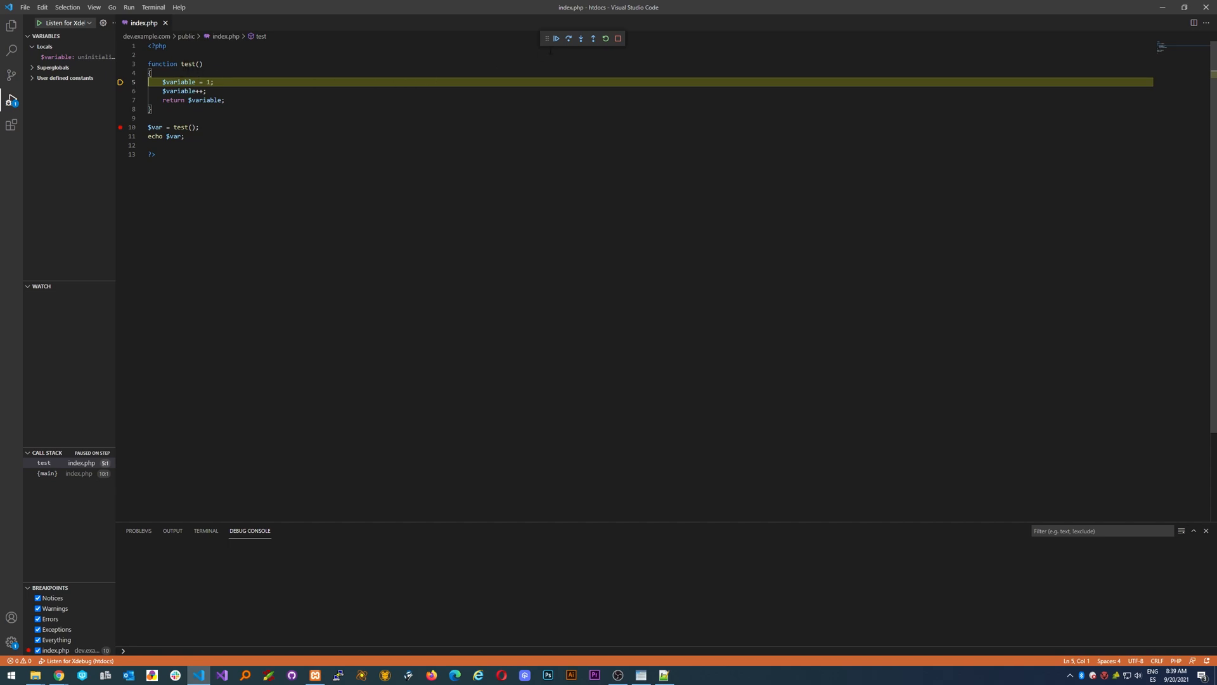
{"action": "mouse_move", "coordinate": [178, 81]}
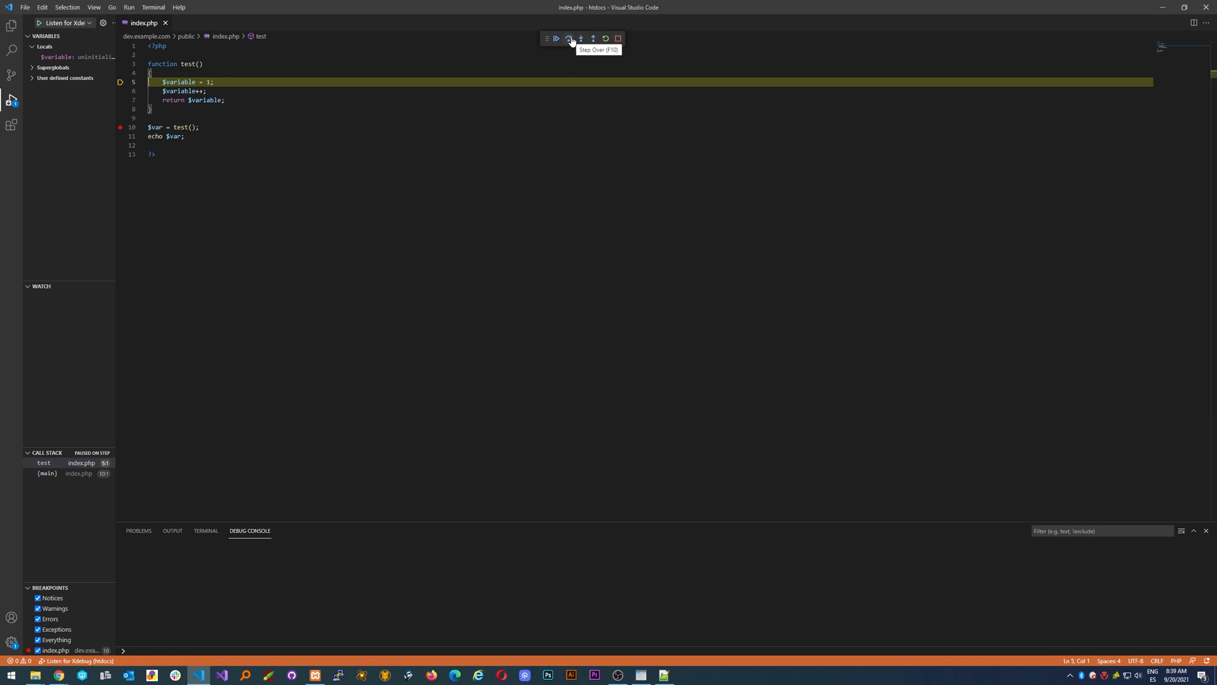
{"action": "left_click", "coordinate": [570, 38]}
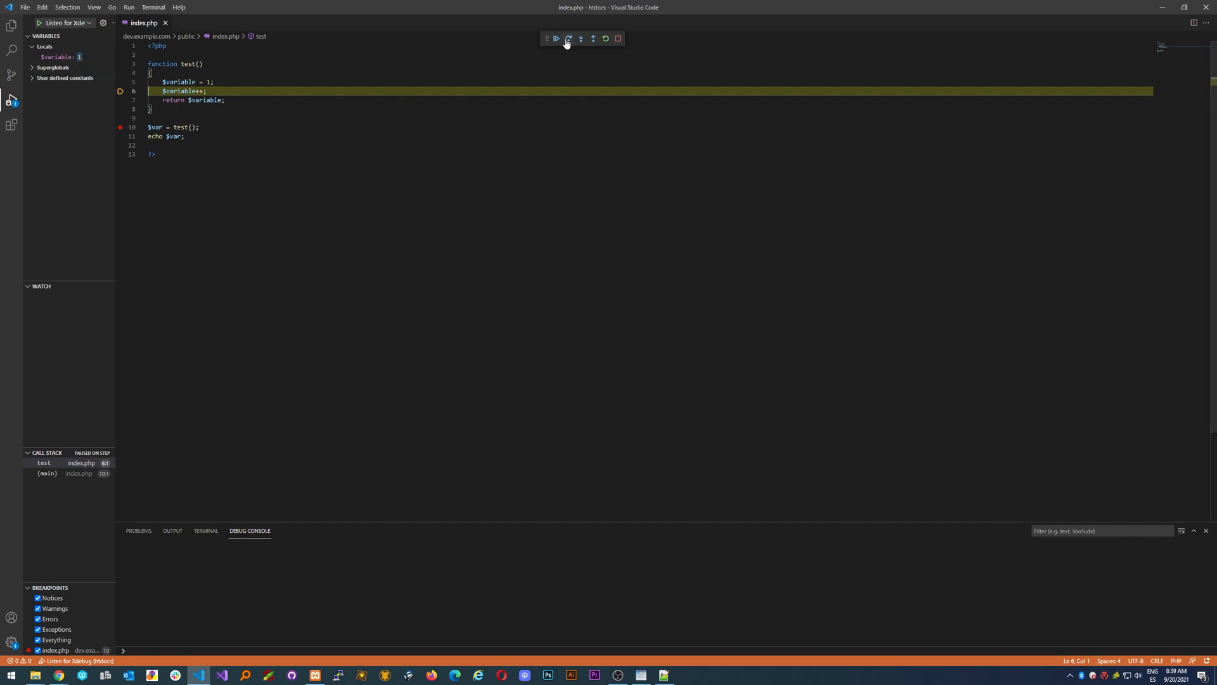
{"action": "left_click", "coordinate": [569, 38]}
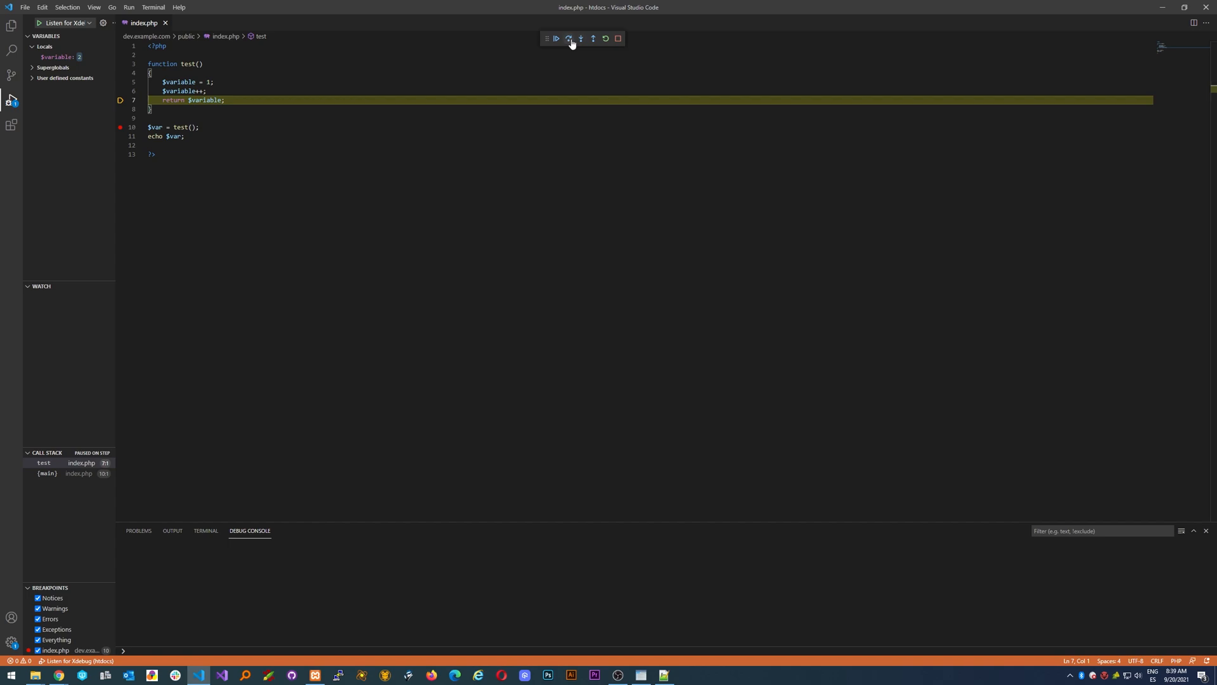
{"action": "left_click", "coordinate": [569, 38]}
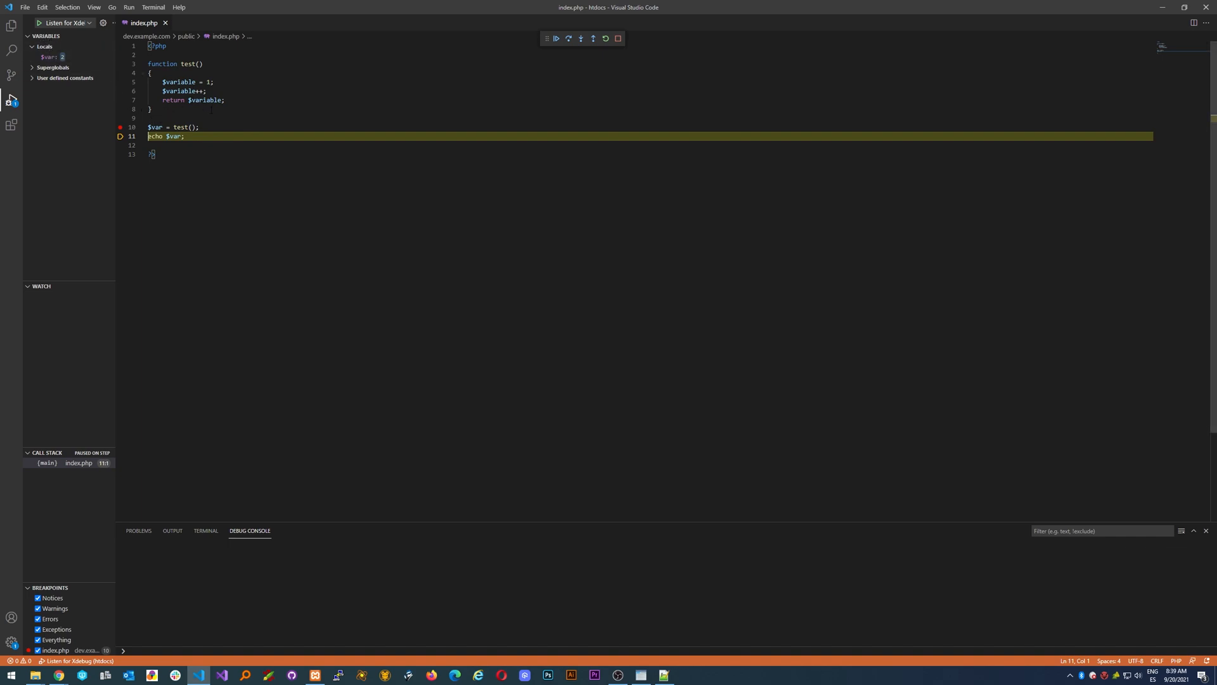
{"action": "left_click", "coordinate": [580, 38]}
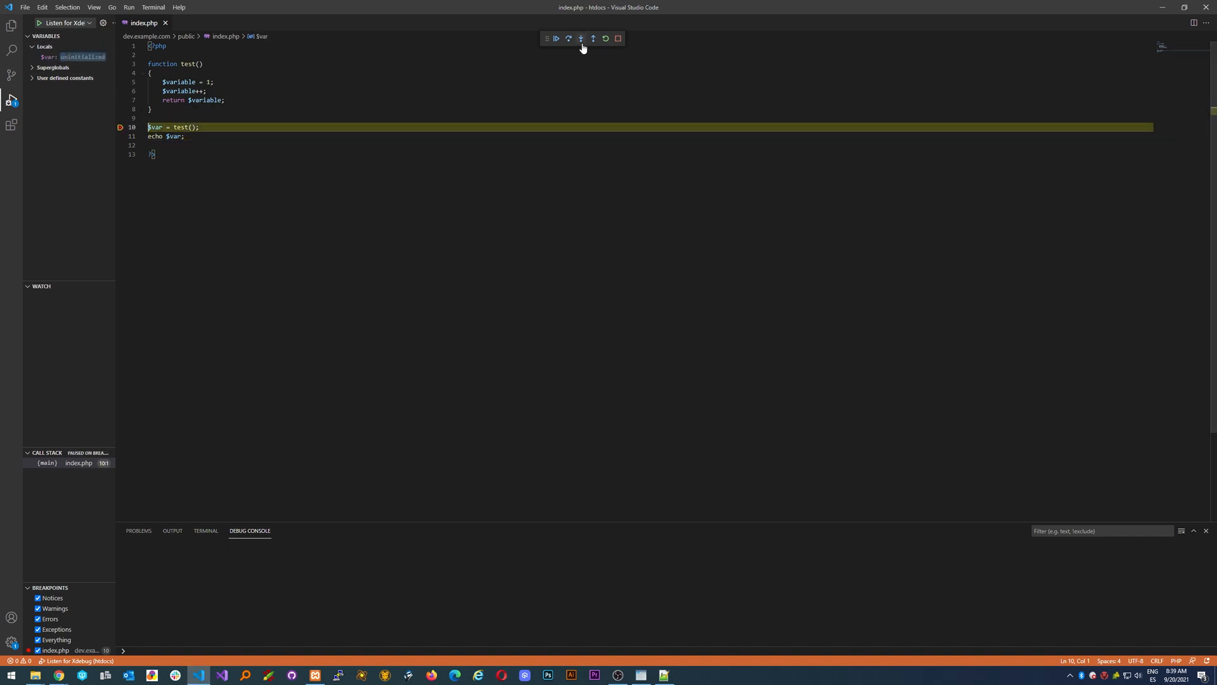
{"action": "mouse_move", "coordinate": [592, 38]}
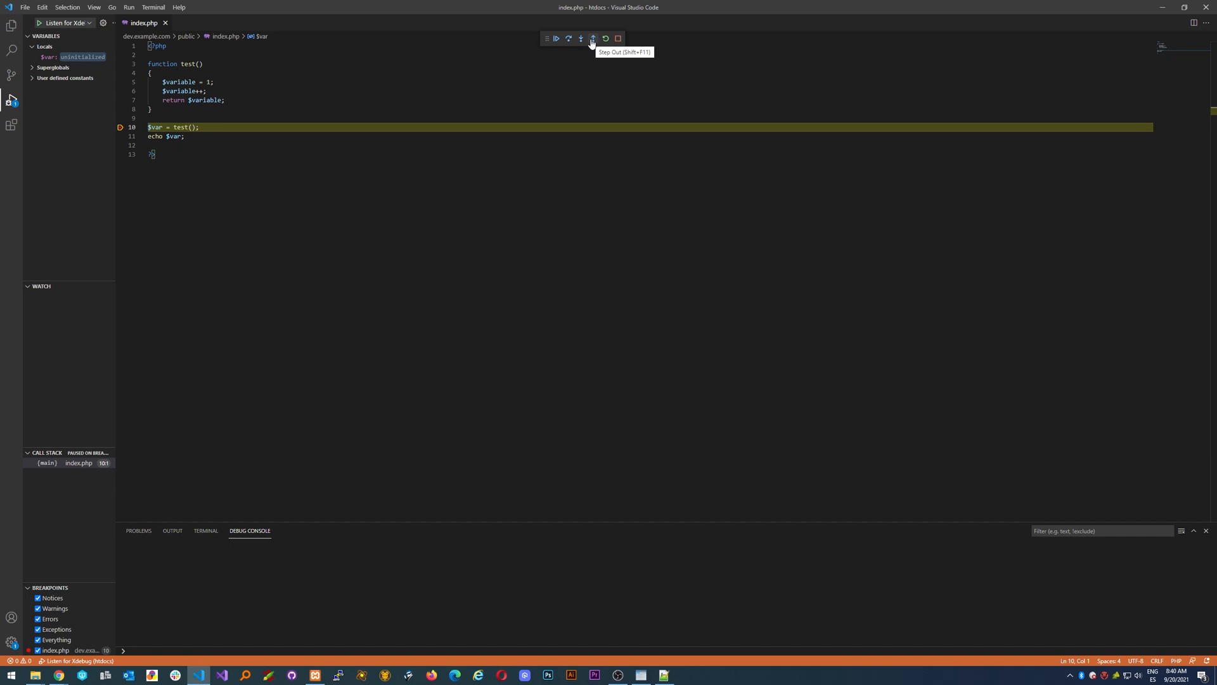
{"action": "mouse_move", "coordinate": [592, 39]}
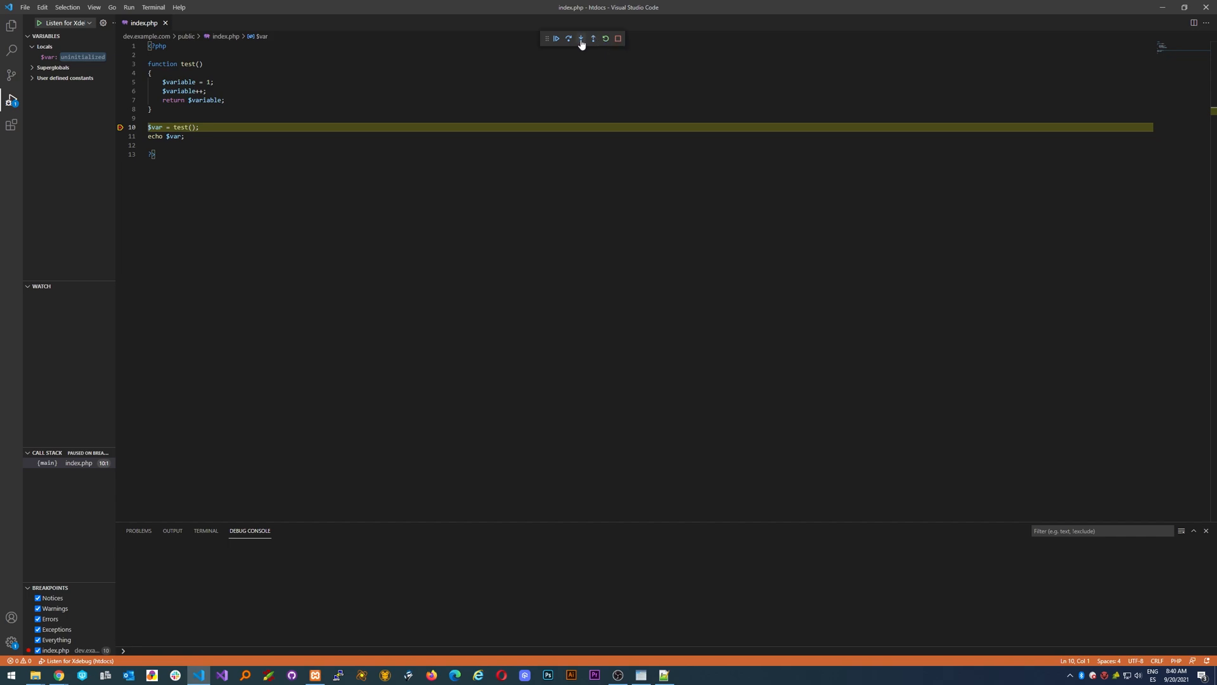
Step into test() and then step over to continue execution.
{"action": "left_click", "coordinate": [568, 38]}
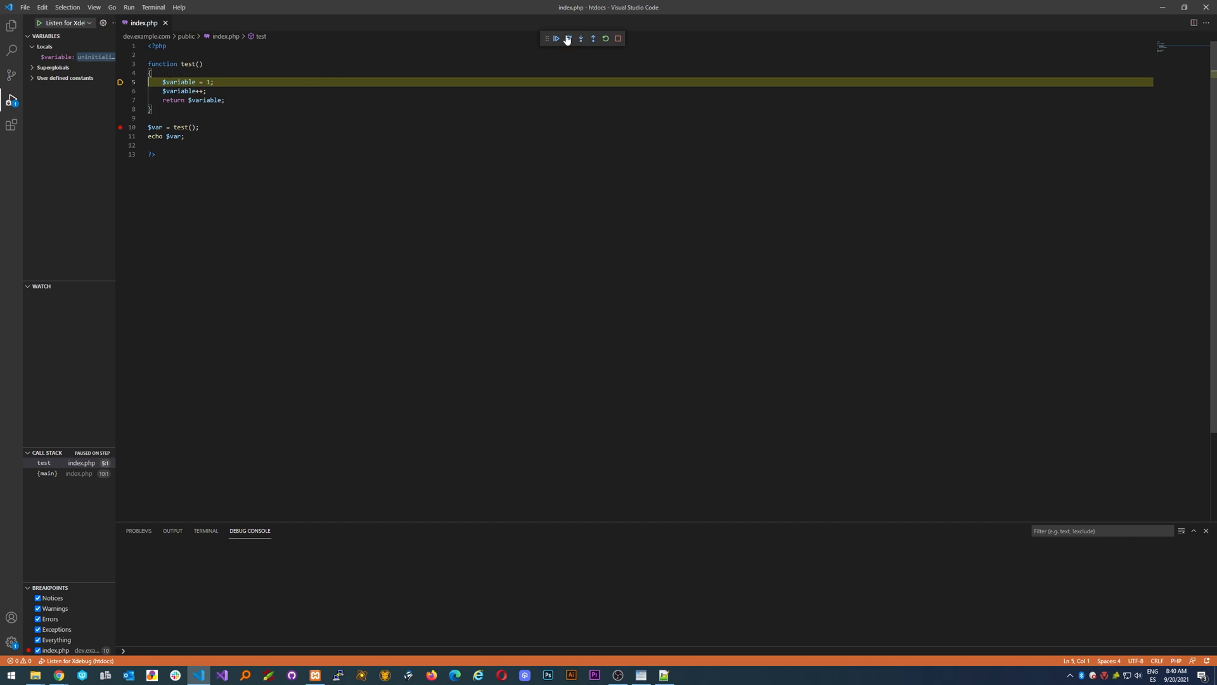
{"action": "left_click", "coordinate": [592, 38]}
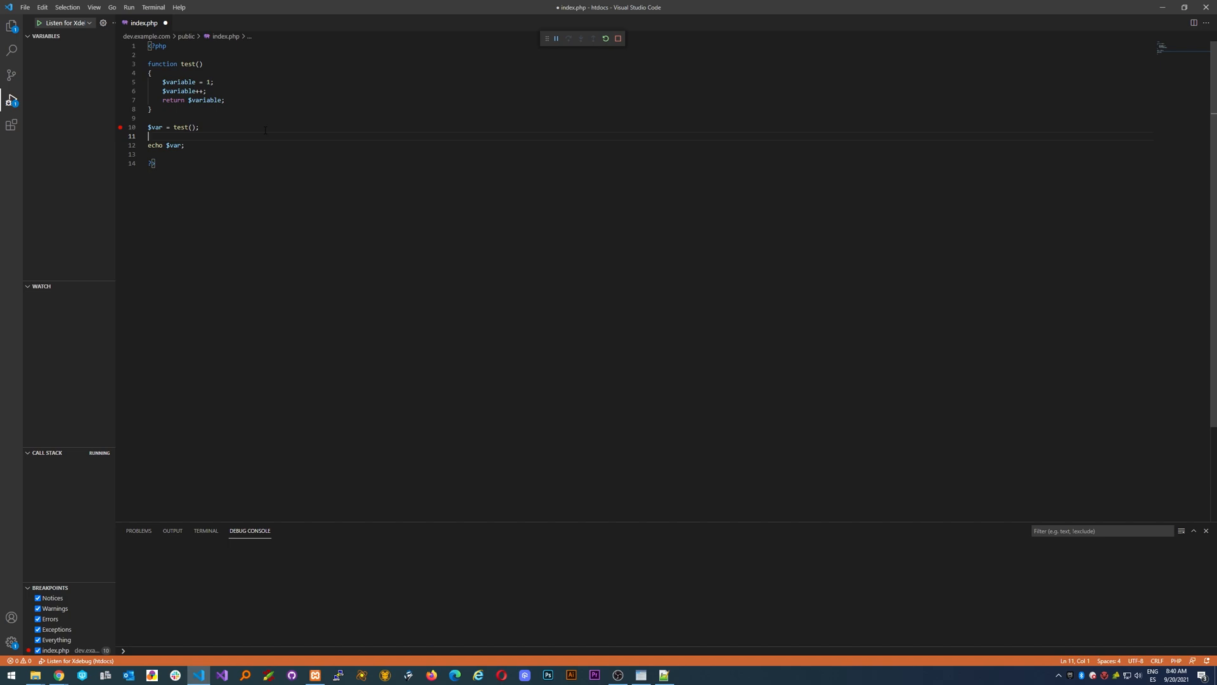
Type the statement $var++; on the new line before the echo.
{"action": "type", "text": "$"}
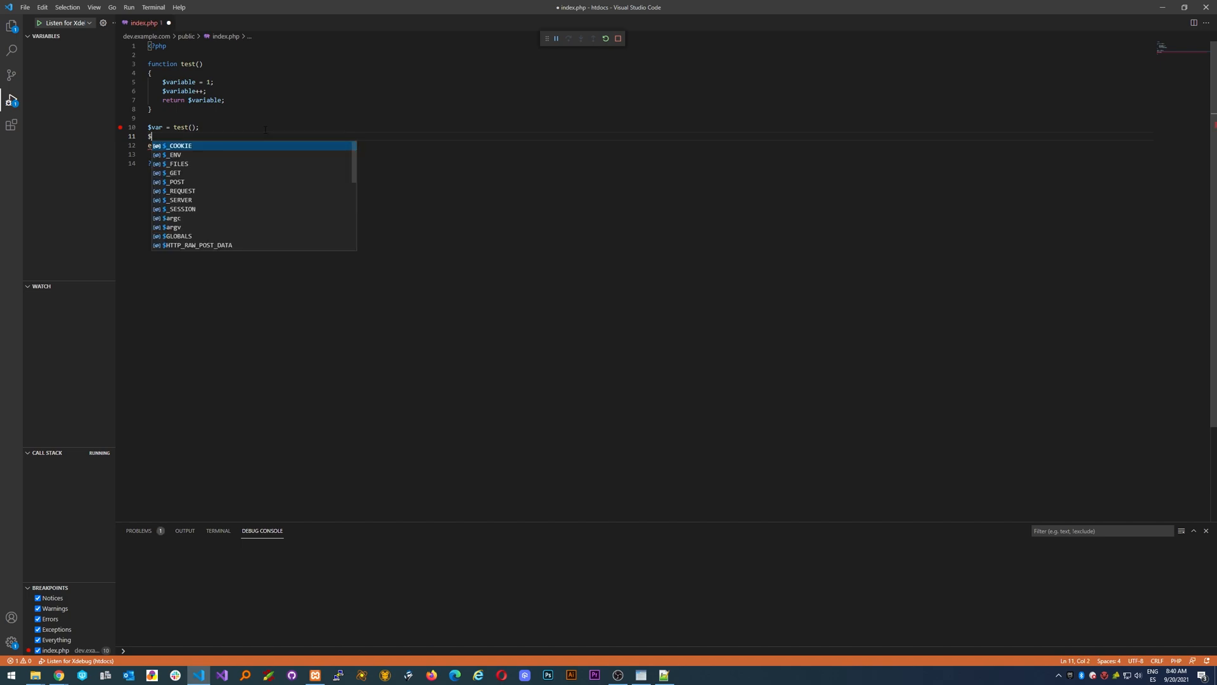
{"action": "type", "text": "var++"}
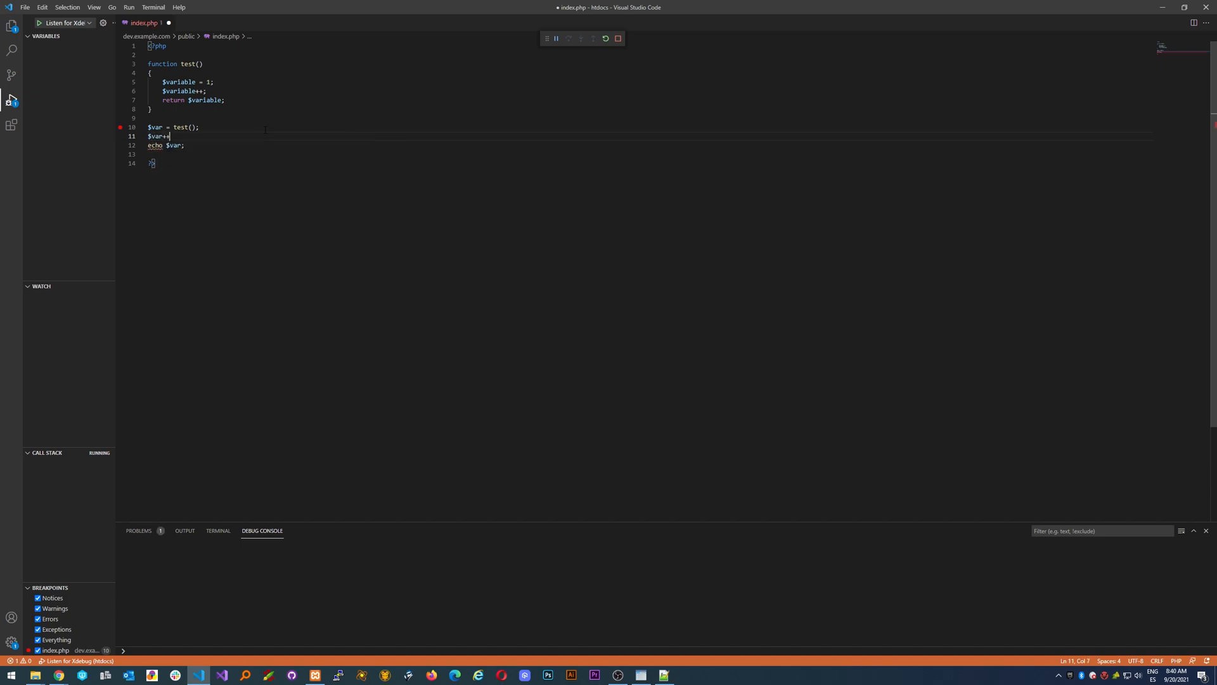
{"action": "type", "text": ";"}
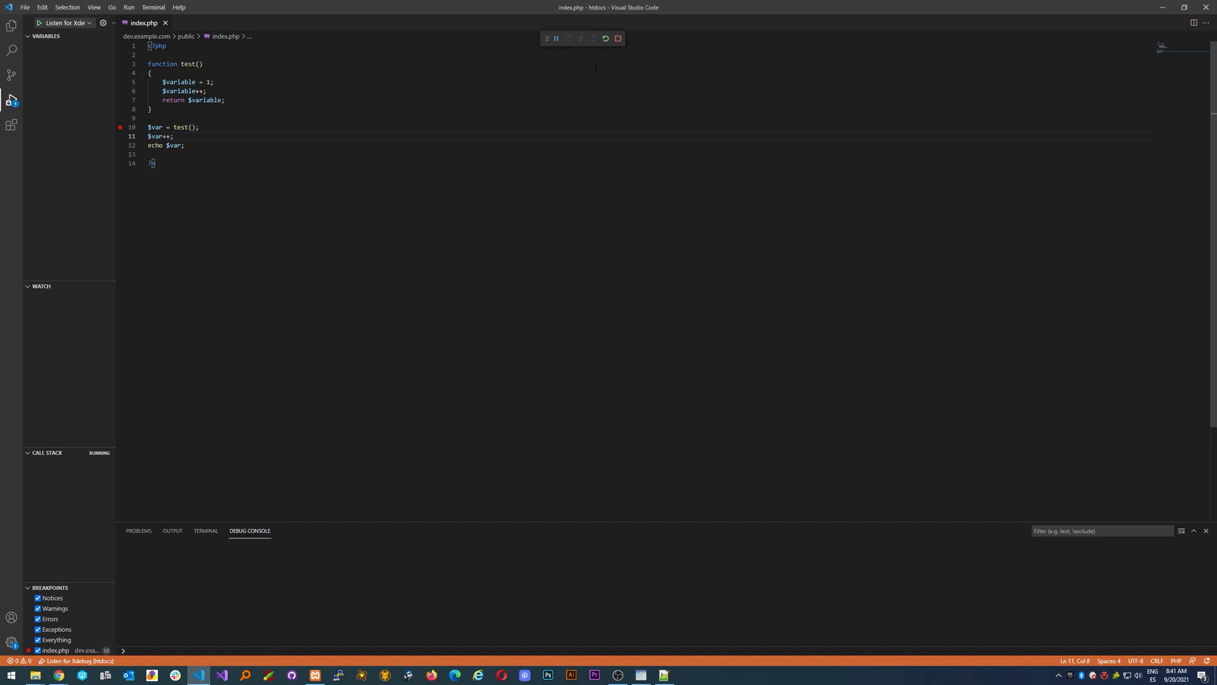
{"action": "mouse_move", "coordinate": [605, 38]}
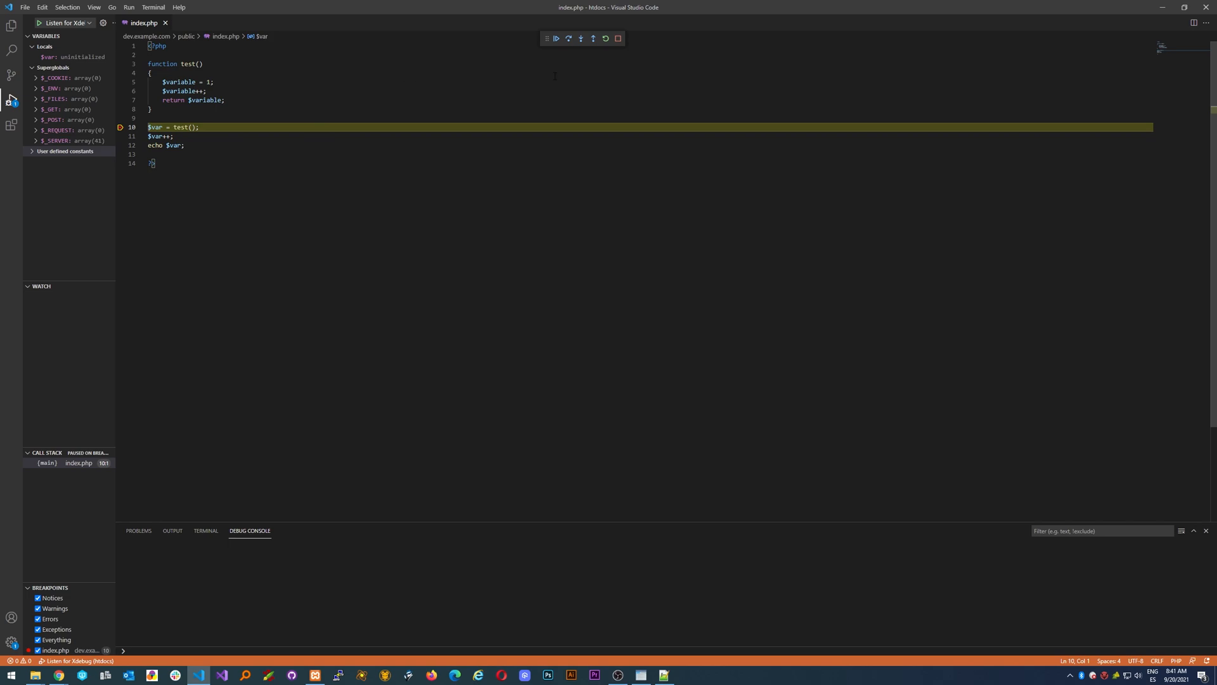
{"action": "mouse_move", "coordinate": [569, 38]}
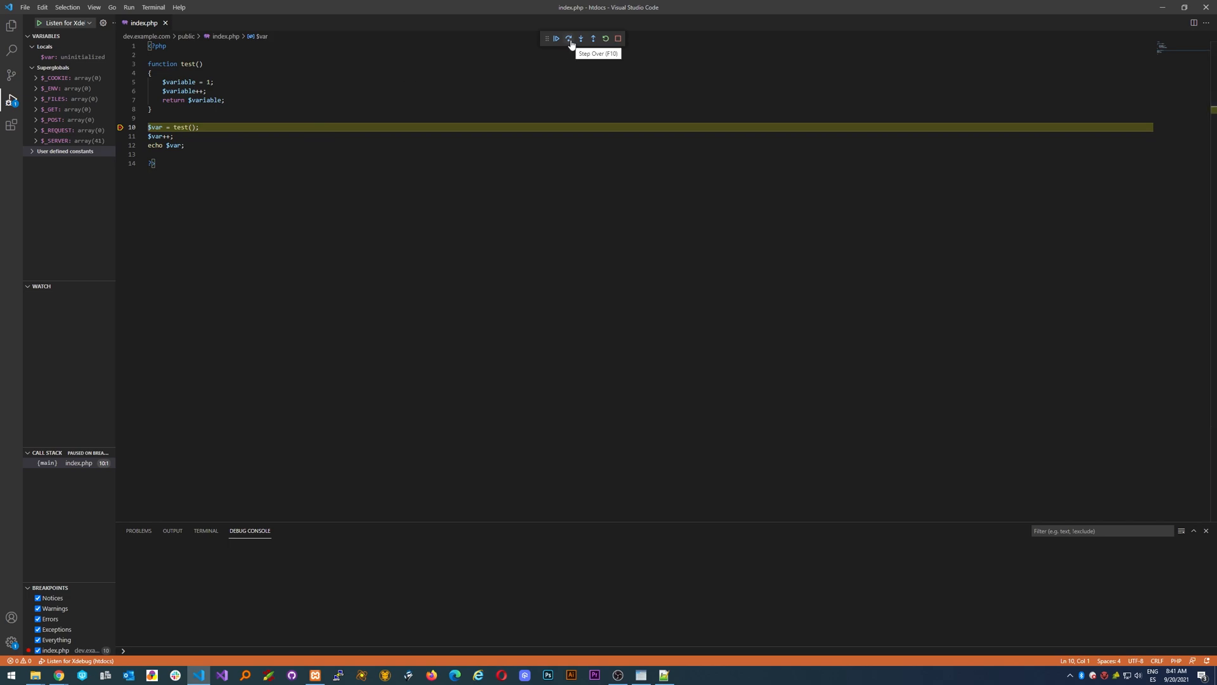
Step over the current line, then stop the Xdebug session.
{"action": "left_click", "coordinate": [570, 38]}
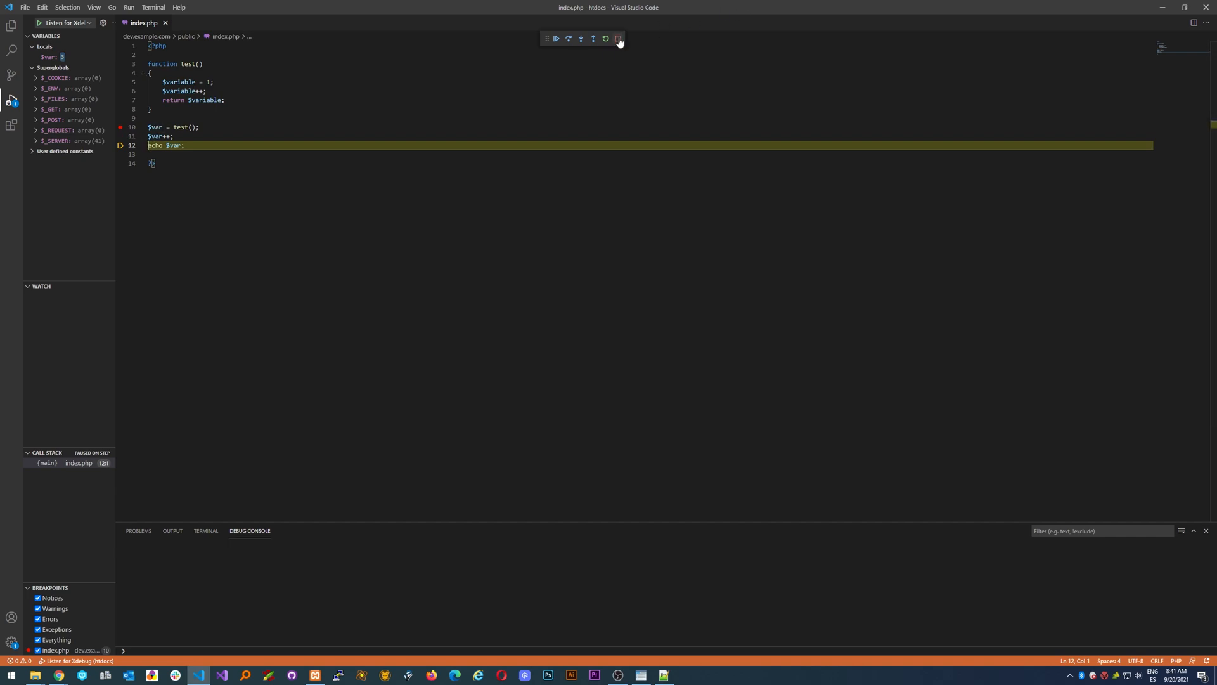
{"action": "mouse_move", "coordinate": [618, 39]}
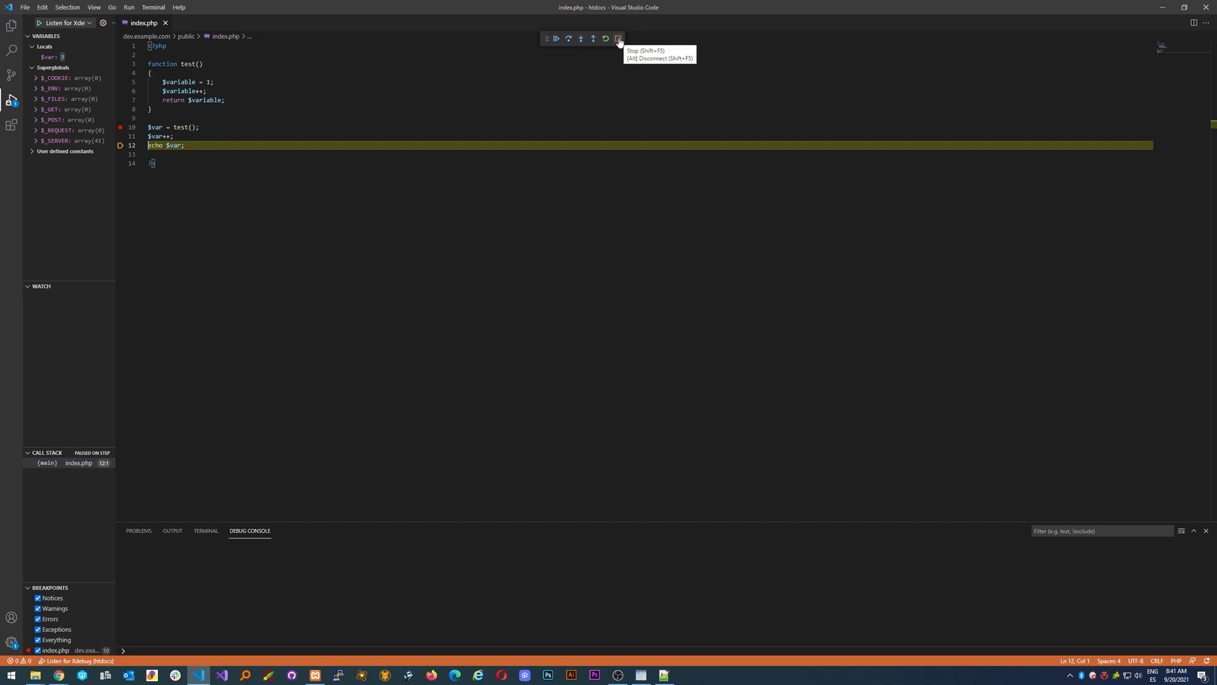
{"action": "left_click", "coordinate": [619, 39]}
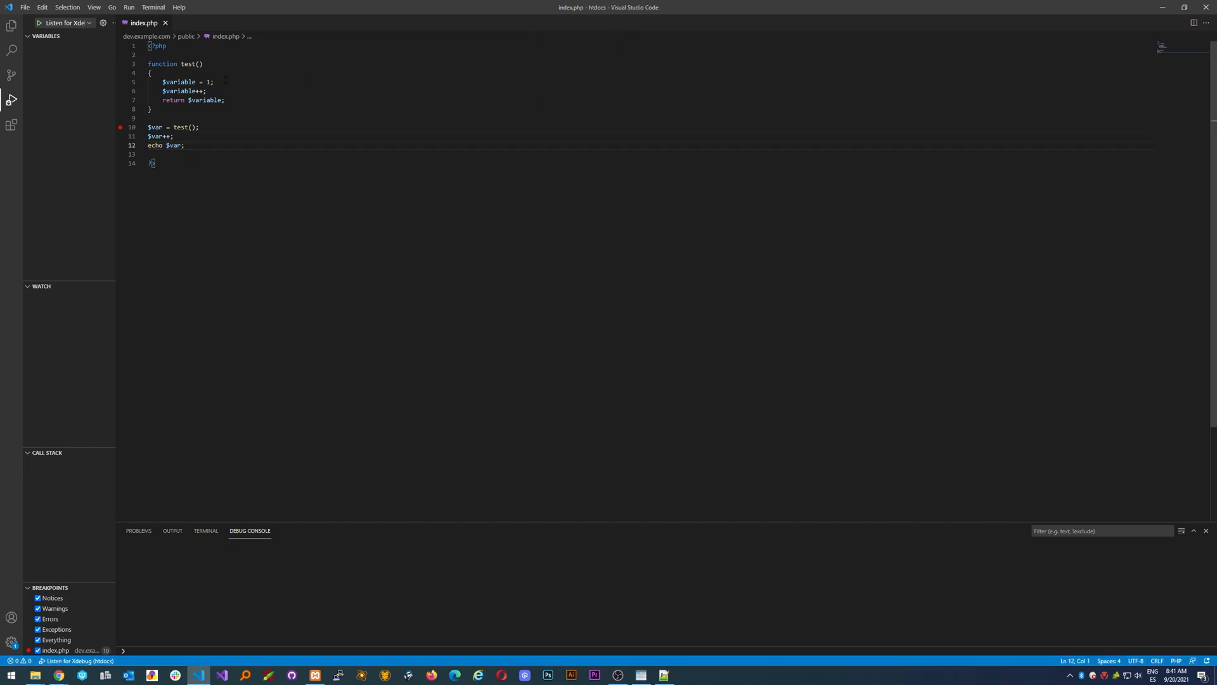